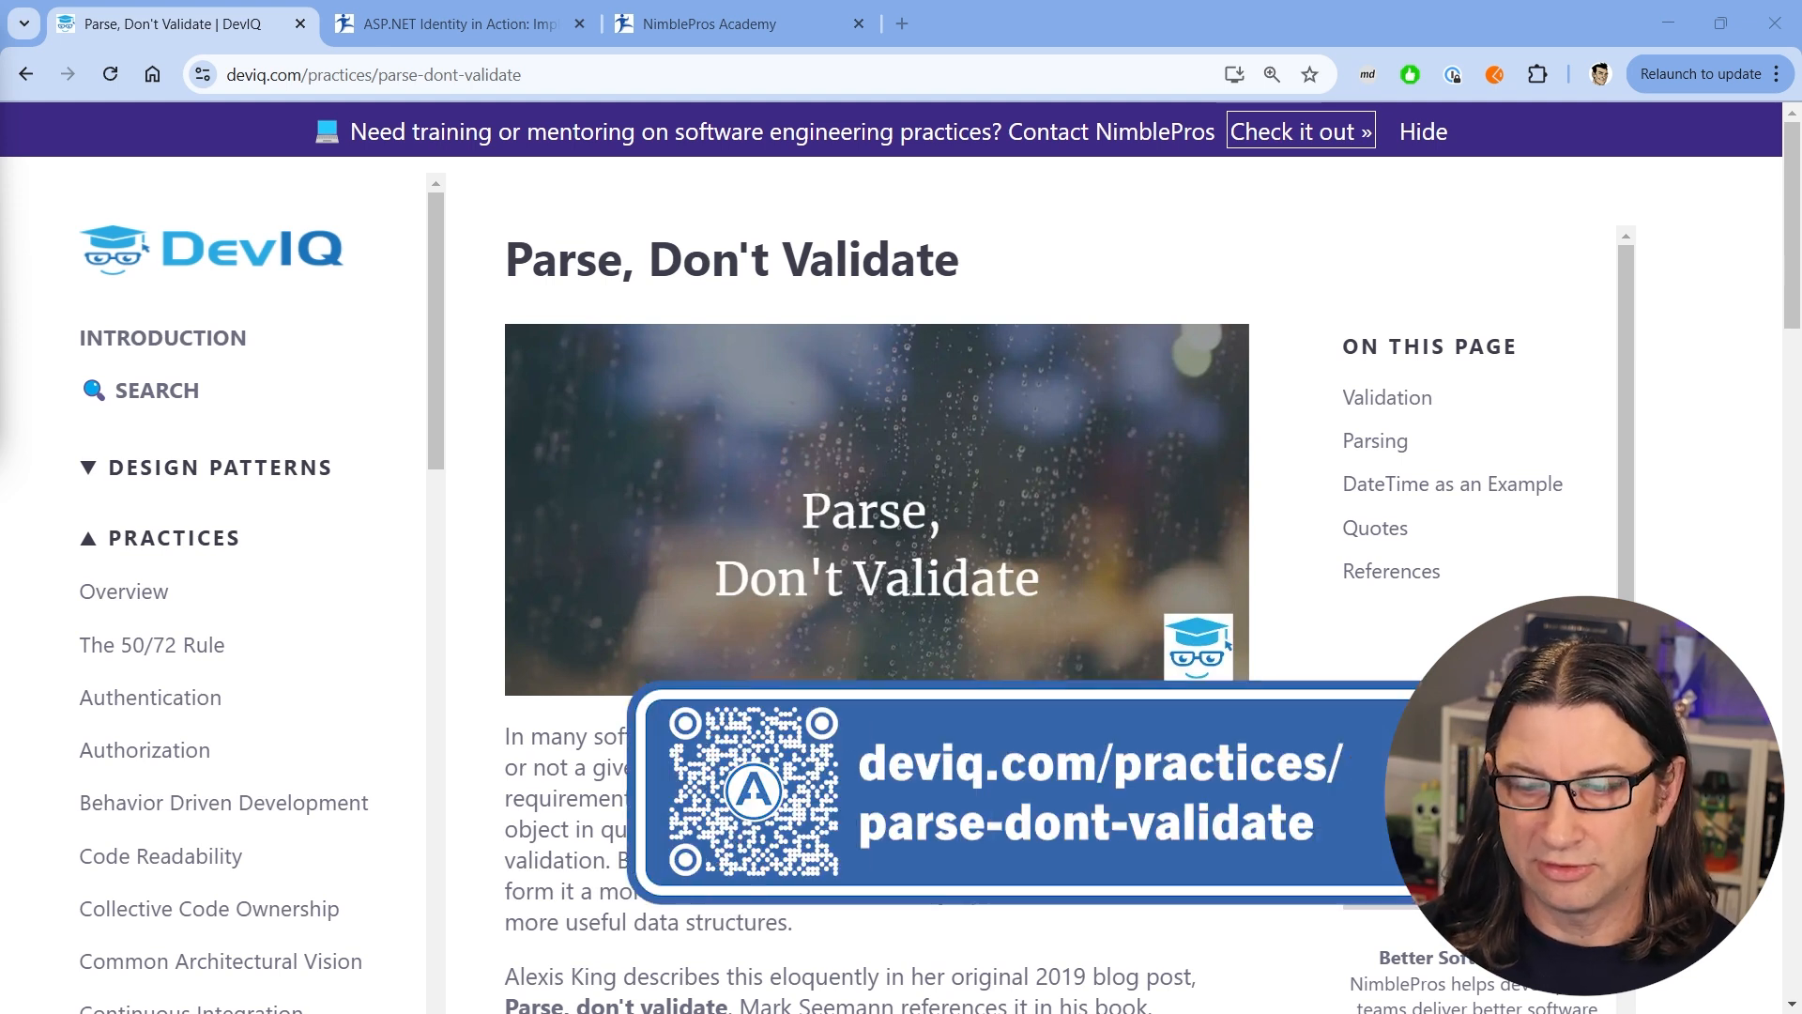
Expand the Web project's Projects folder and open the Create.cs endpoint
{"action": "scroll", "scroll_direction": "down", "scroll_amount": 3}
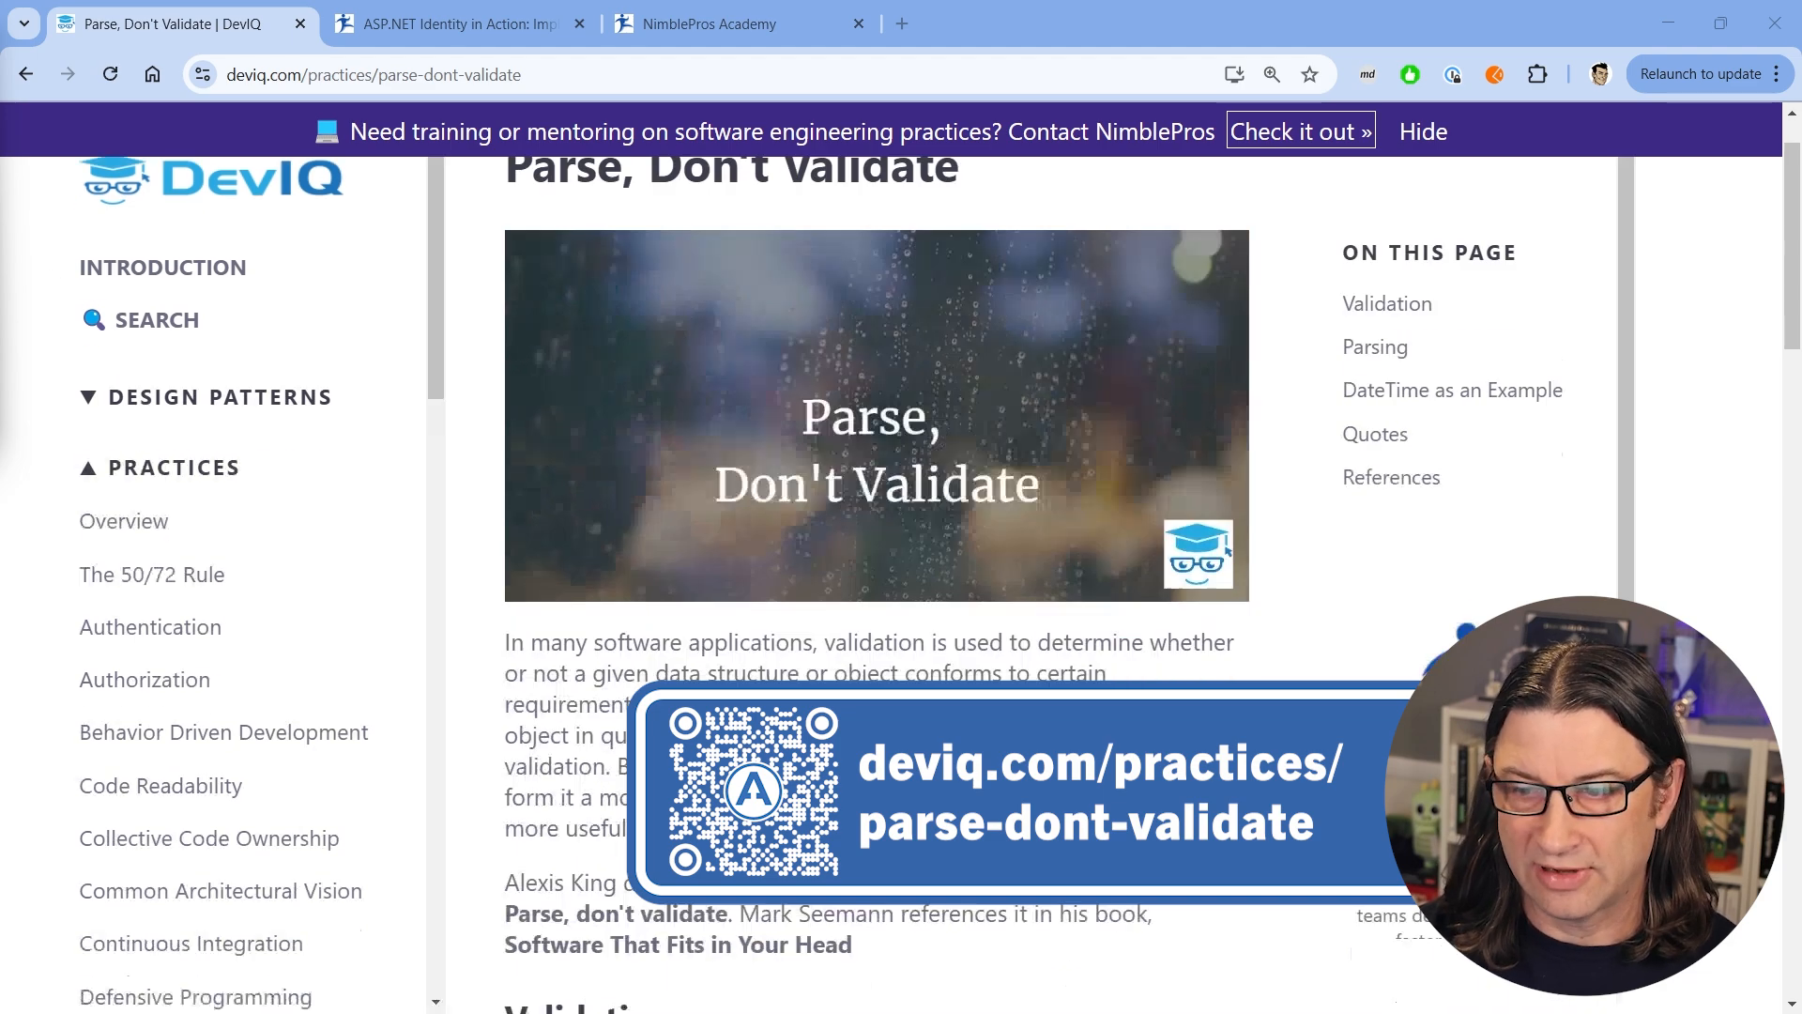
{"action": "scroll", "scroll_direction": "down", "scroll_amount": 3}
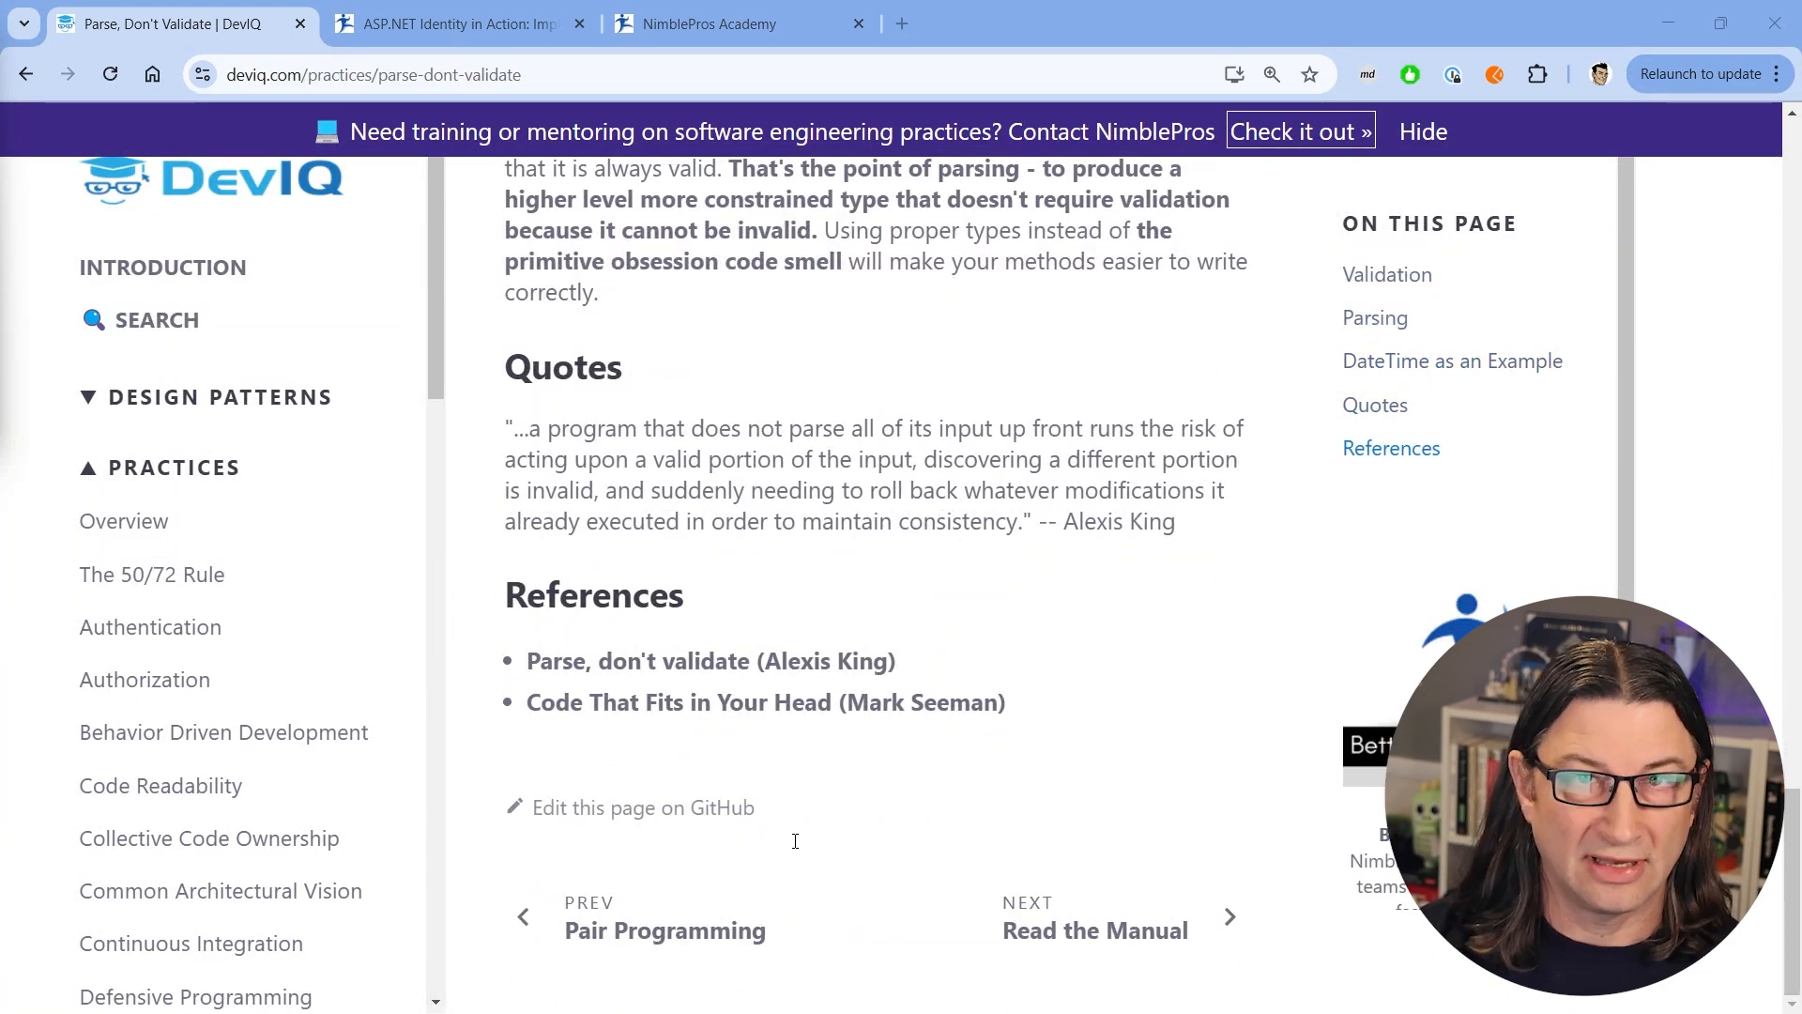
{"action": "mouse_move", "coordinate": [710, 661]}
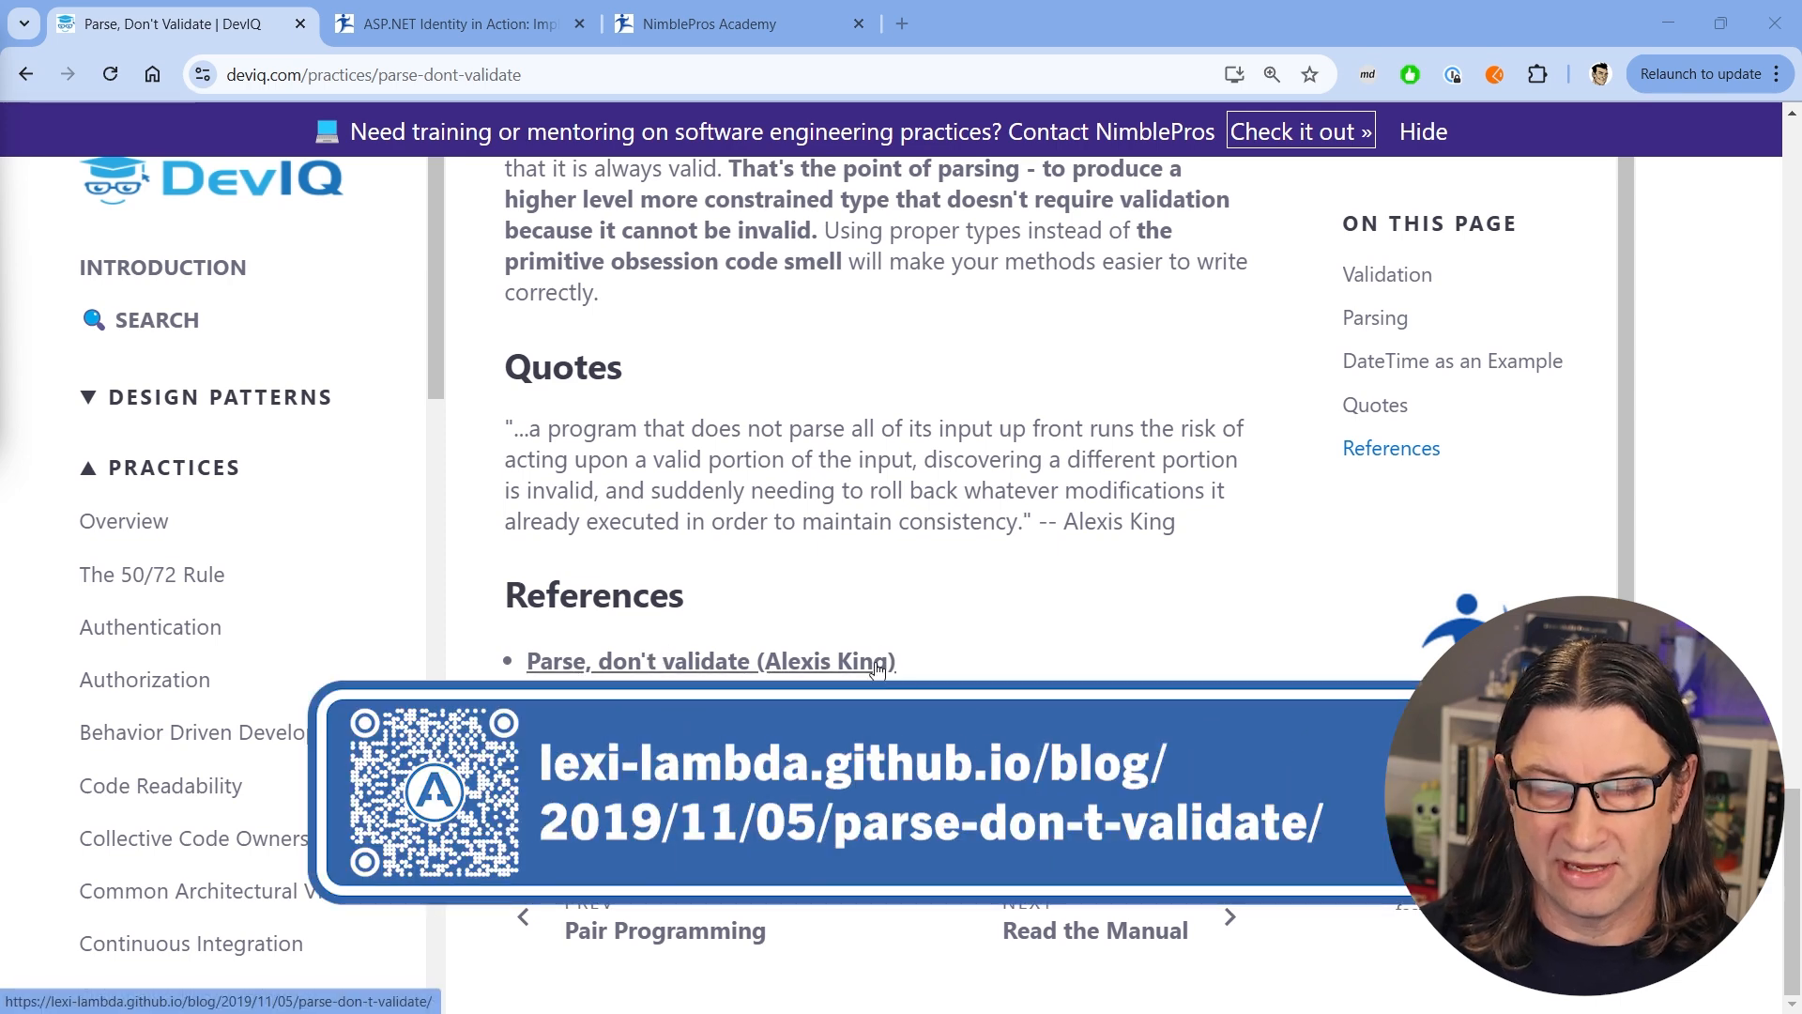
{"action": "scroll", "scroll_direction": "down", "scroll_amount": 3}
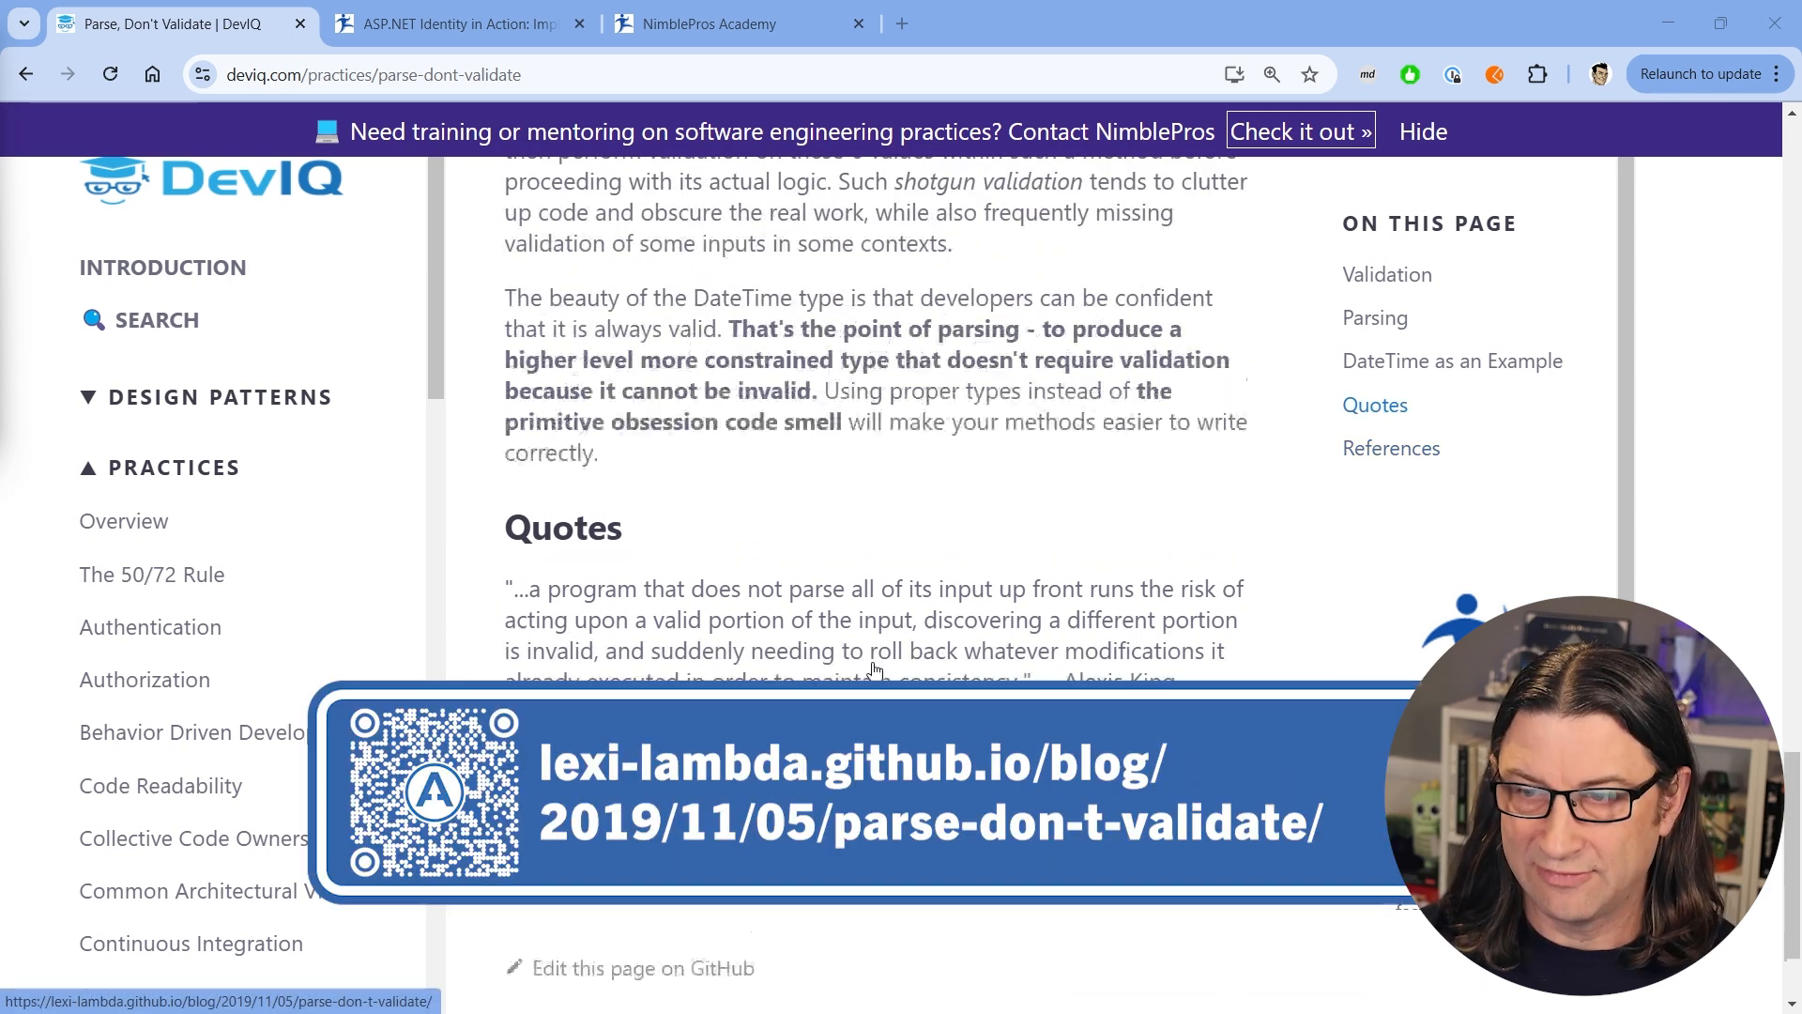
{"action": "scroll", "scroll_direction": "down", "scroll_amount": 3}
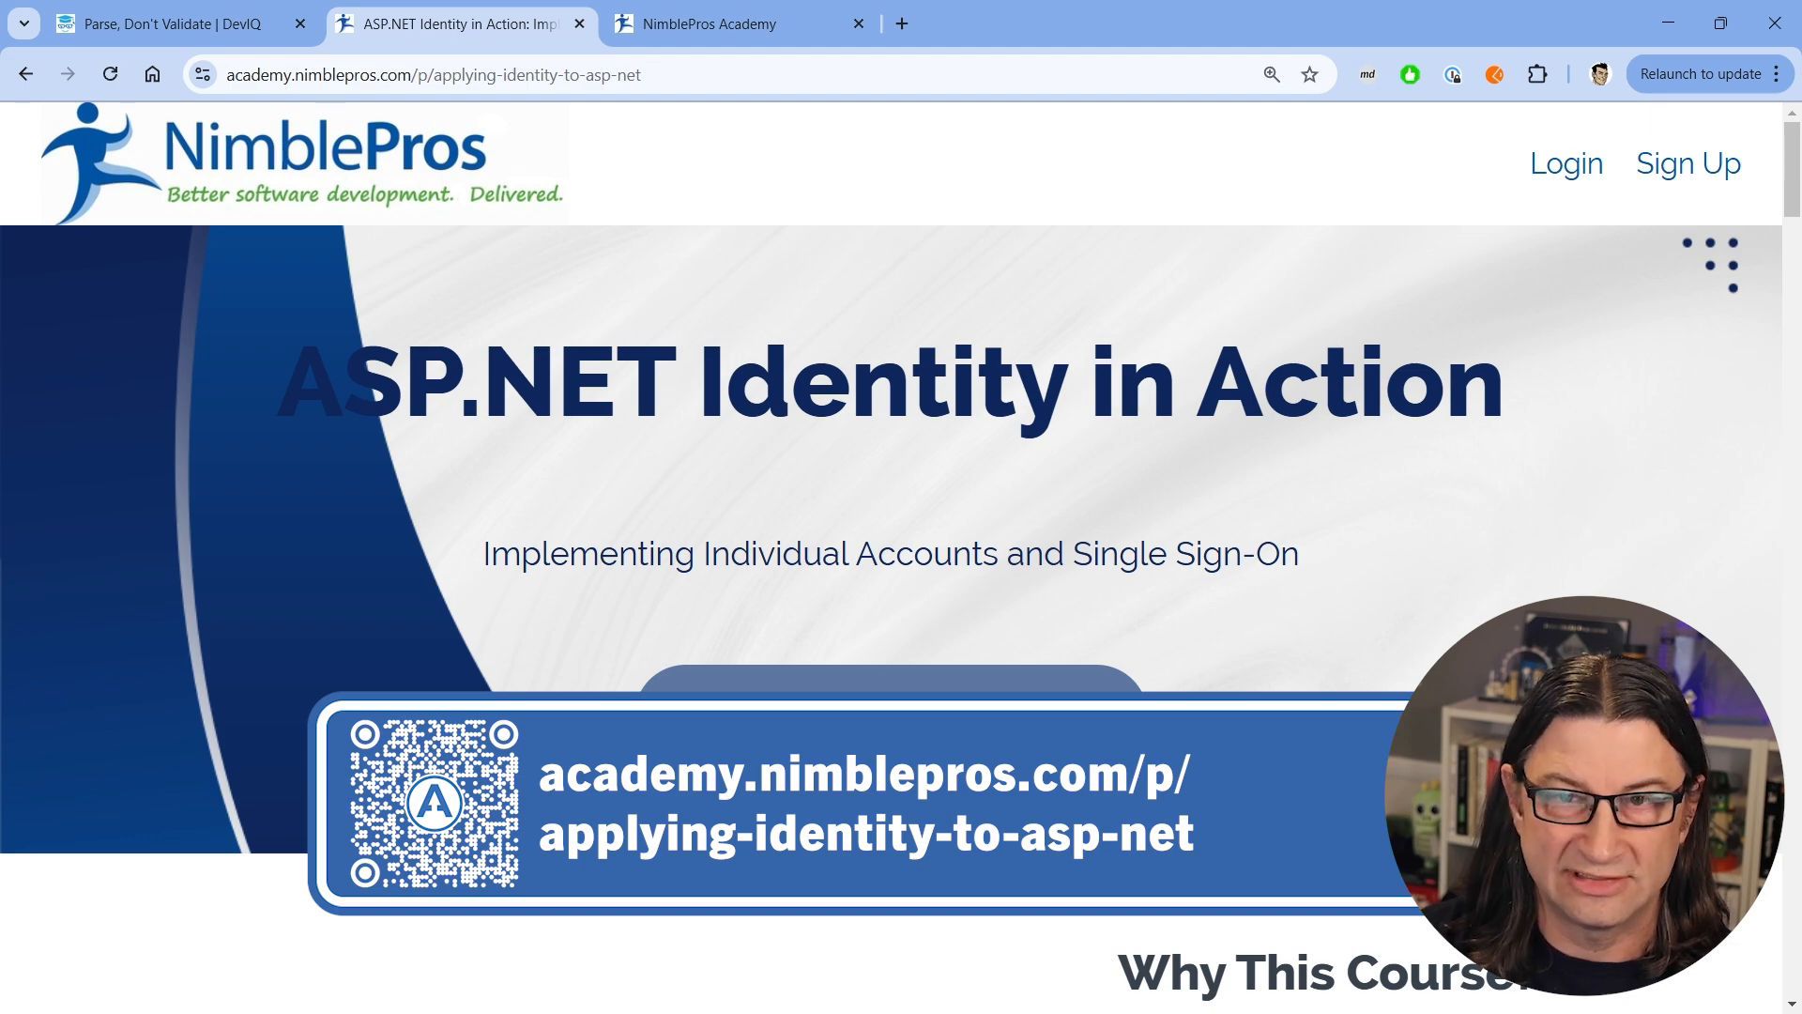
{"action": "scroll", "scroll_direction": "down", "scroll_amount": 3}
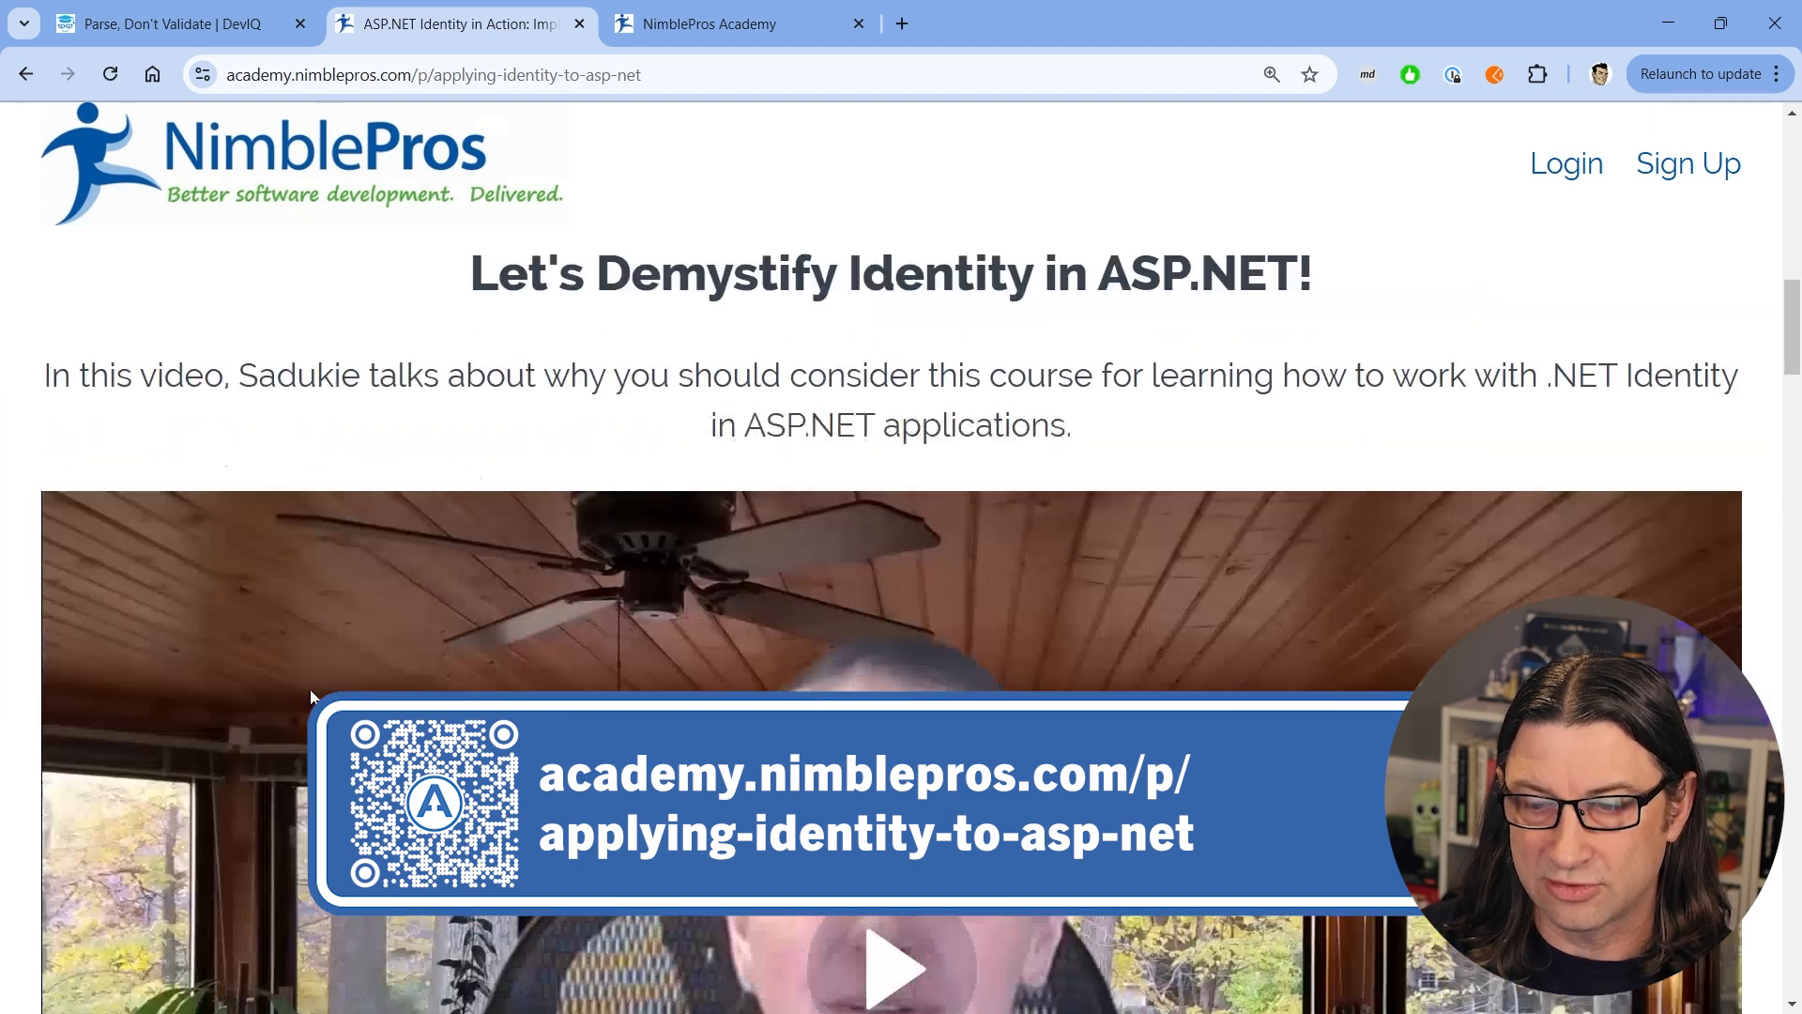
{"action": "scroll", "scroll_direction": "down", "scroll_amount": 3}
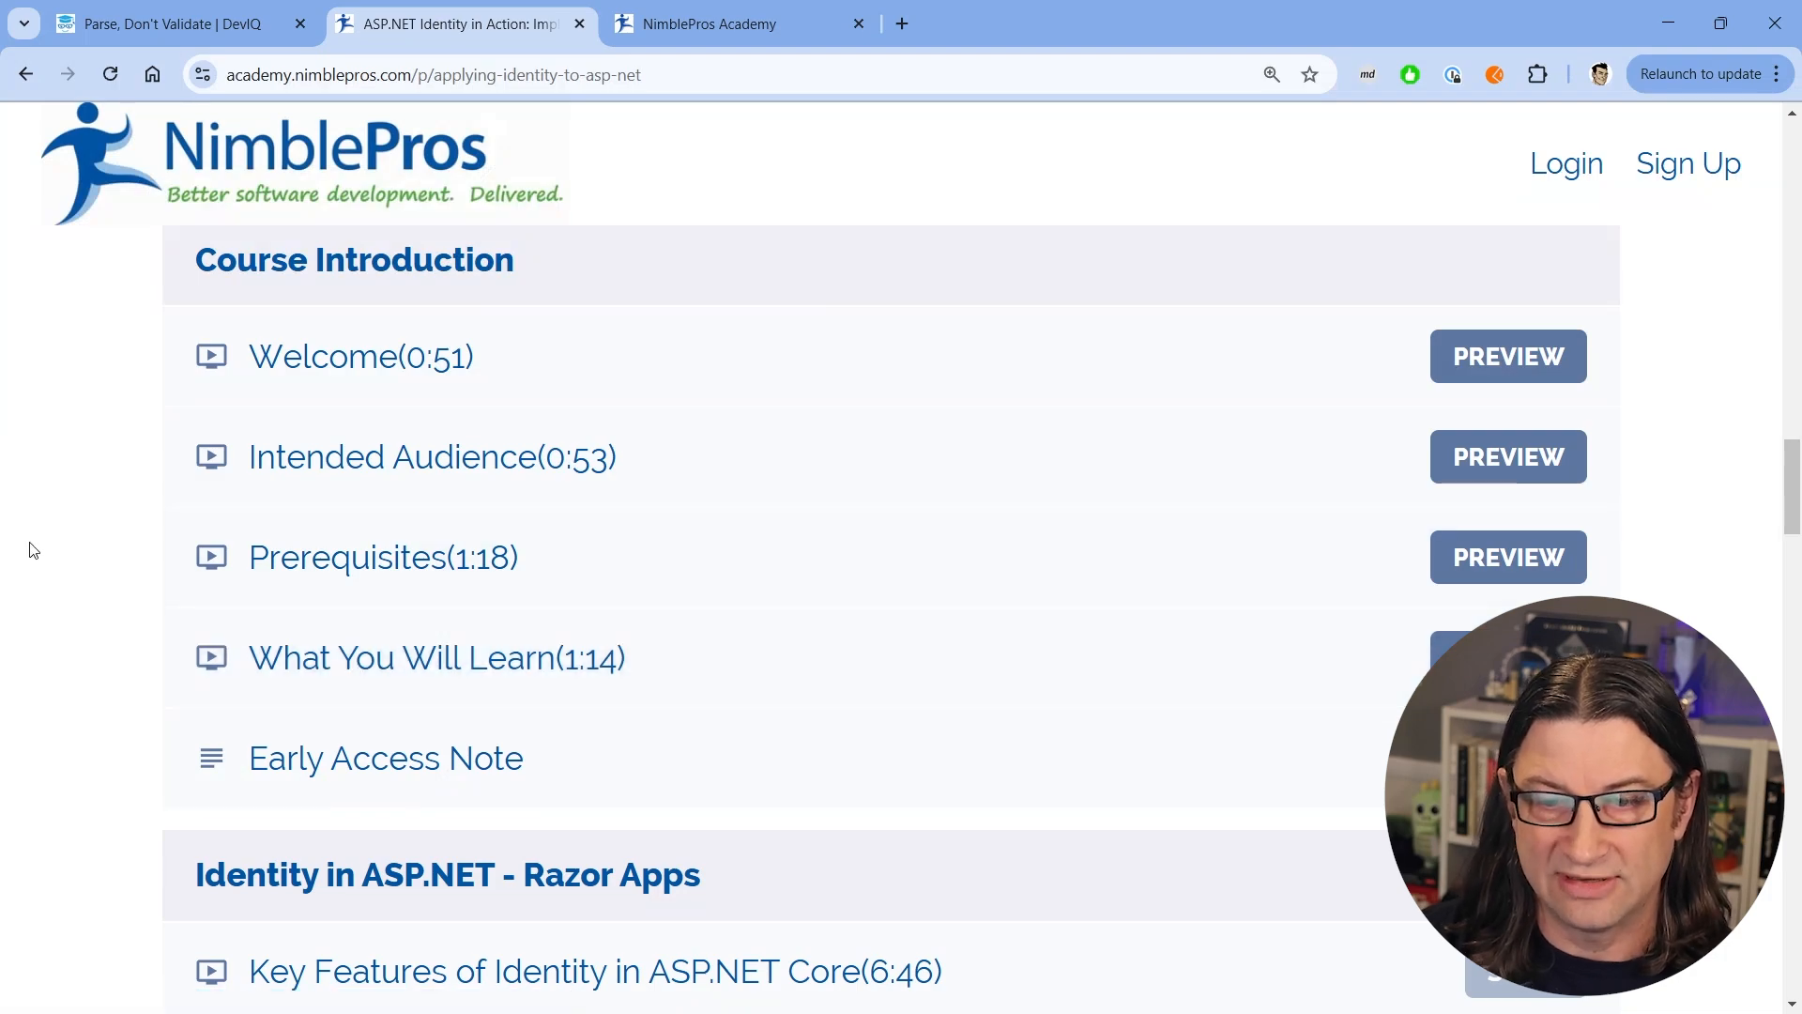
{"action": "scroll", "scroll_direction": "down", "scroll_amount": 3}
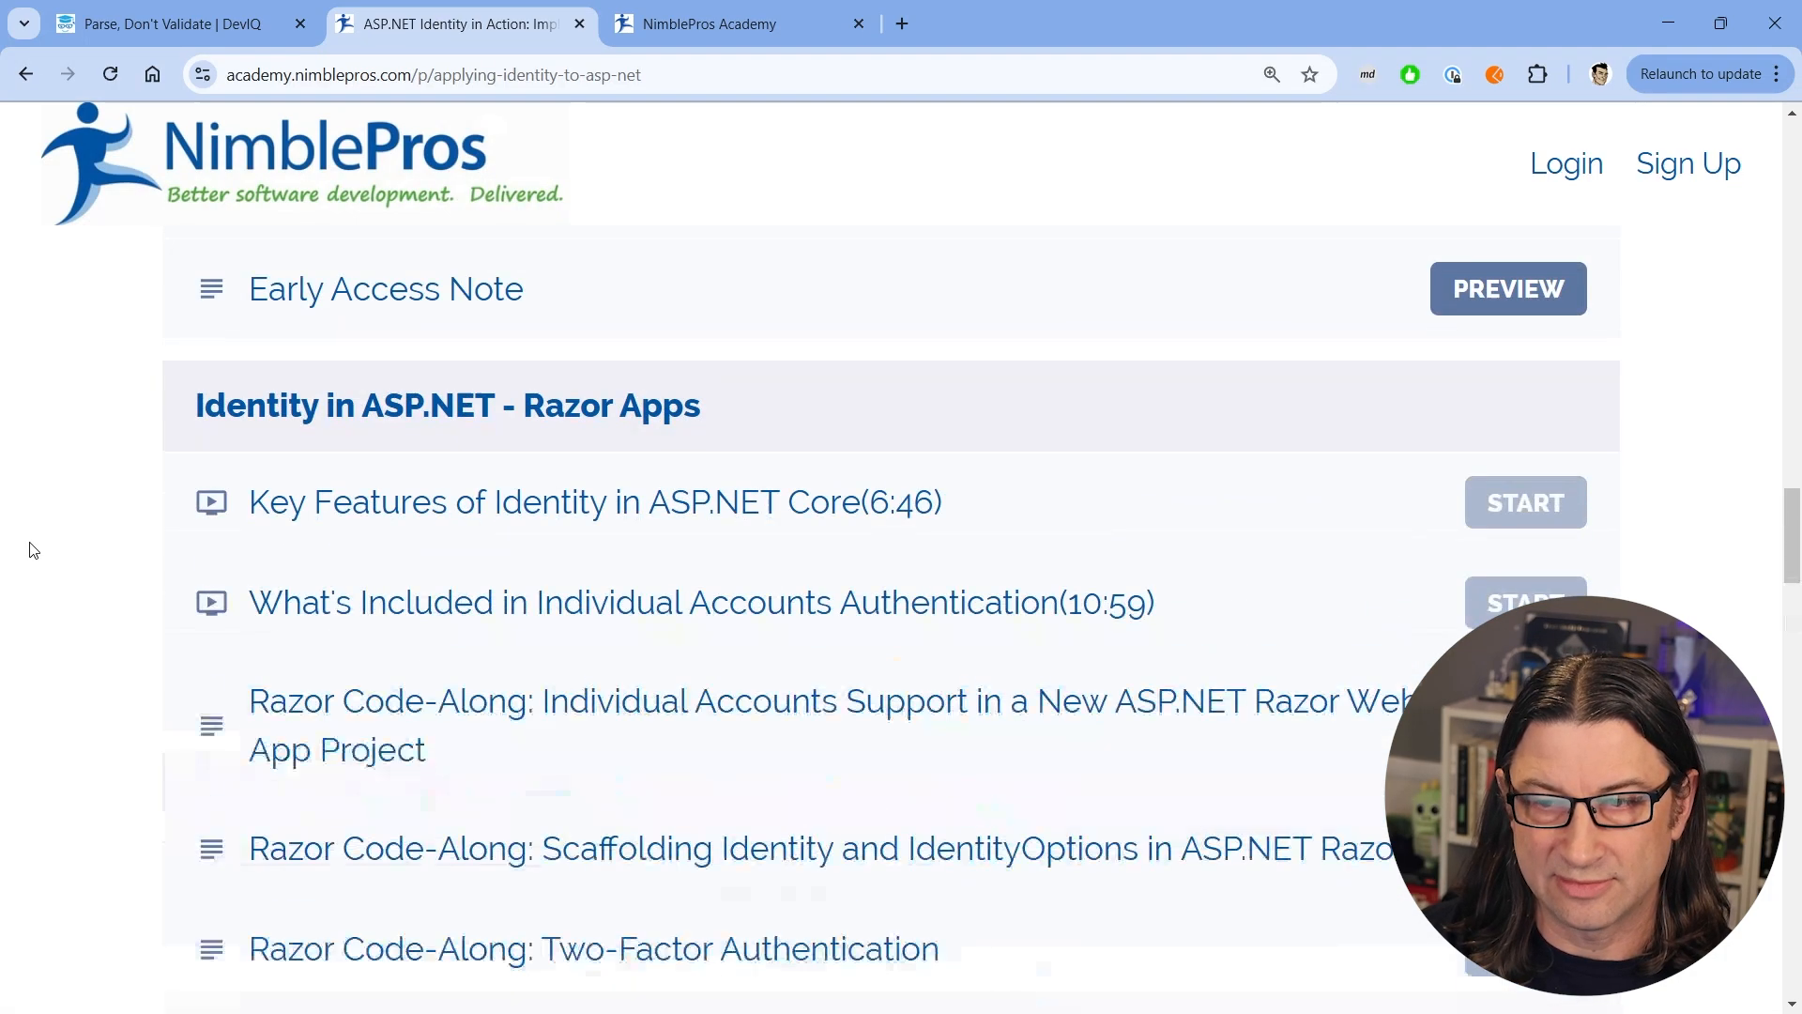
{"action": "scroll", "scroll_direction": "down", "scroll_amount": 3}
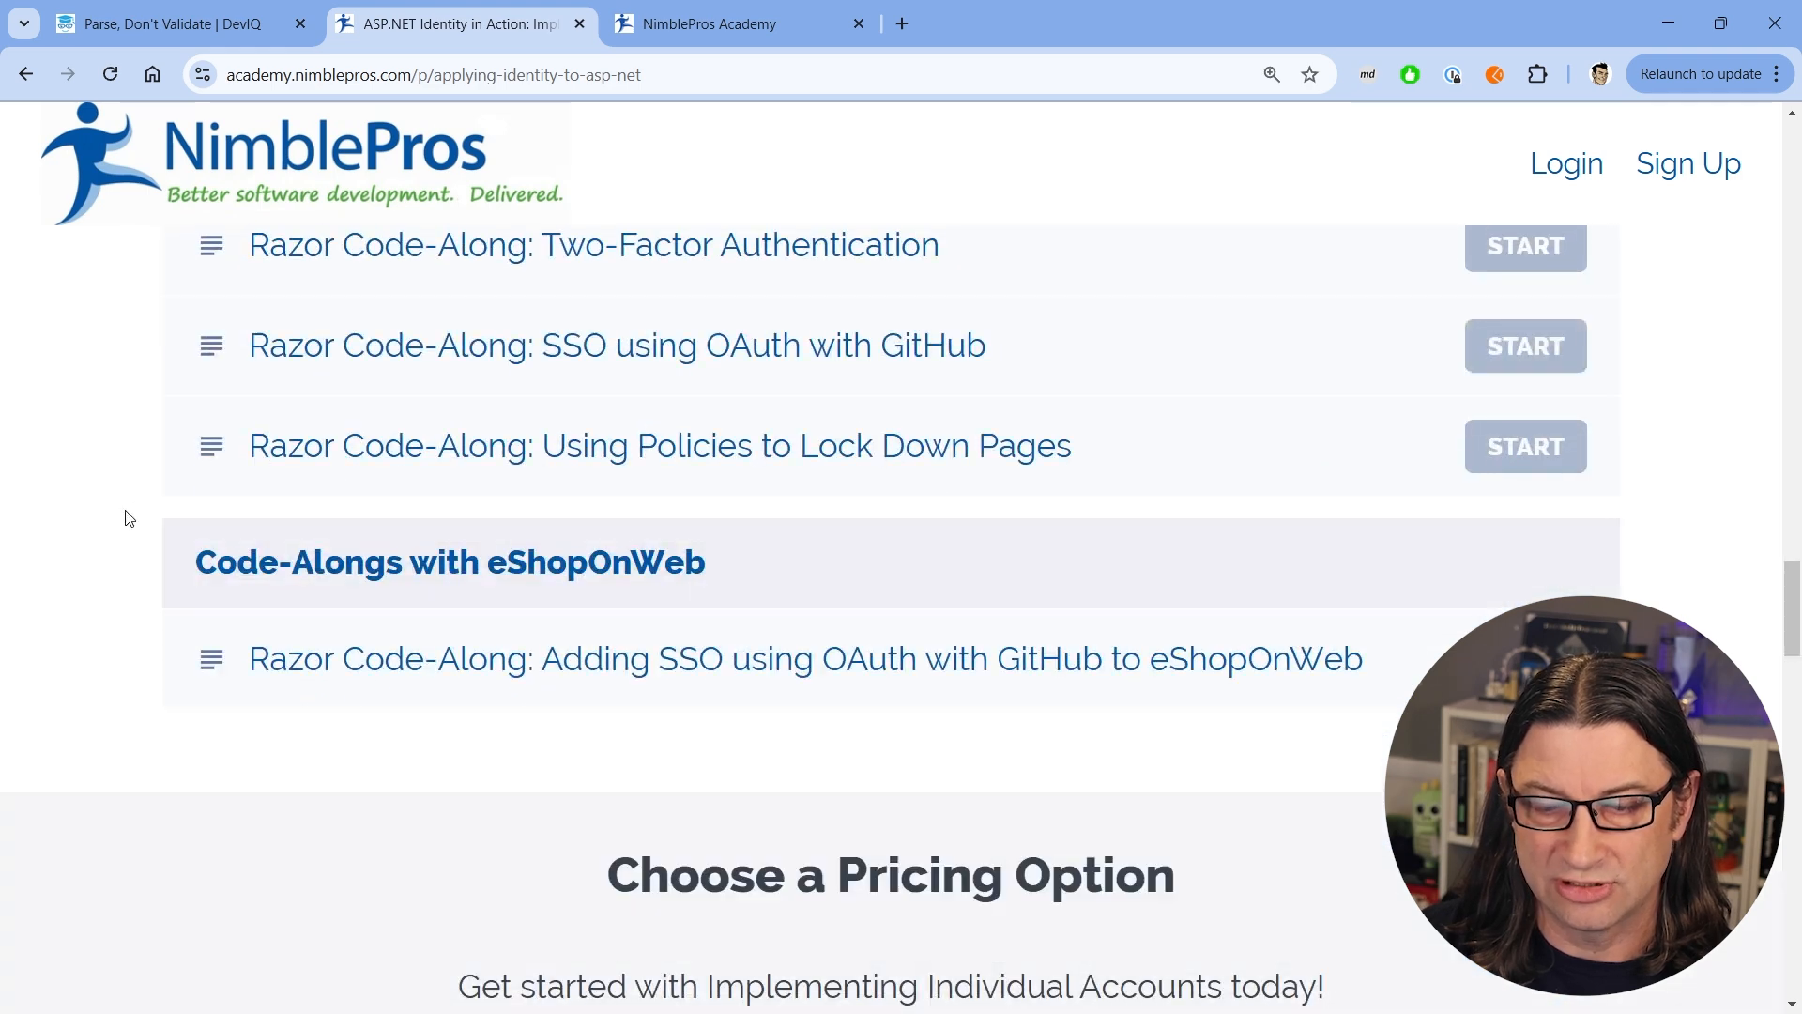
{"action": "scroll", "scroll_direction": "down", "scroll_amount": 3}
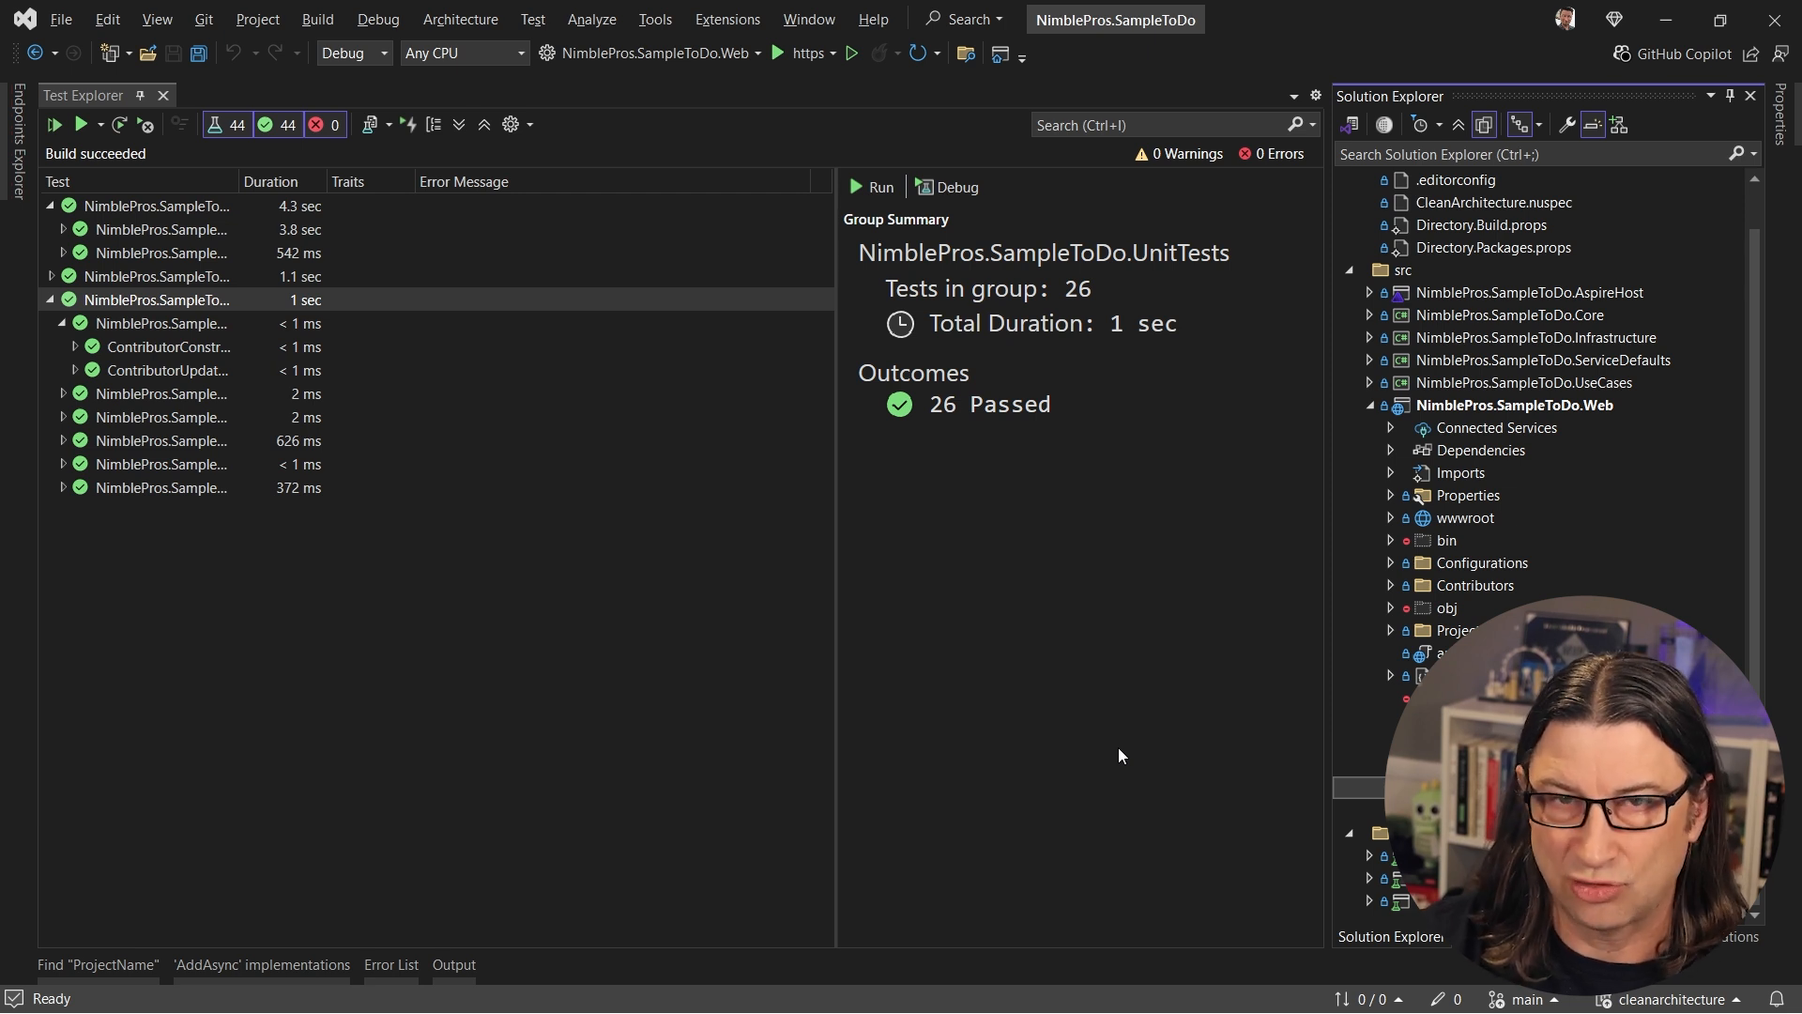
{"action": "mouse_move", "coordinate": [1407, 558]}
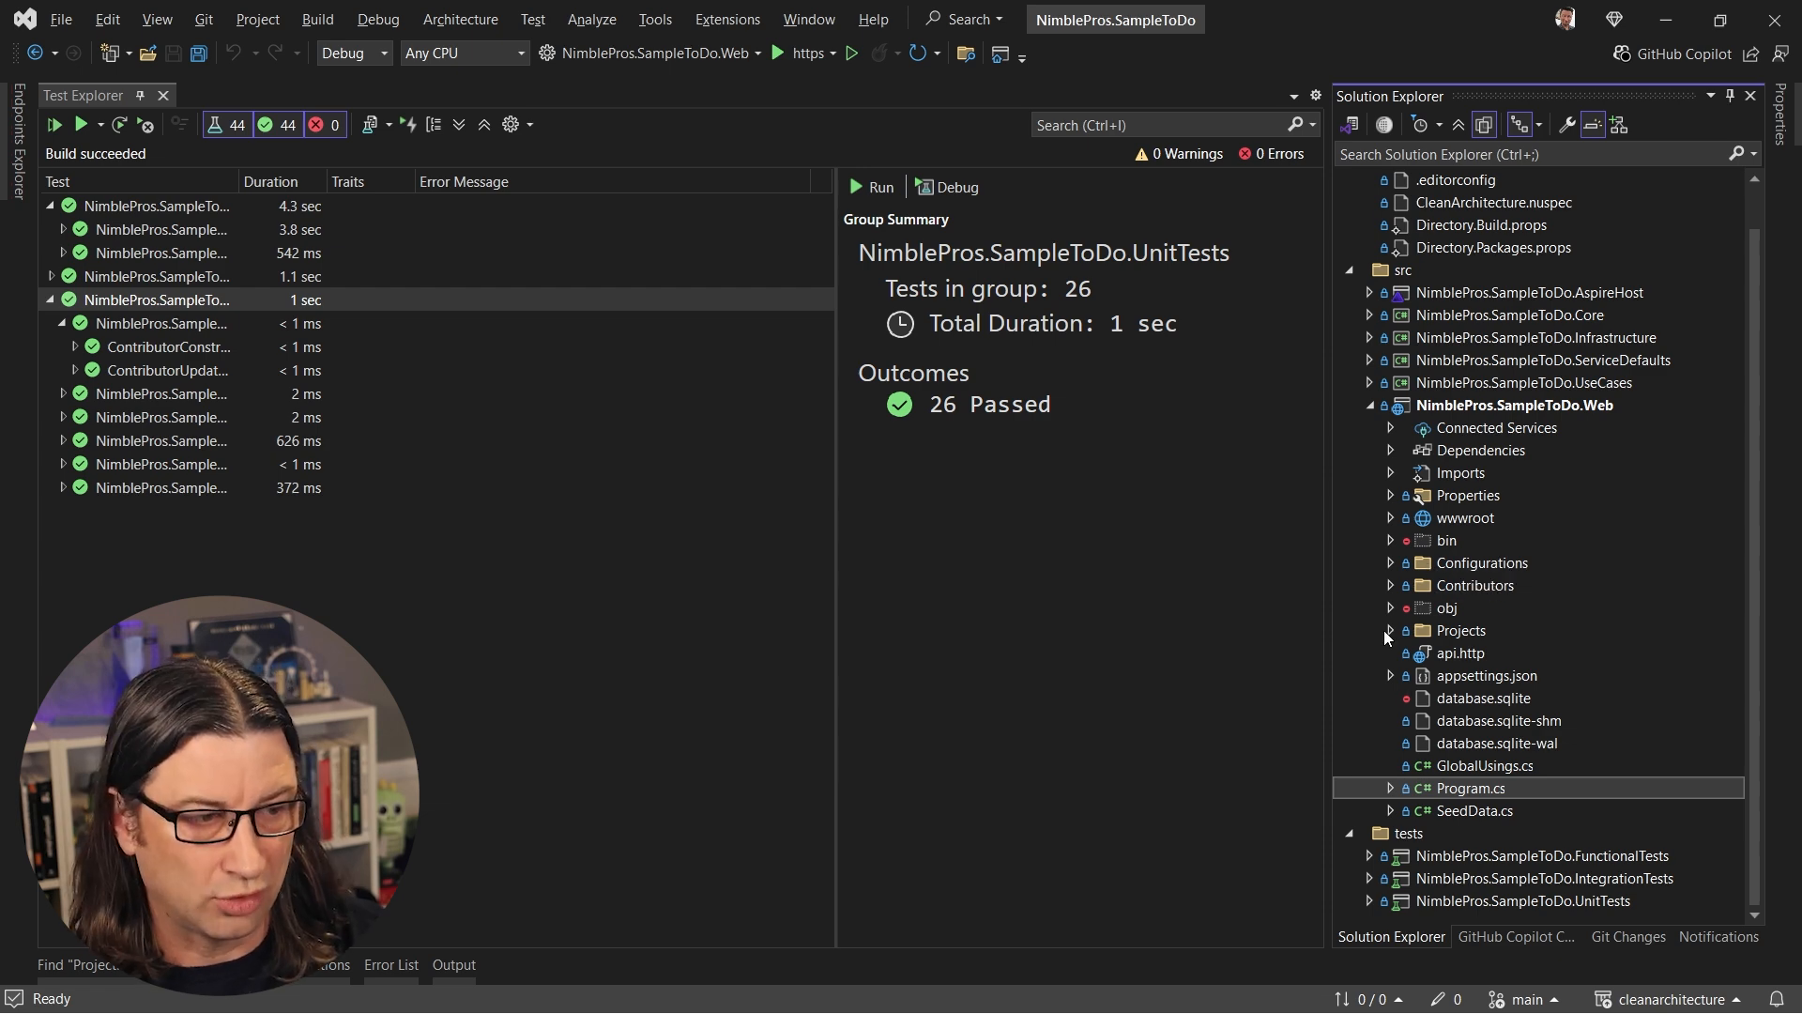
{"action": "left_click", "coordinate": [1389, 629]}
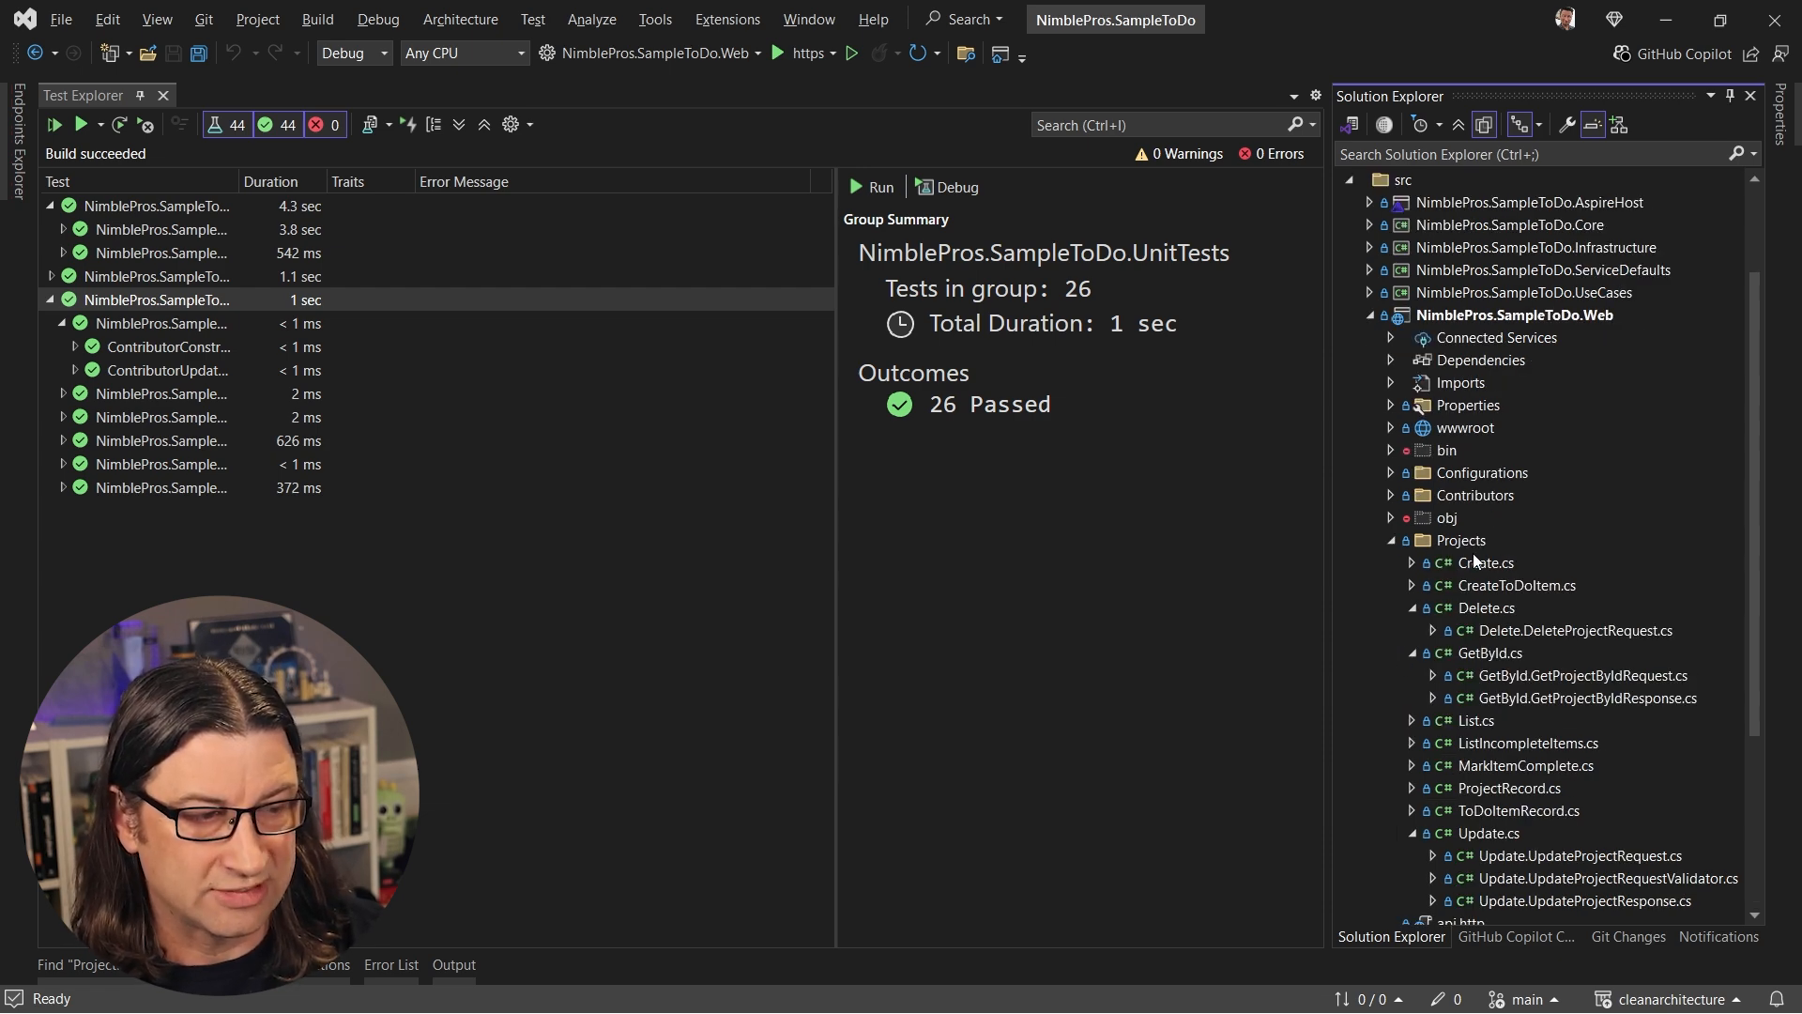
{"action": "double_click", "coordinate": [1484, 562]}
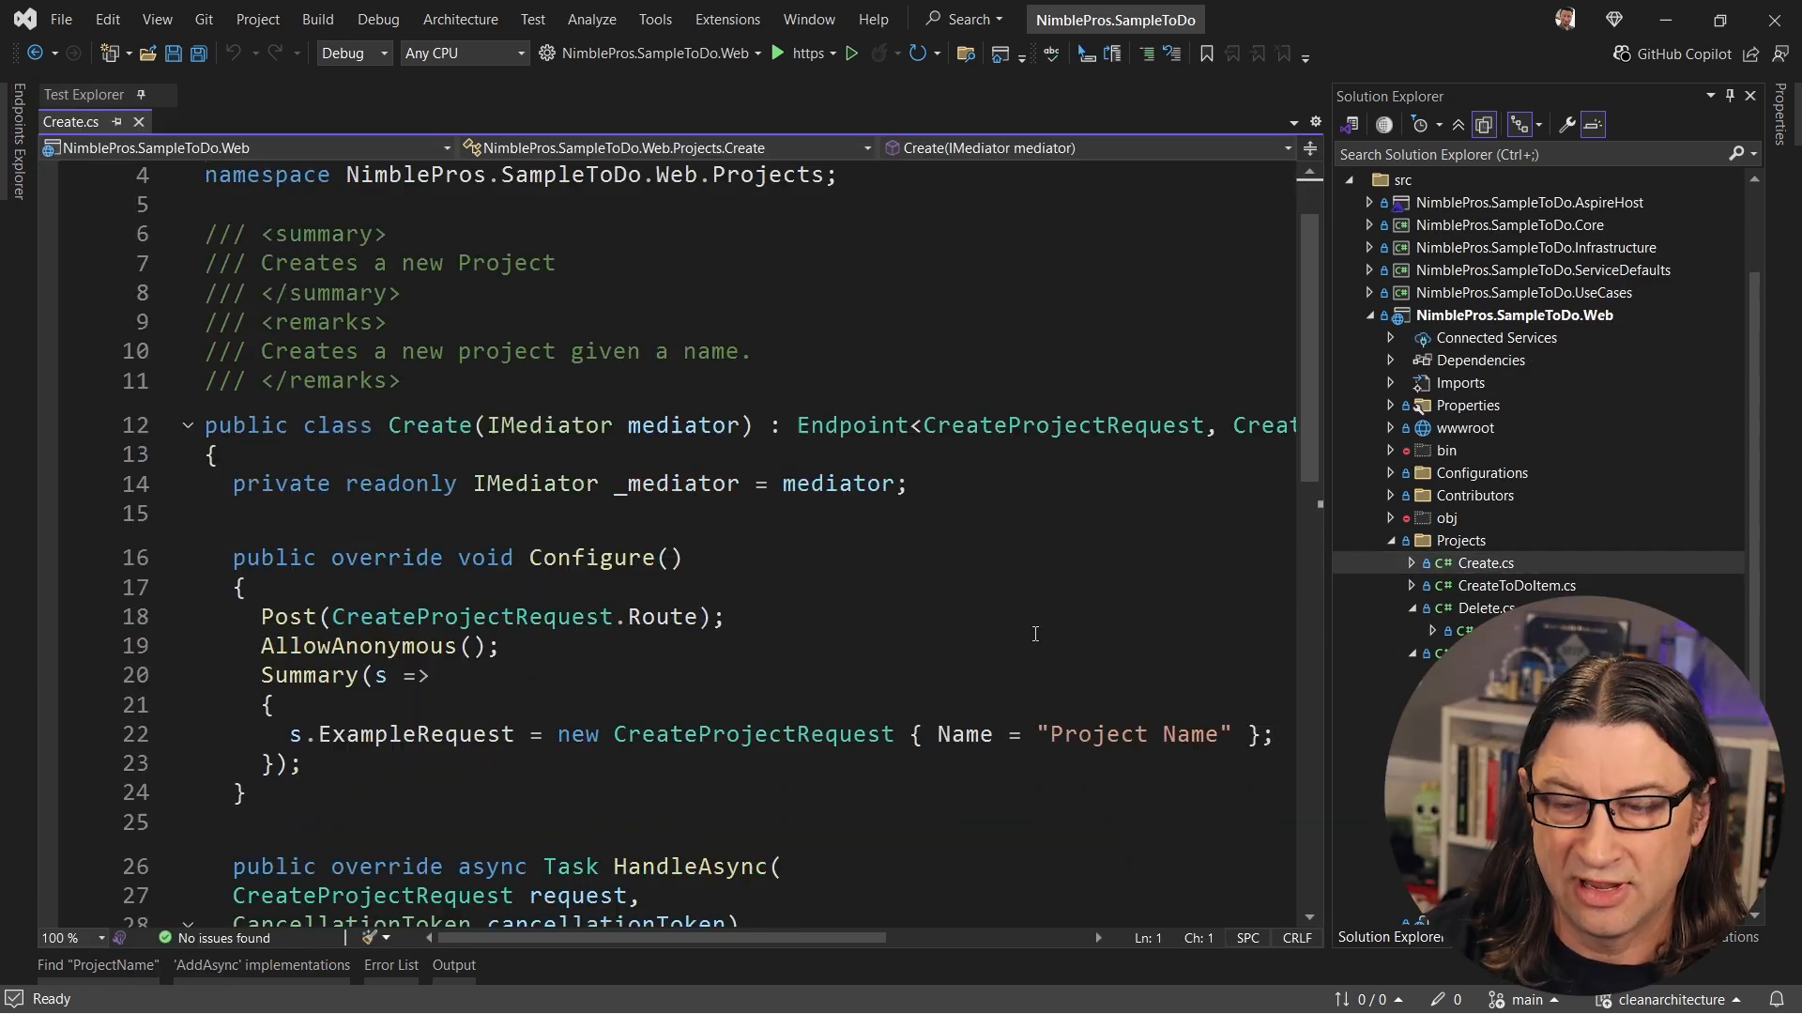
Highlight the ToMinimalApiResult call in HandleAsync, then expand the UseCases project
{"action": "scroll", "scroll_direction": "down", "scroll_amount": 3}
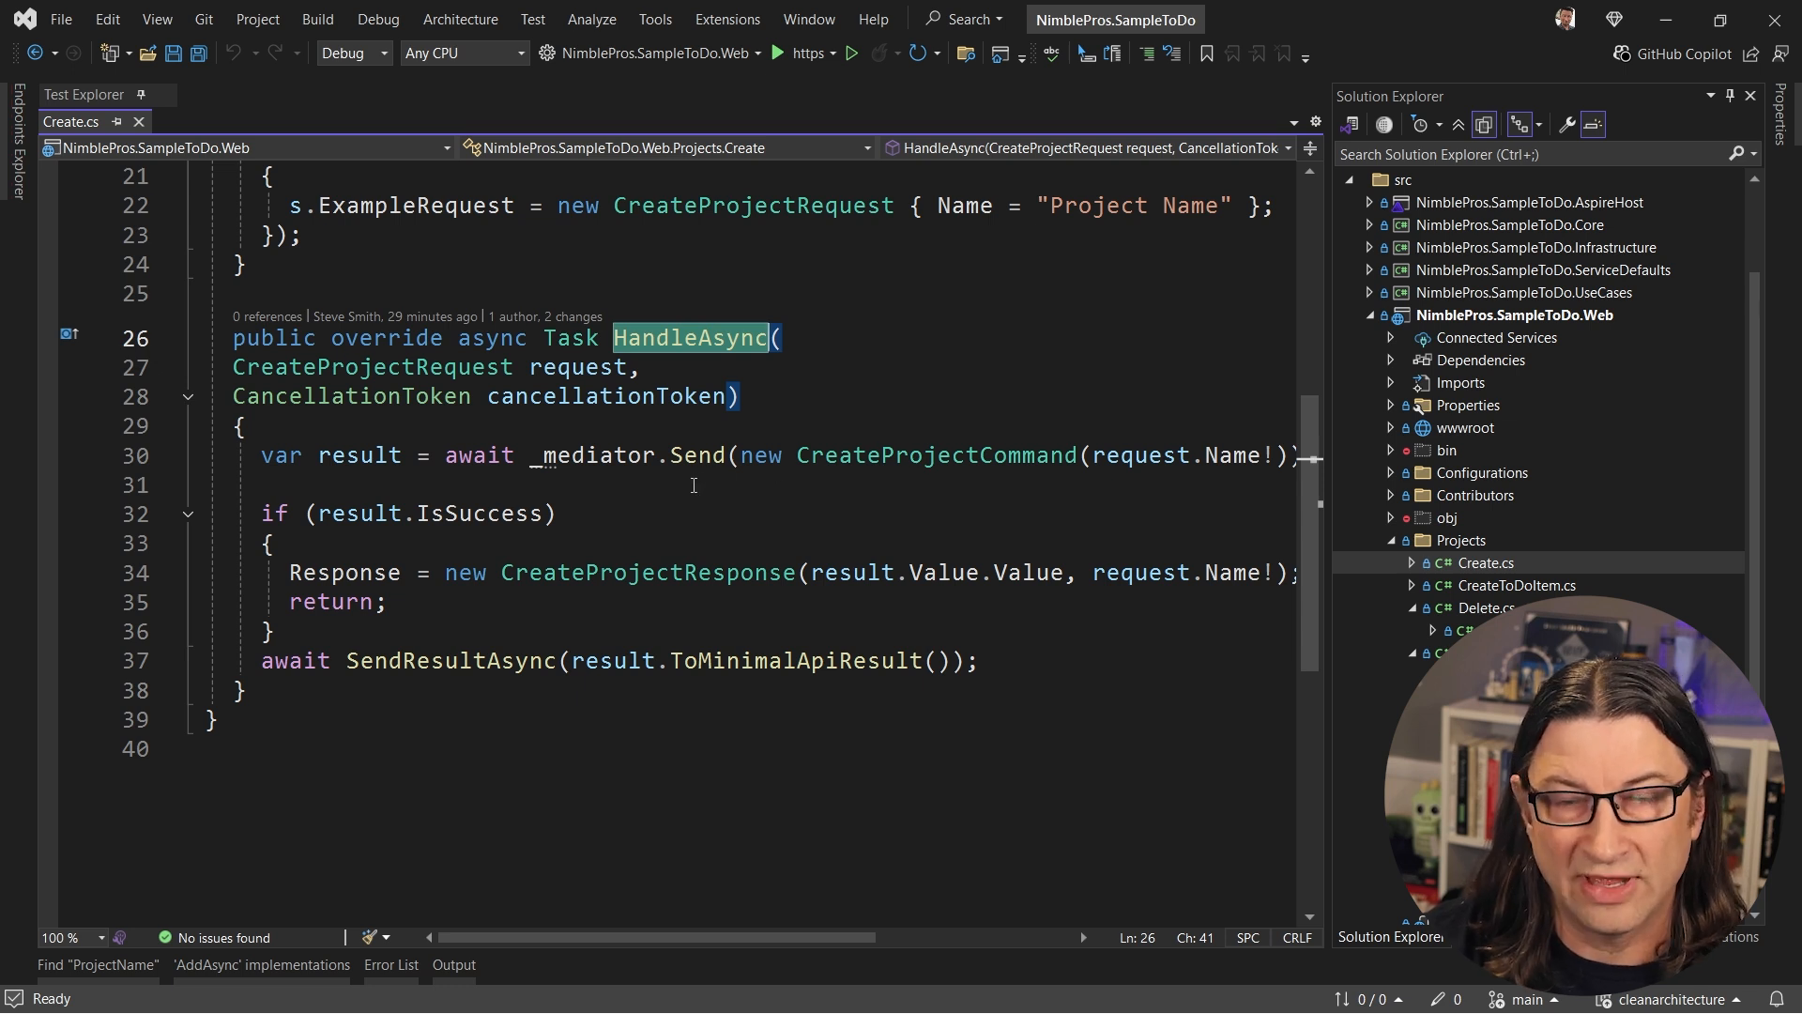
{"action": "double_click", "coordinate": [931, 455]}
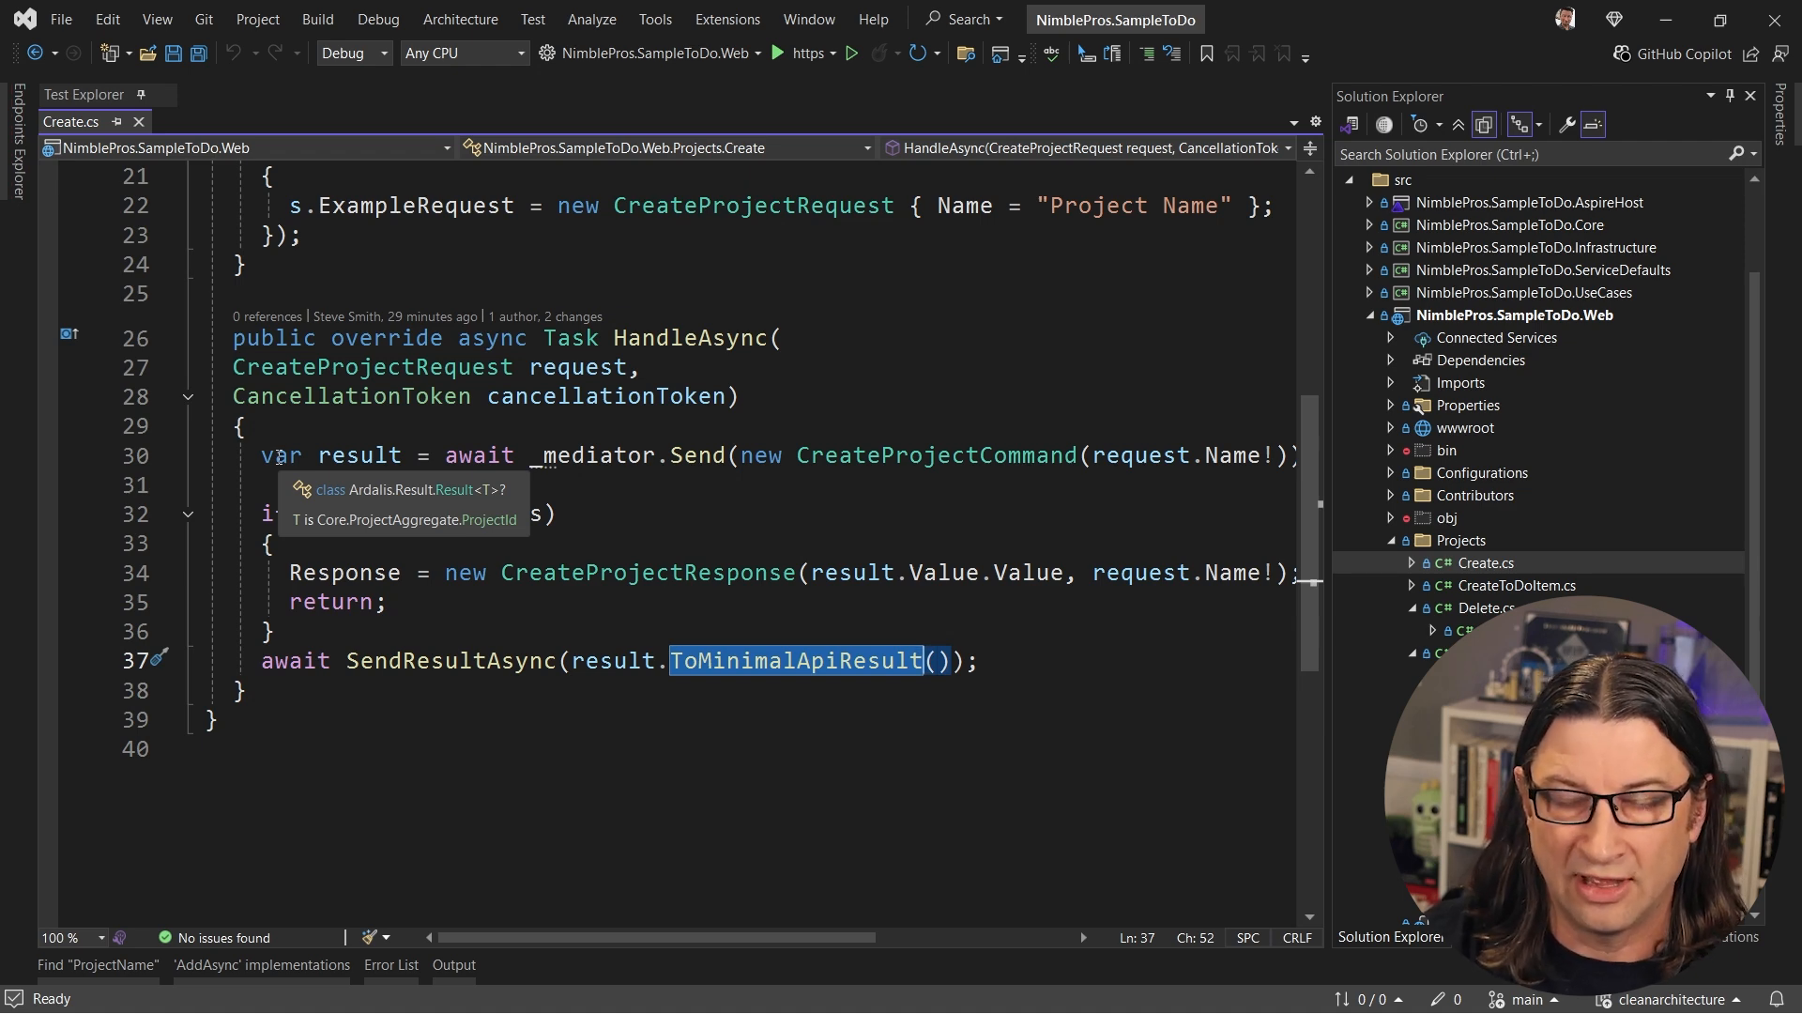
{"action": "left_click", "coordinate": [1370, 292]}
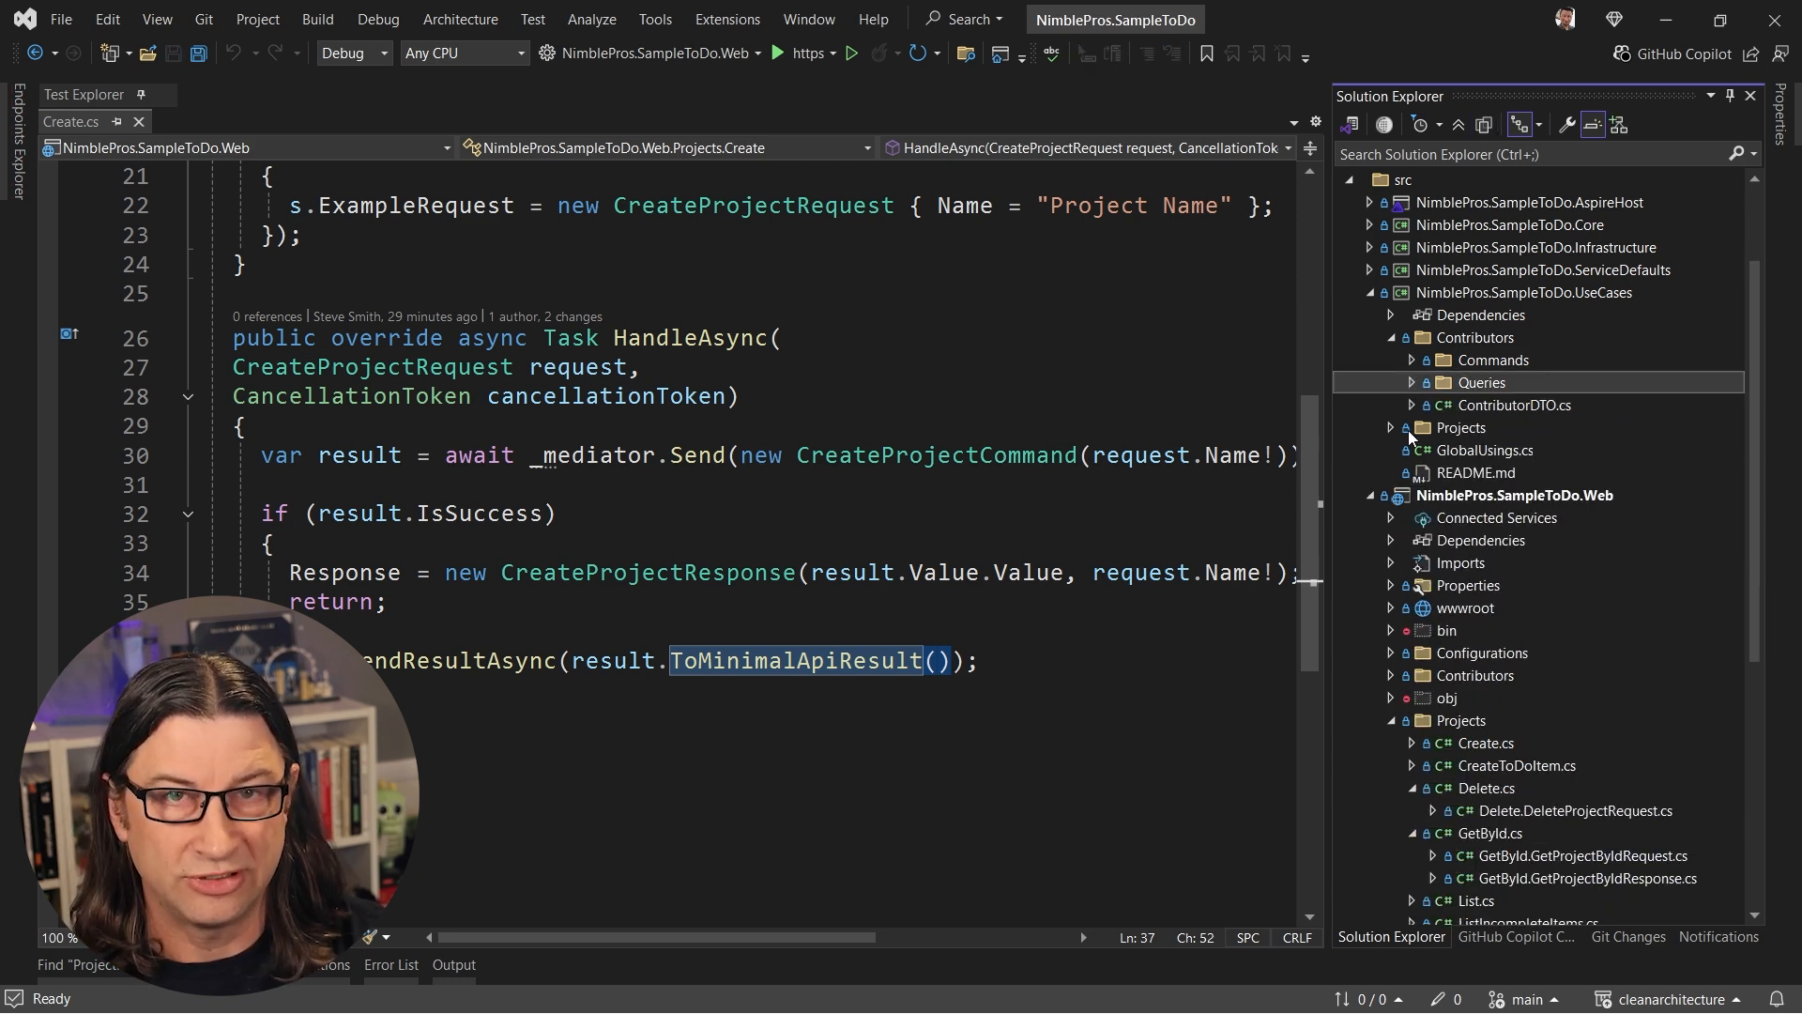
Open CreateProjectHandler.cs from UseCases Projects/Create, then return to Create.cs
{"action": "left_click", "coordinate": [1391, 426]}
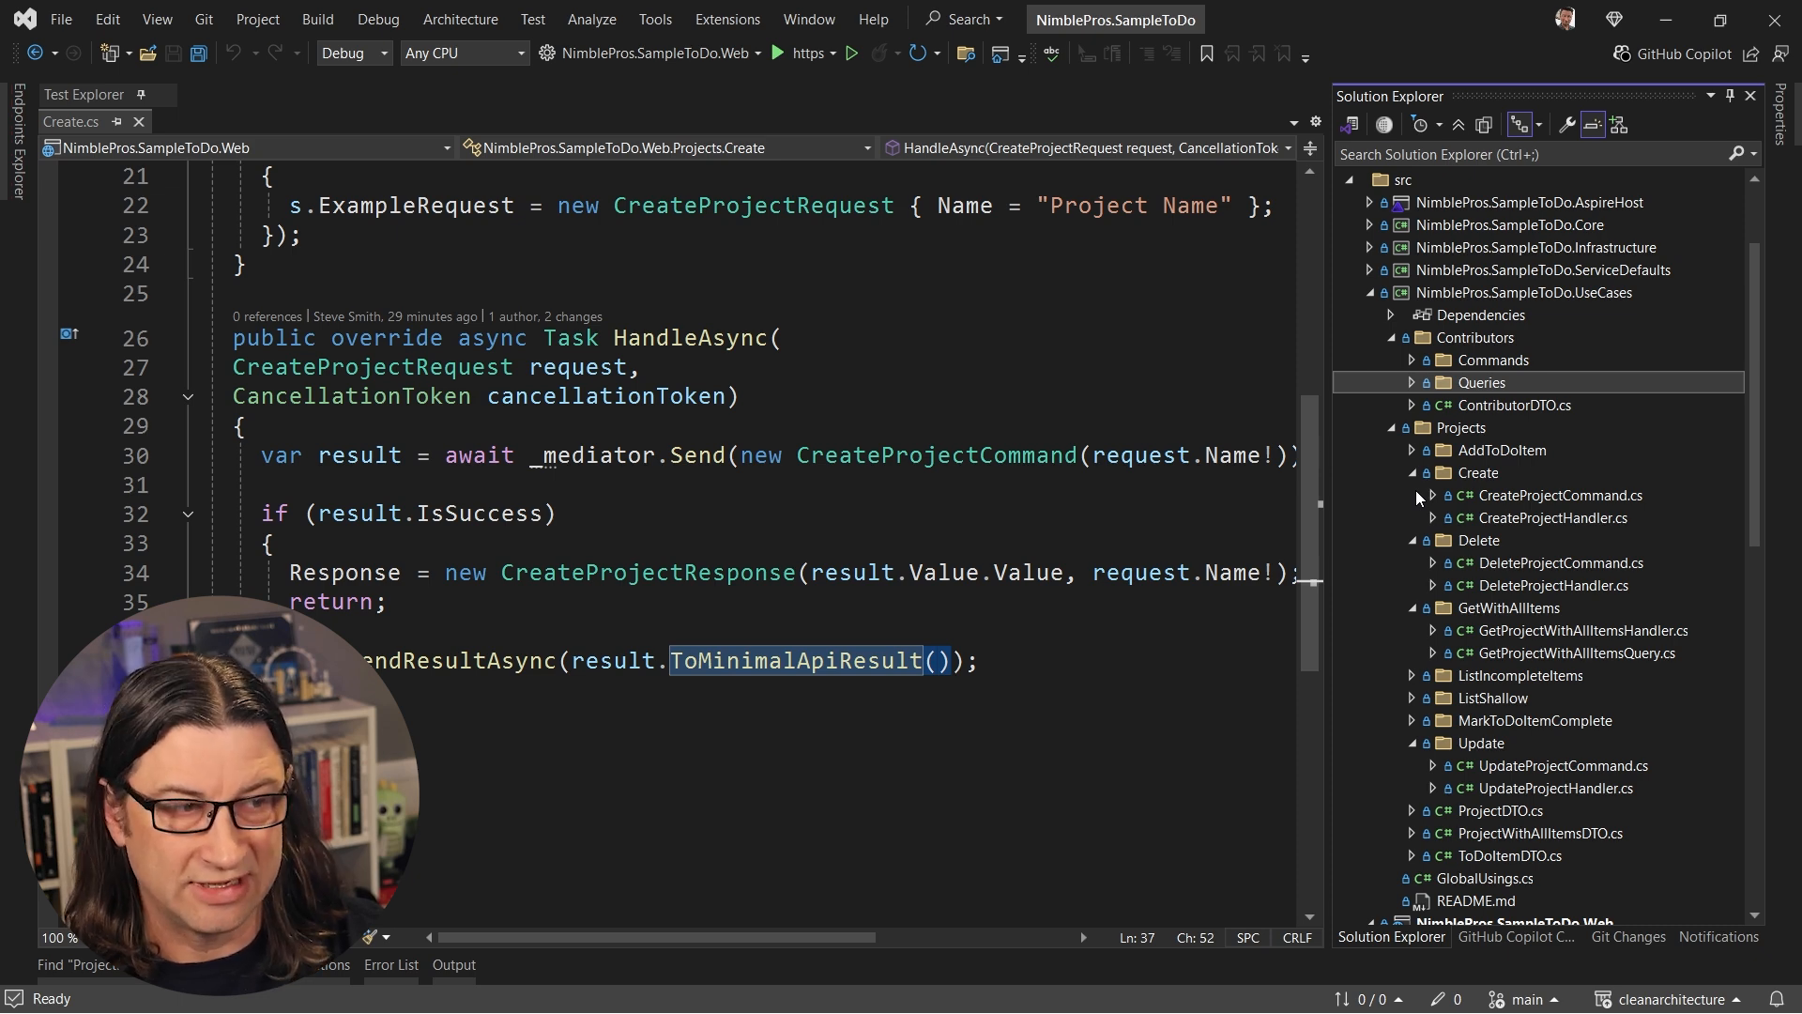
{"action": "double_click", "coordinate": [1557, 518]}
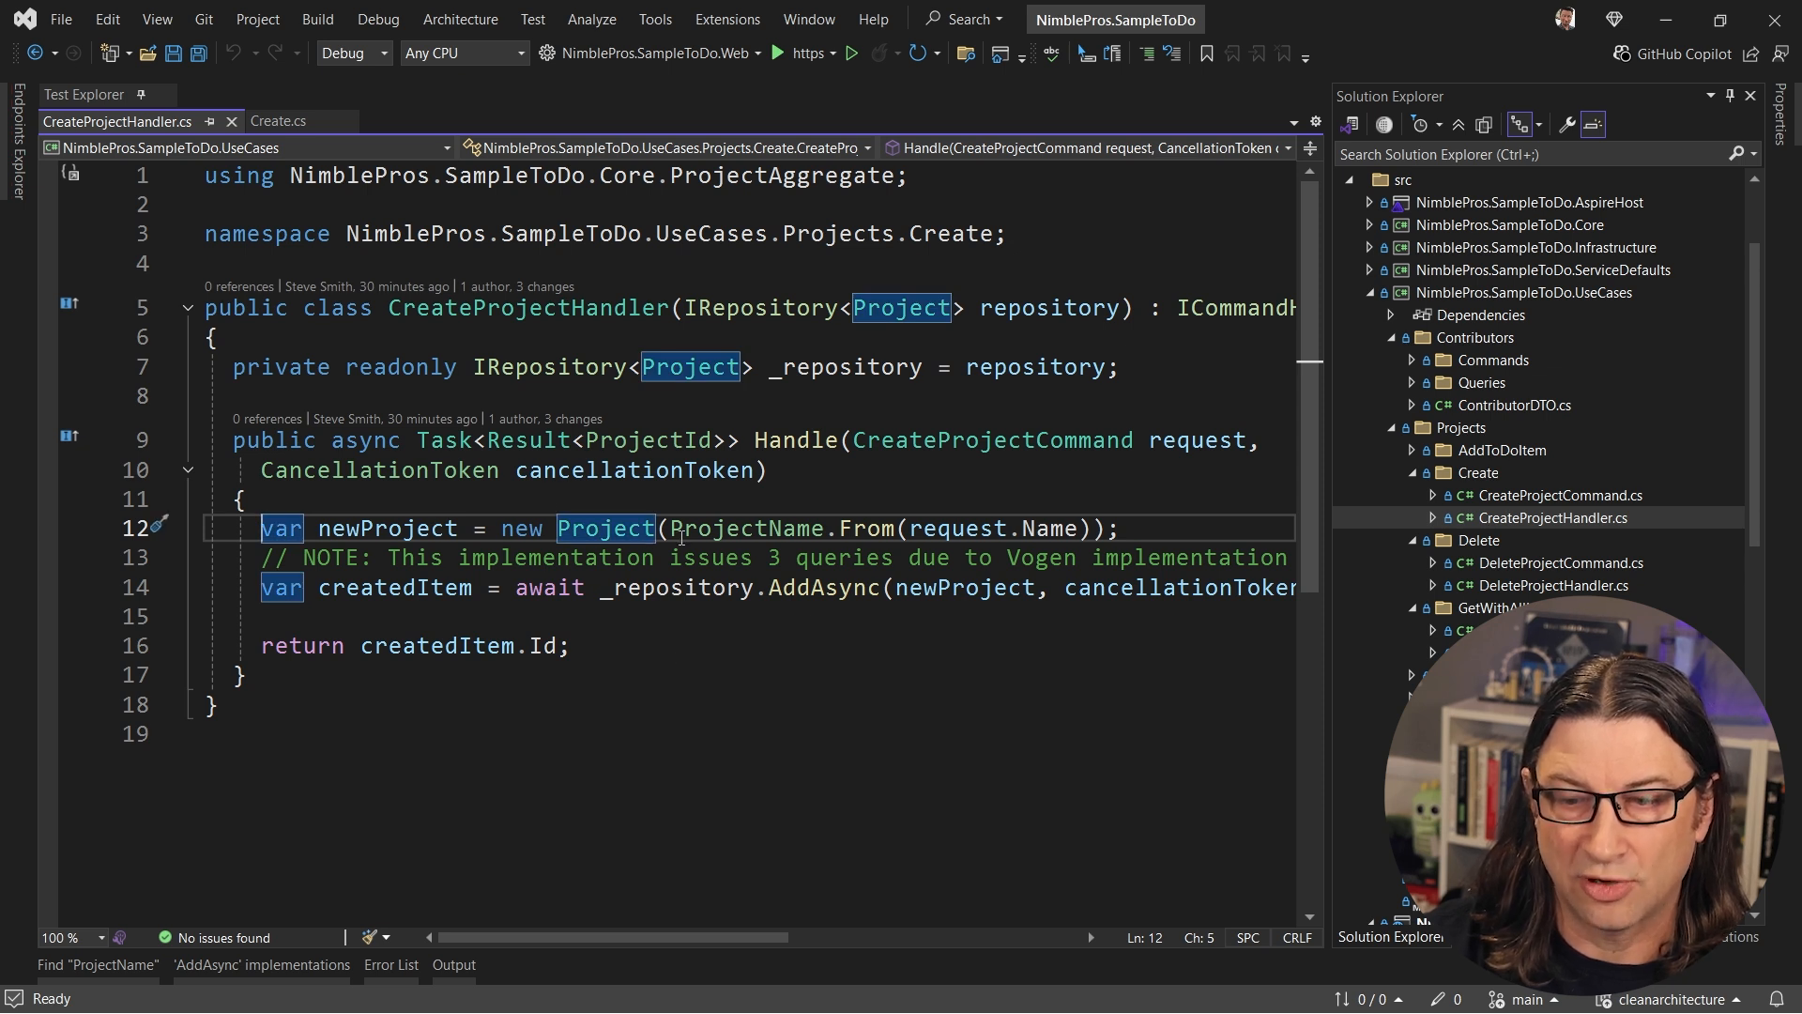
{"action": "mouse_move", "coordinate": [800, 639]}
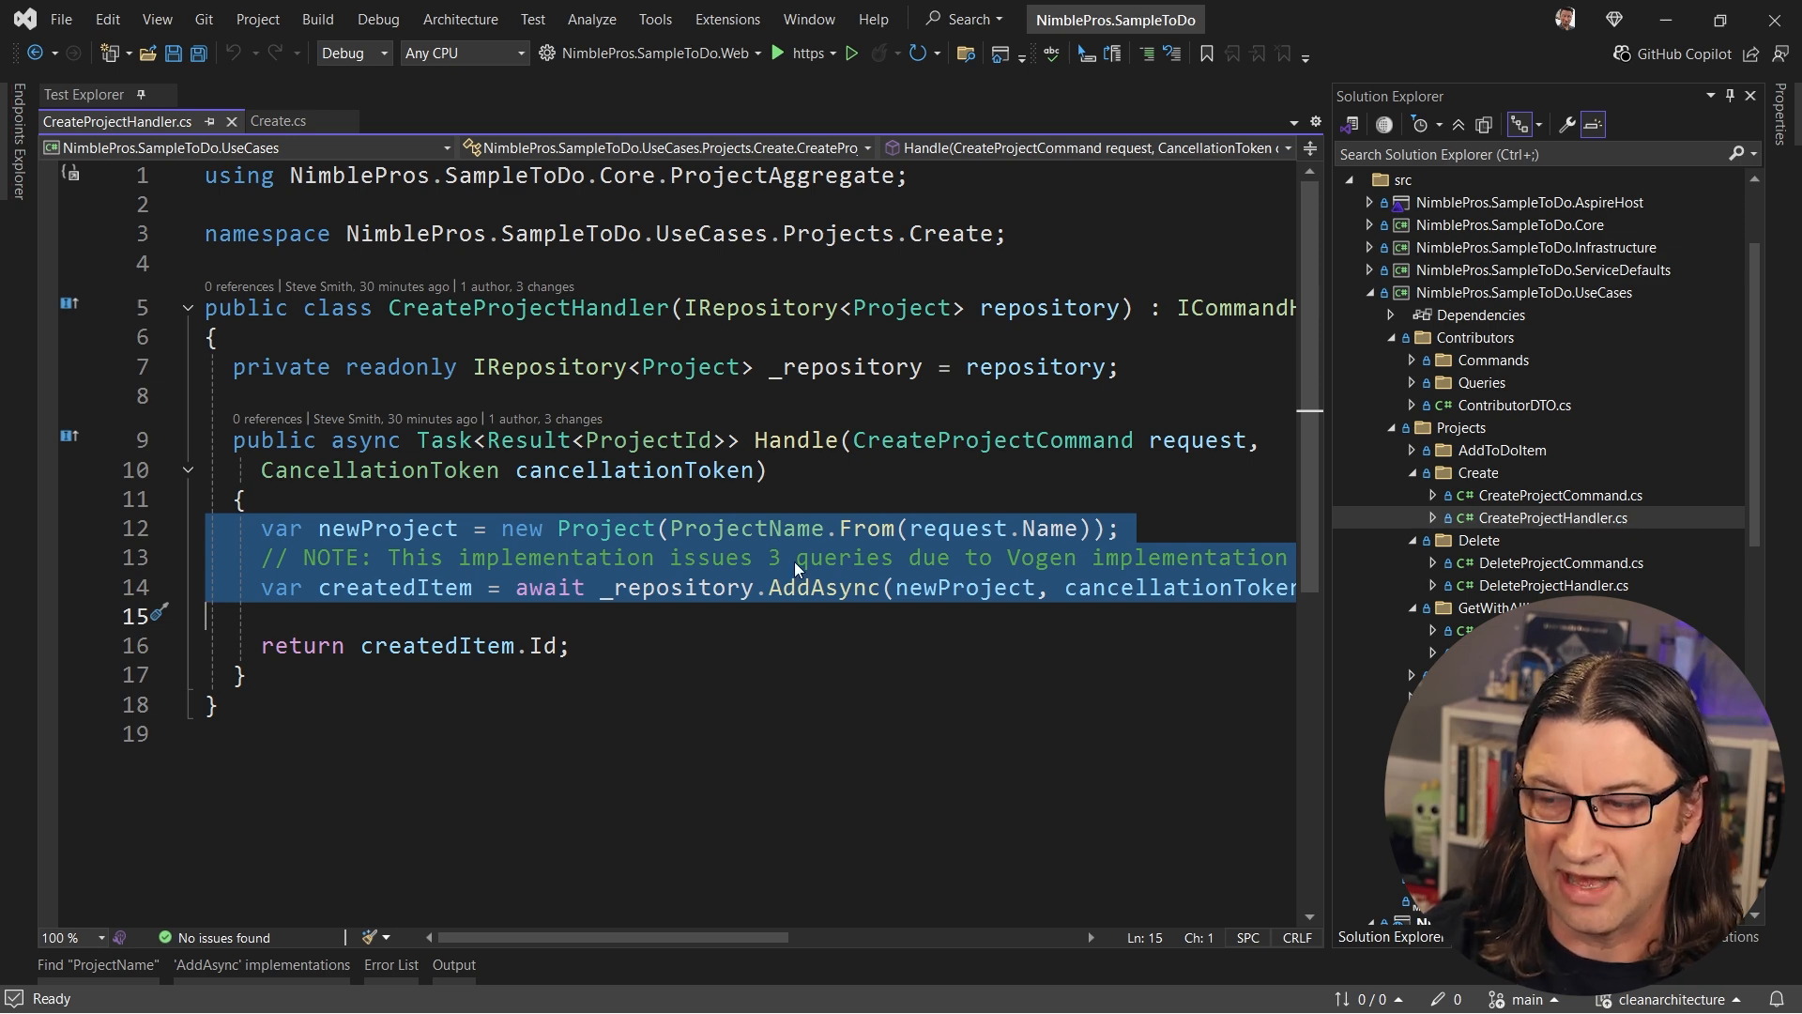
{"action": "left_click", "coordinate": [280, 121]}
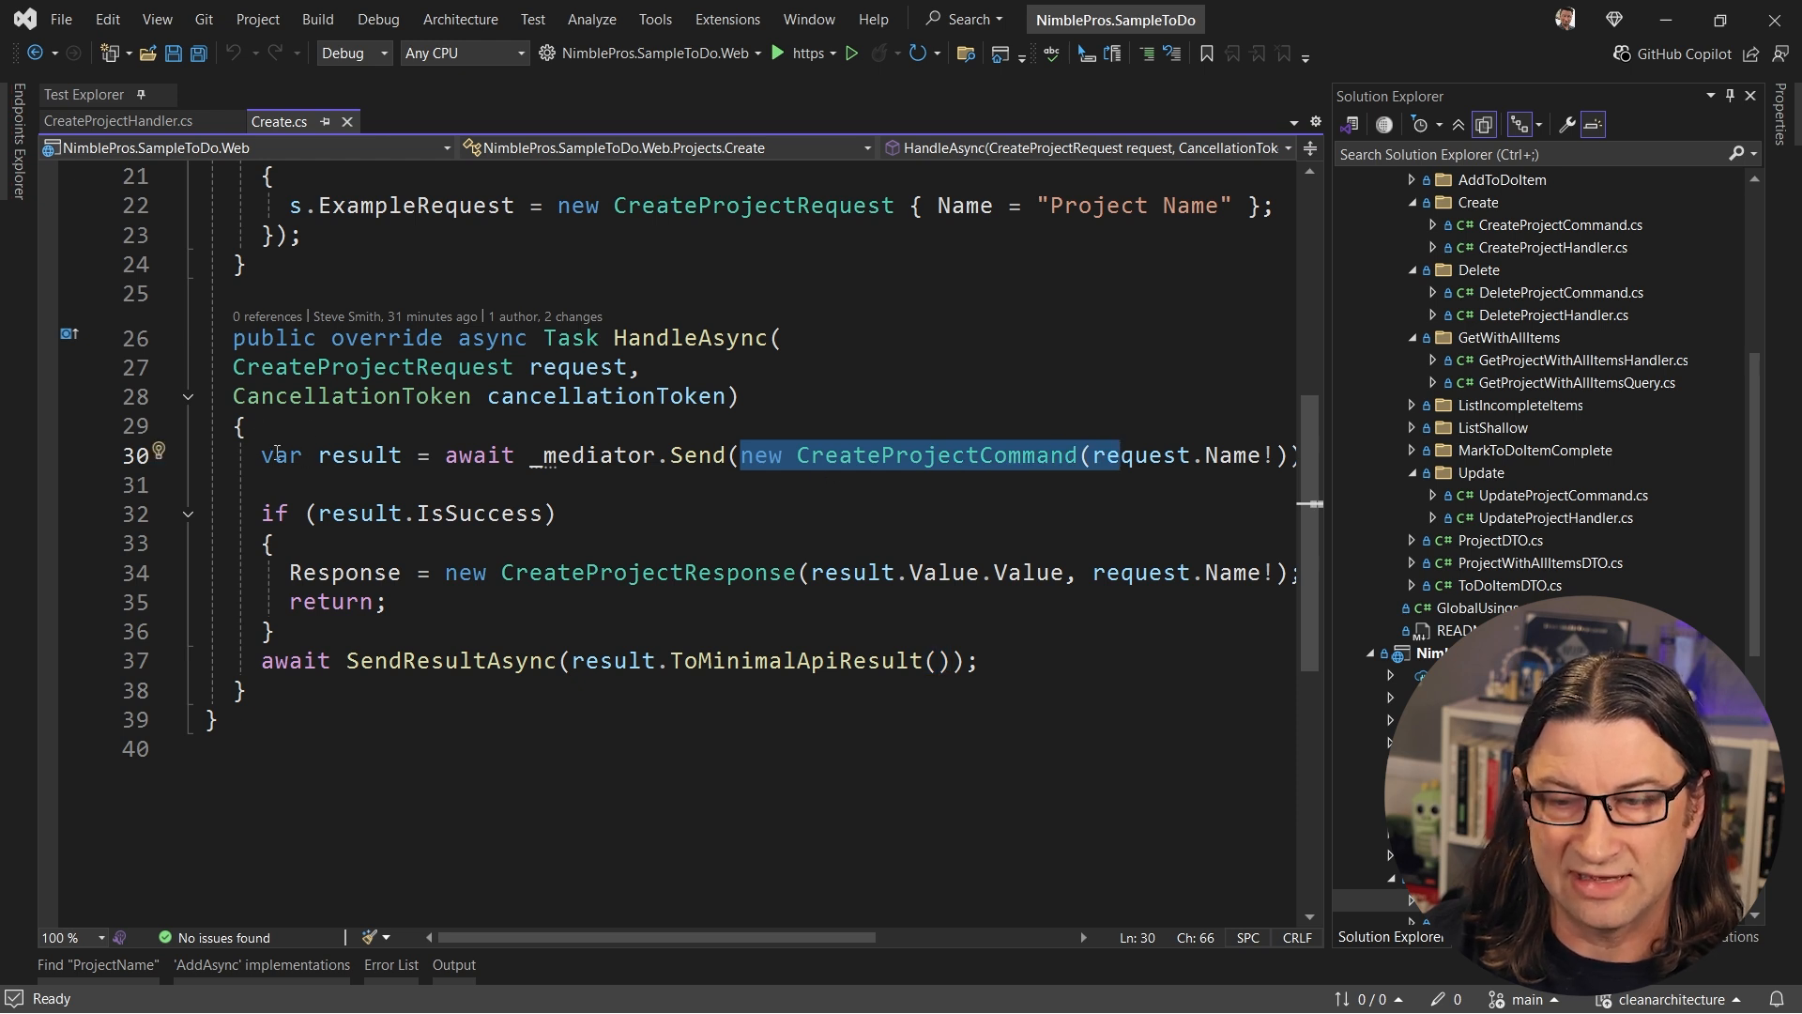
Select the 'new CreateProjectCommand' code in HandleAsync
{"action": "left_click_drag", "start_coordinate": [241, 484], "coordinate": [241, 690]}
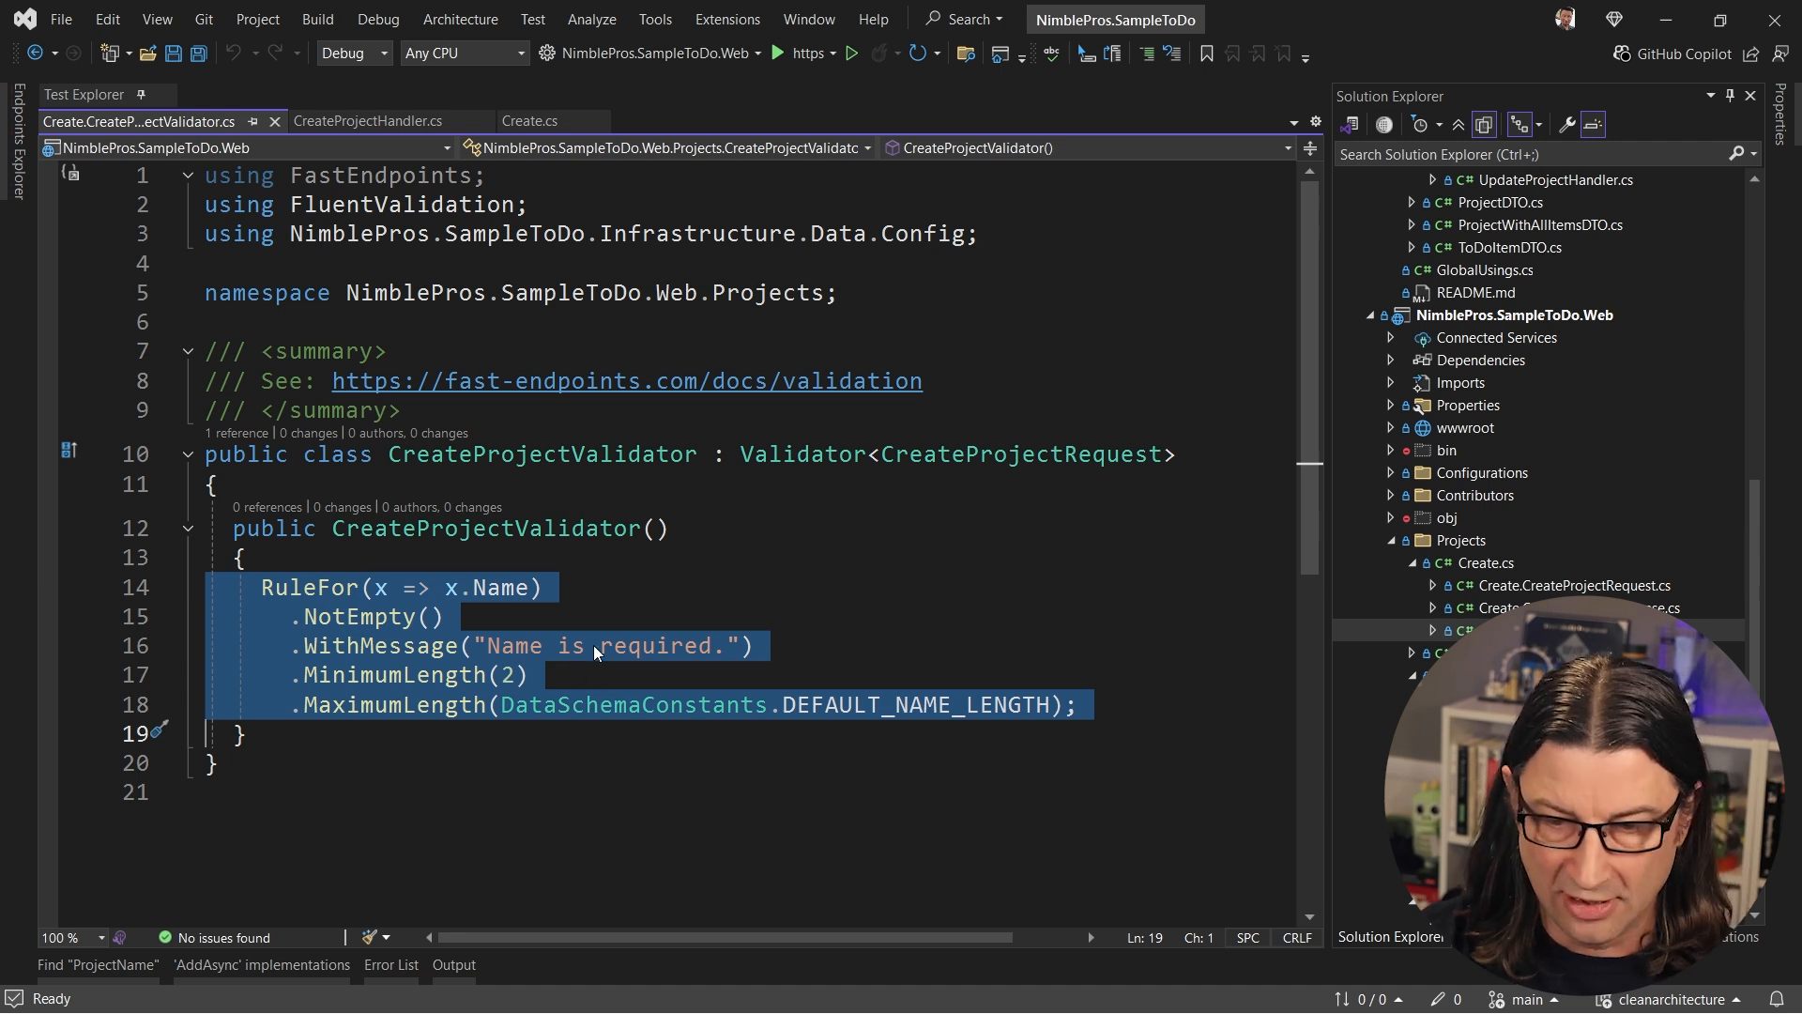
Open Create.CreateProjectValidator.cs to show the Name RuleFor rules
{"action": "left_click", "coordinate": [529, 675]}
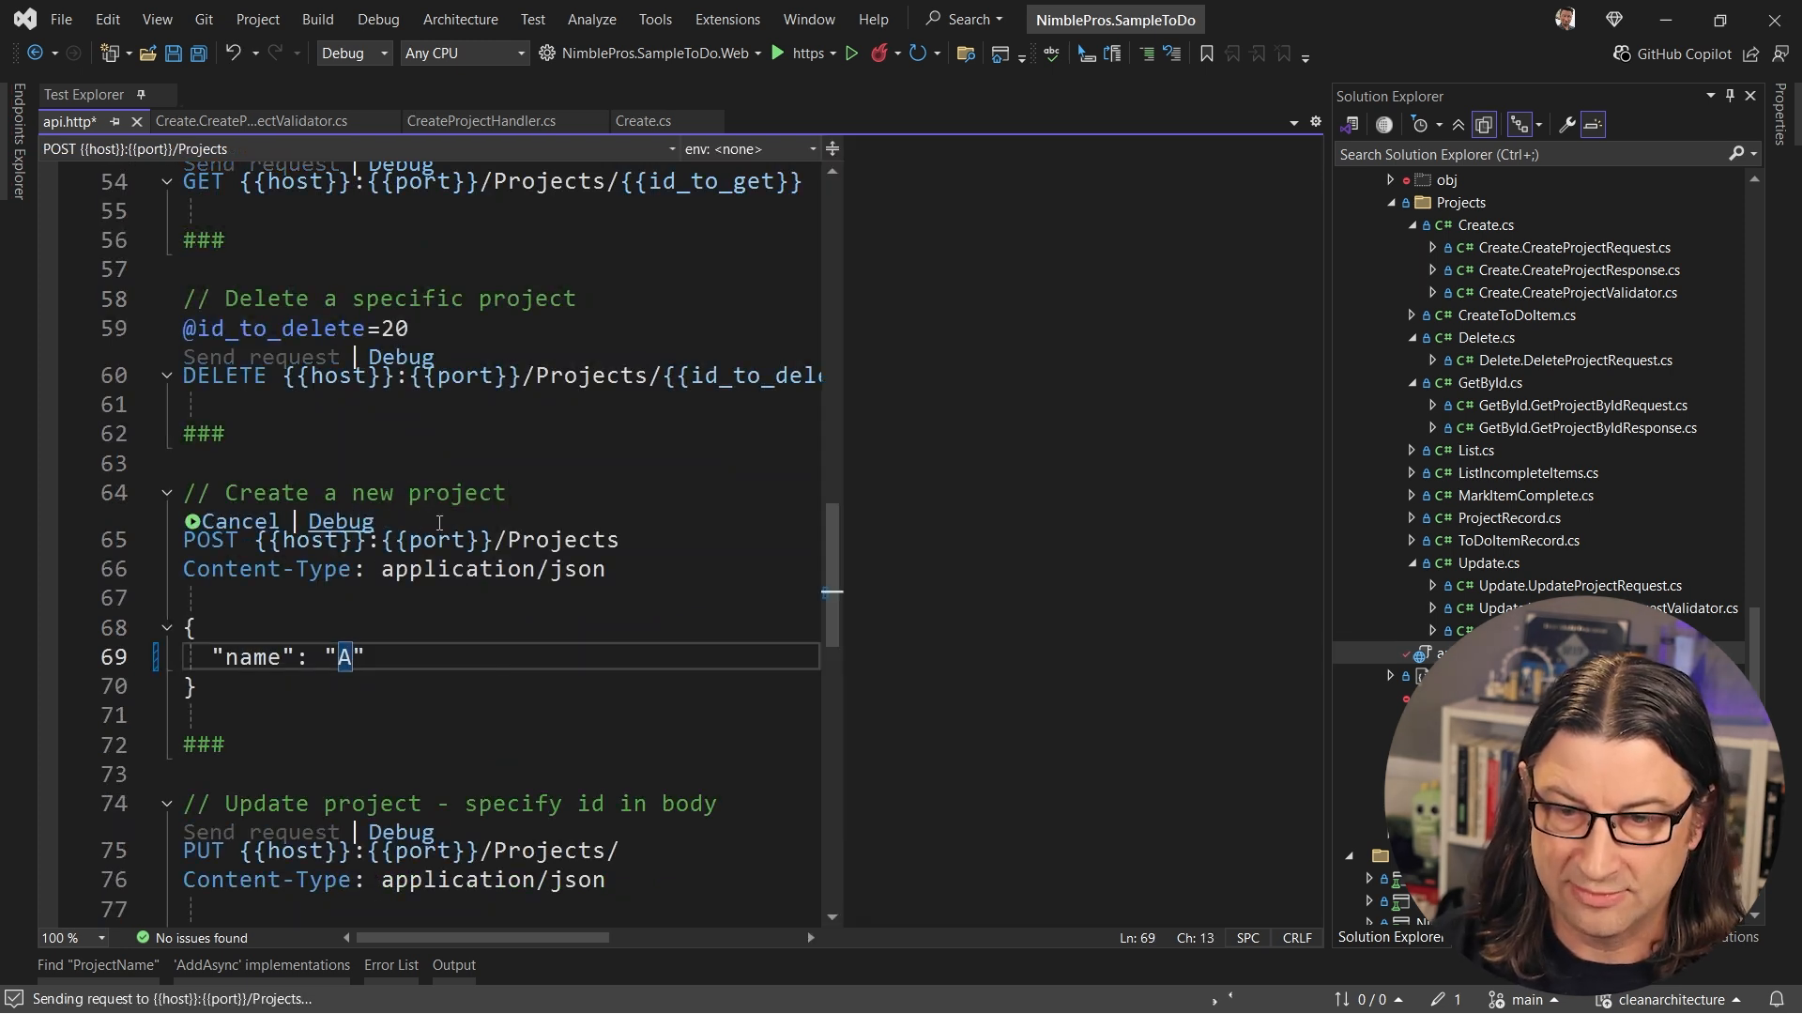
Change the request body name from 'A' to 'ABC' and resend, creating project 7
{"action": "left_click", "coordinate": [238, 521]}
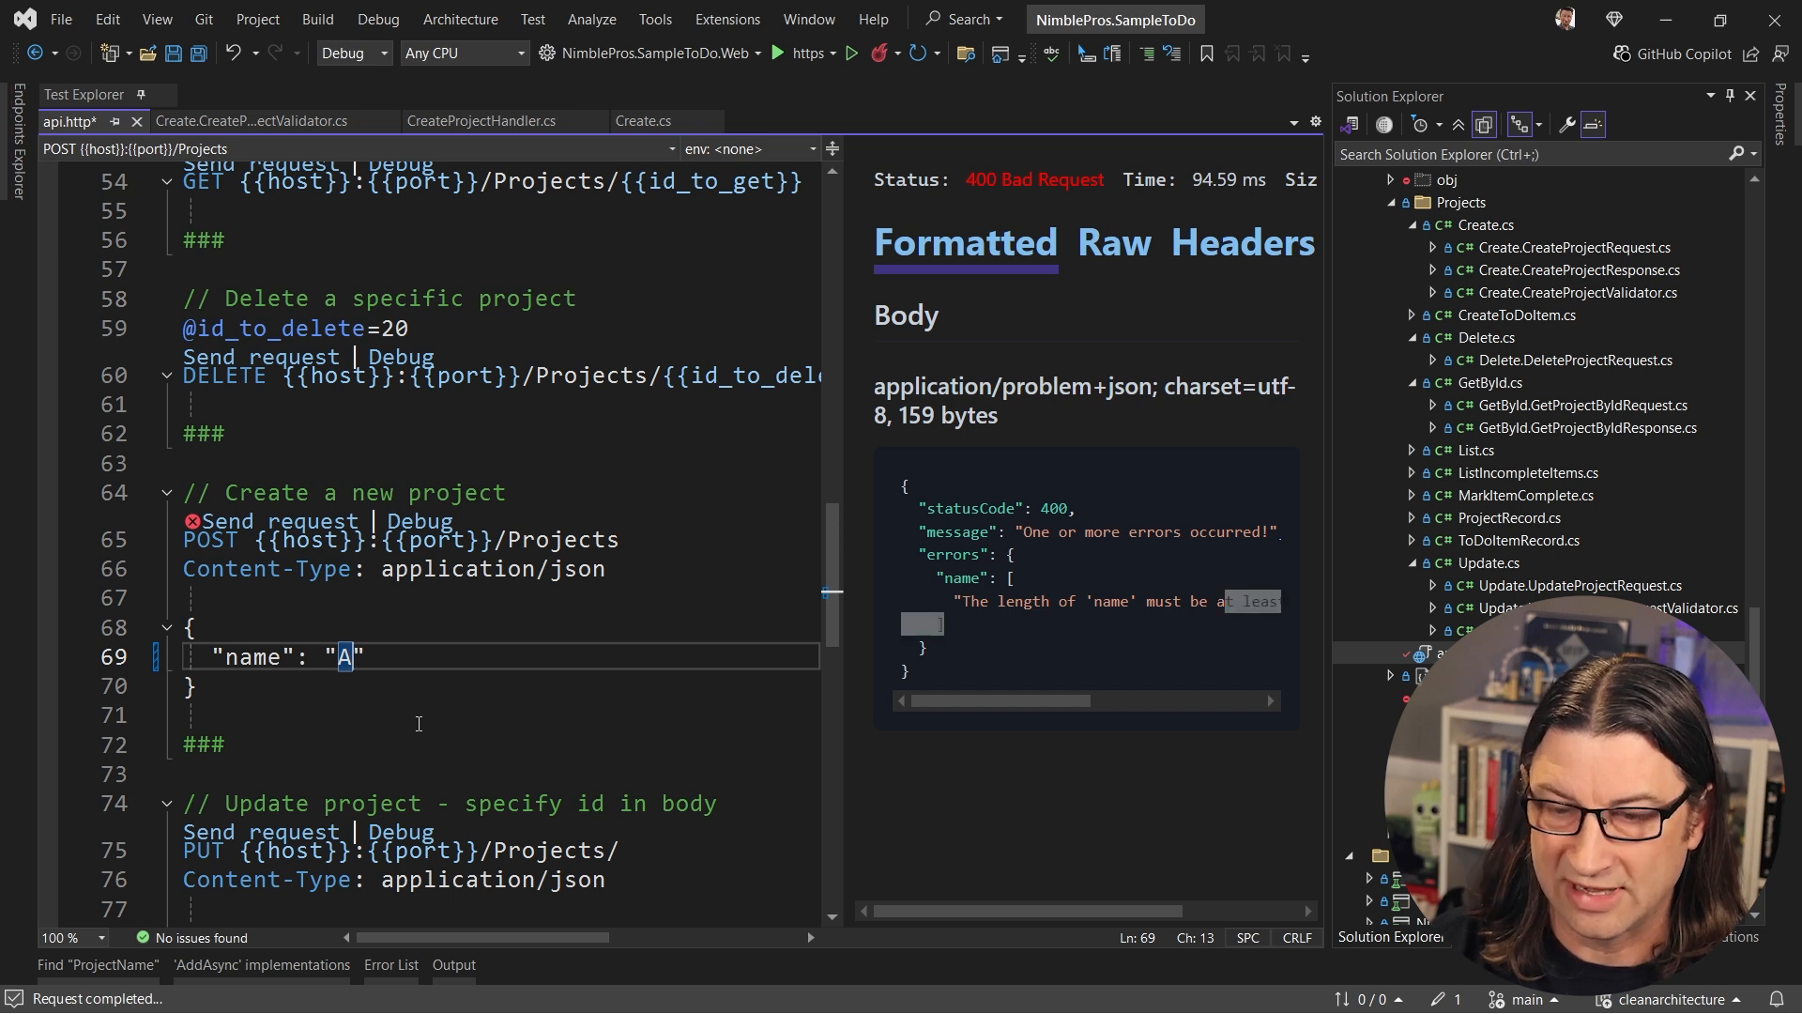
{"action": "type", "text": "BC"}
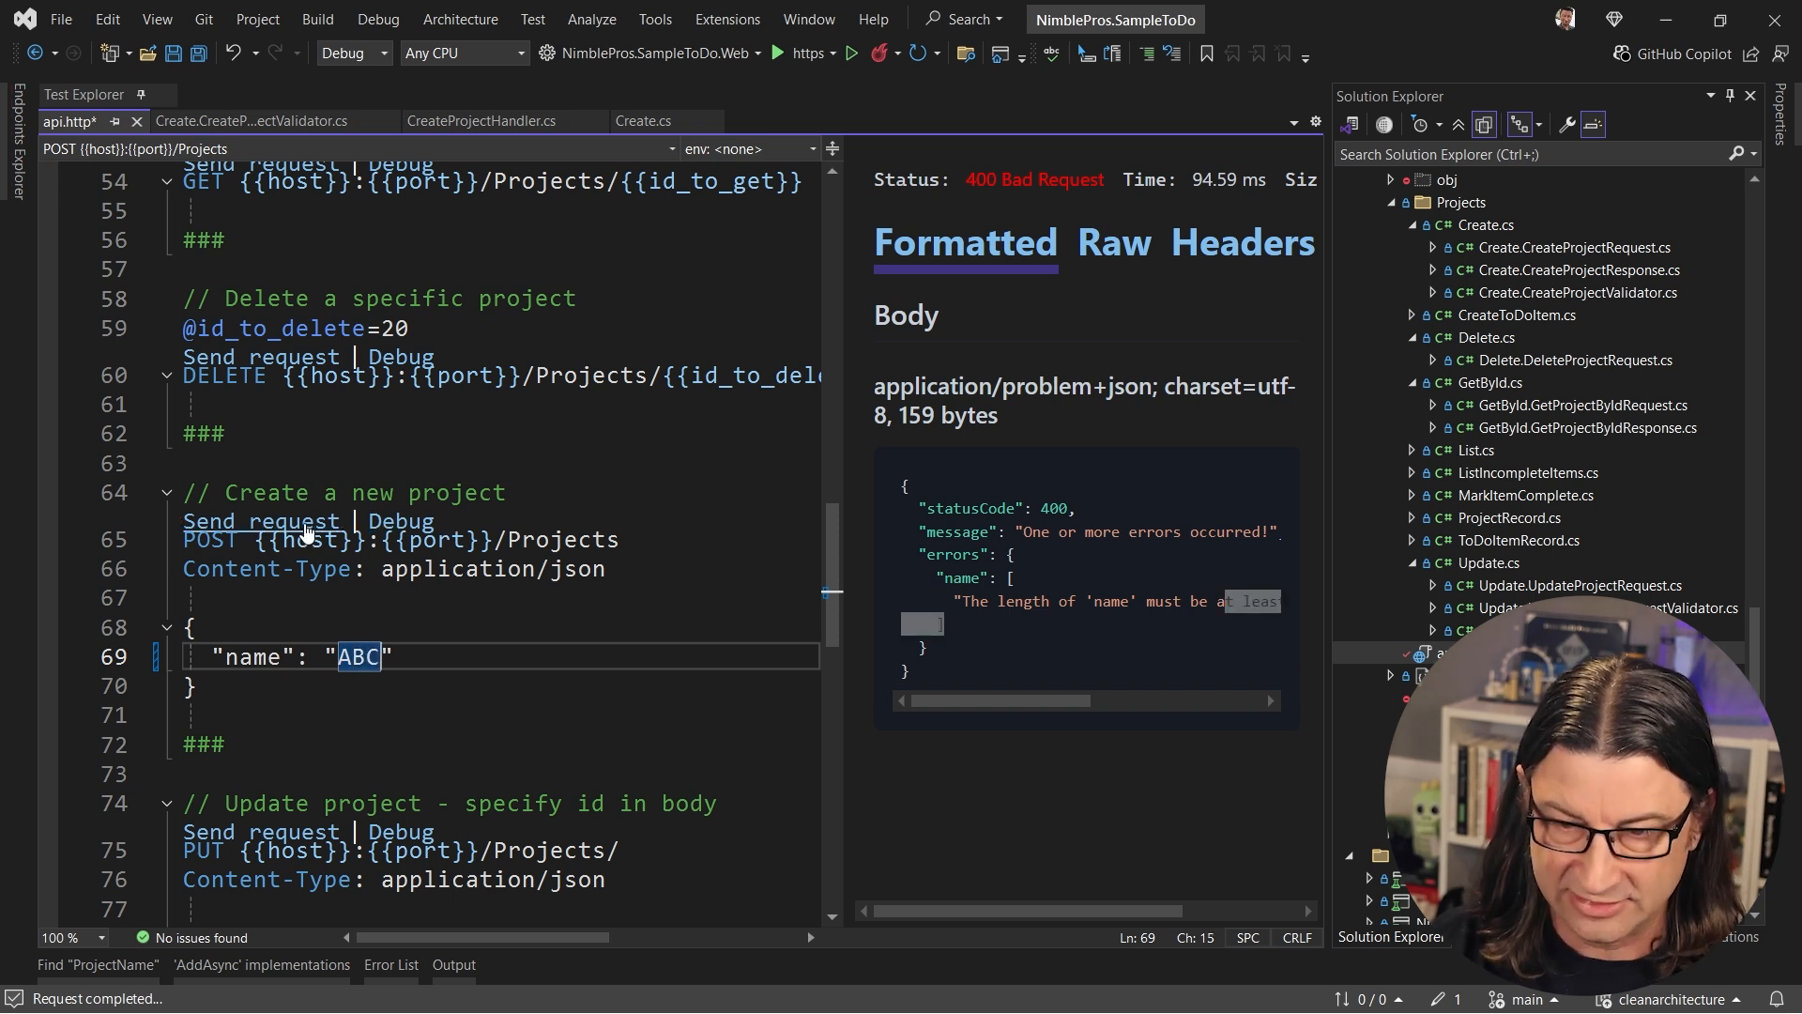
{"action": "left_click", "coordinate": [259, 521]}
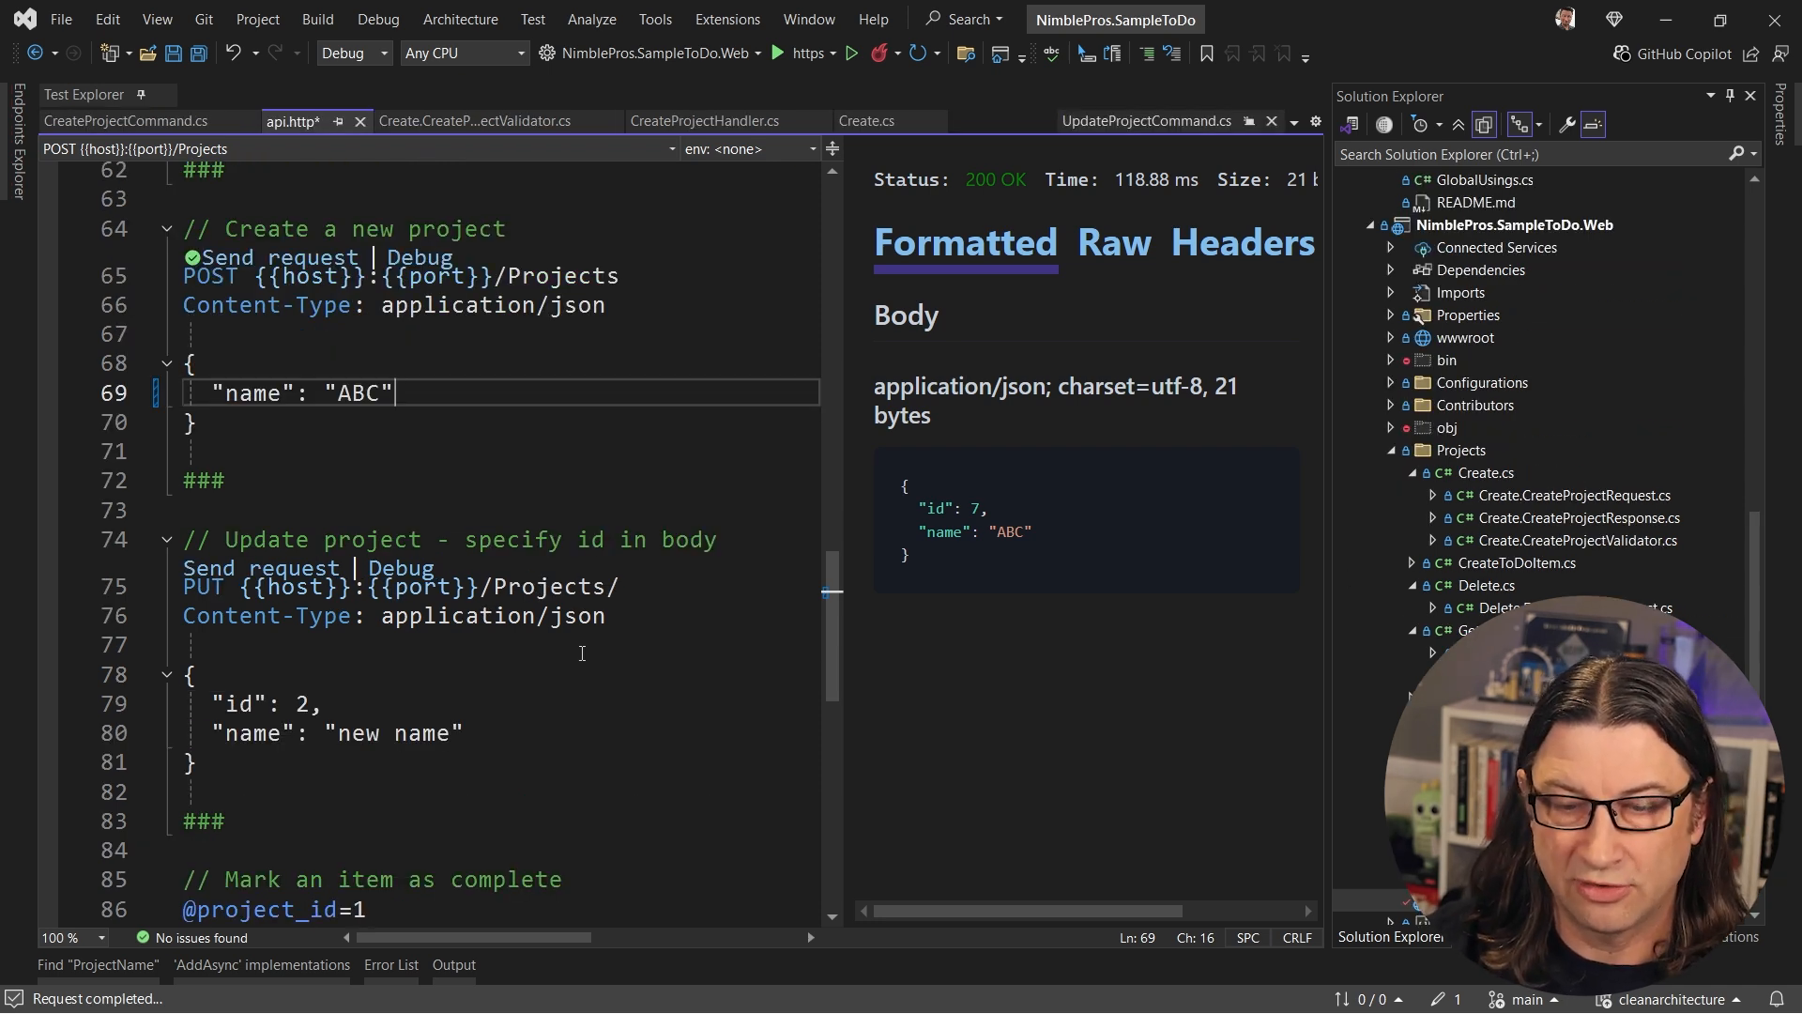
{"action": "left_click", "coordinate": [271, 568]}
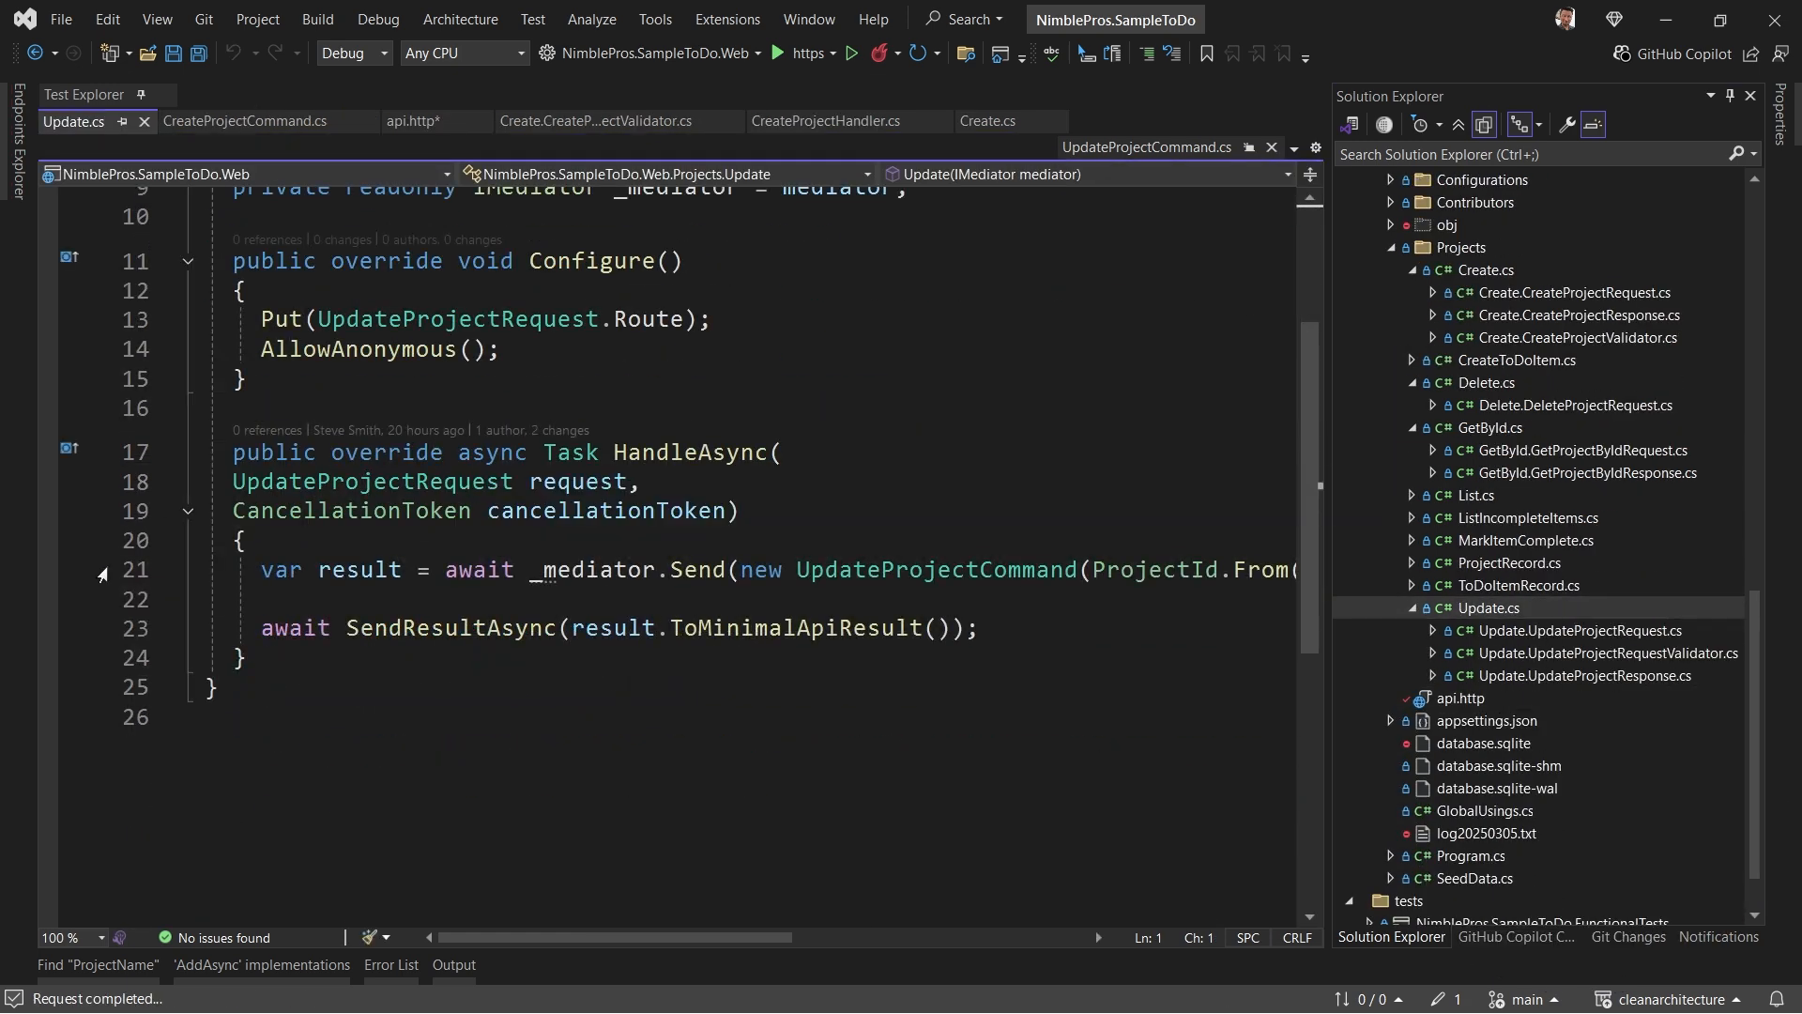
Open Update.cs and review HandleAsync sending UpdateProjectCommand
{"action": "left_click", "coordinate": [867, 569]}
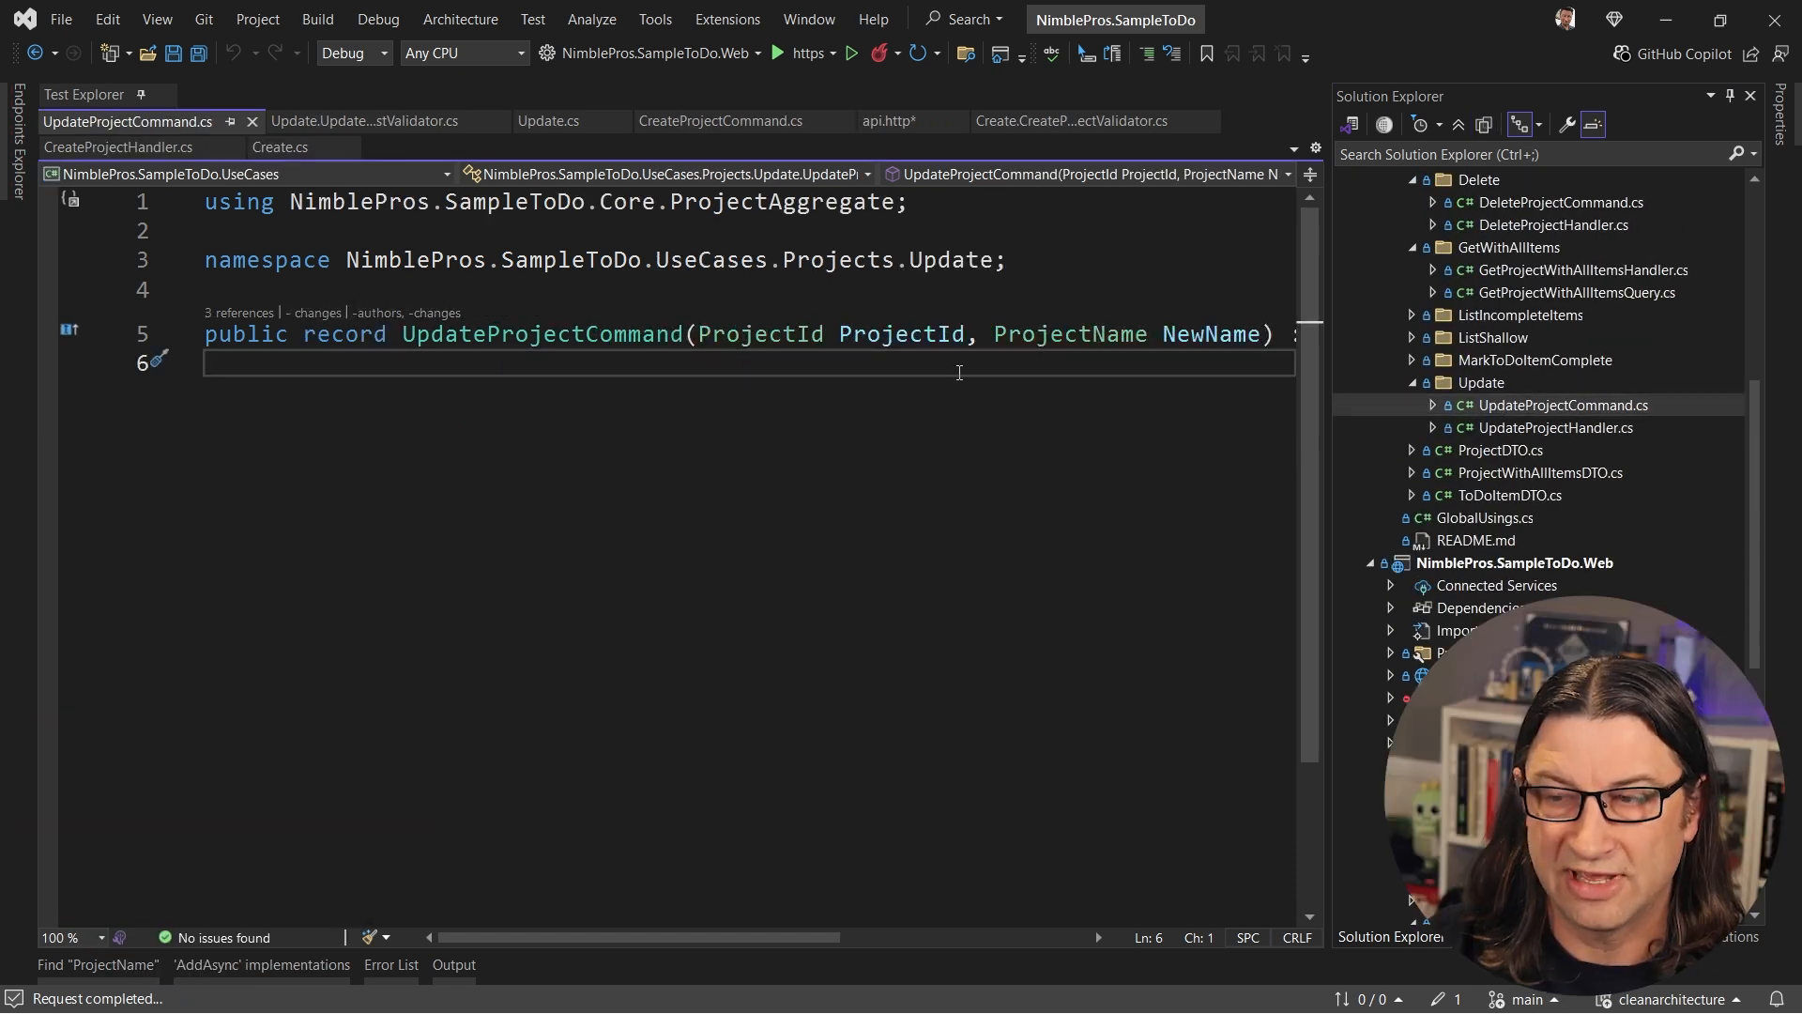
Jump to the UpdateProjectCommand definition showing ProjectId and NewName
{"action": "double_click", "coordinate": [1069, 333]}
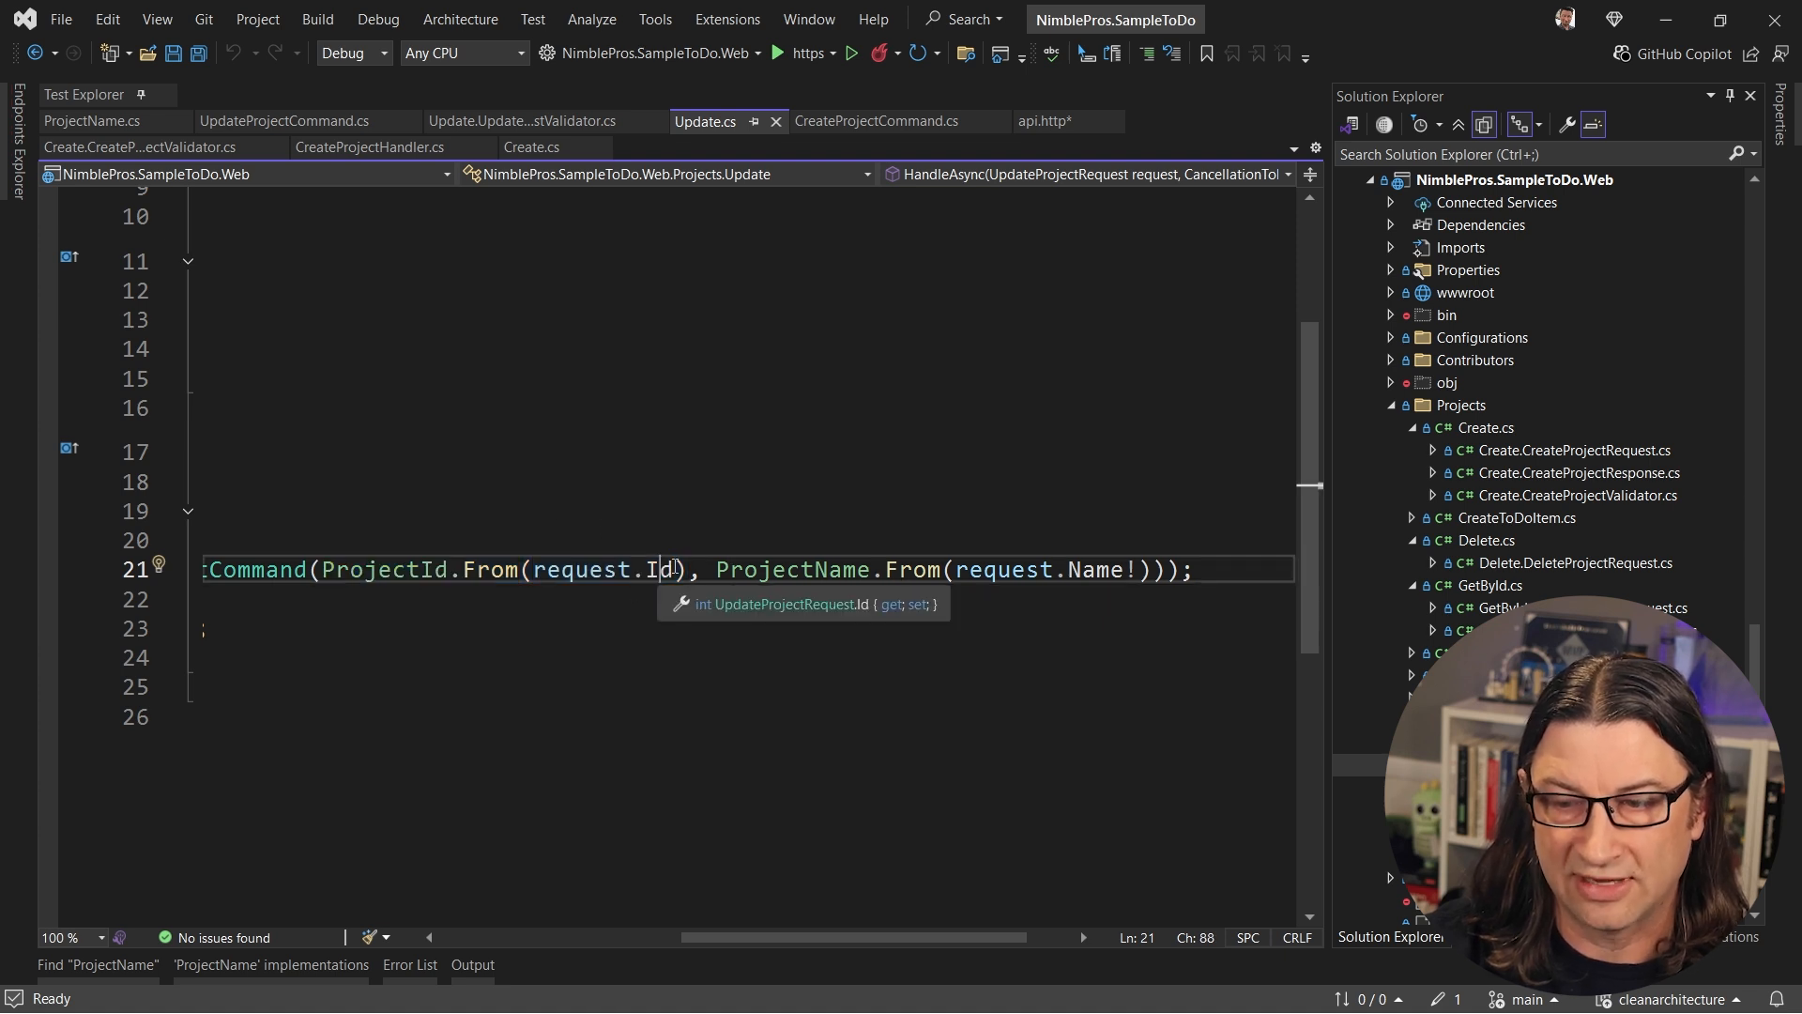
Select the ProjectId.From and ProjectName.From conversions on line 21 of Update.cs
{"action": "double_click", "coordinate": [659, 569]}
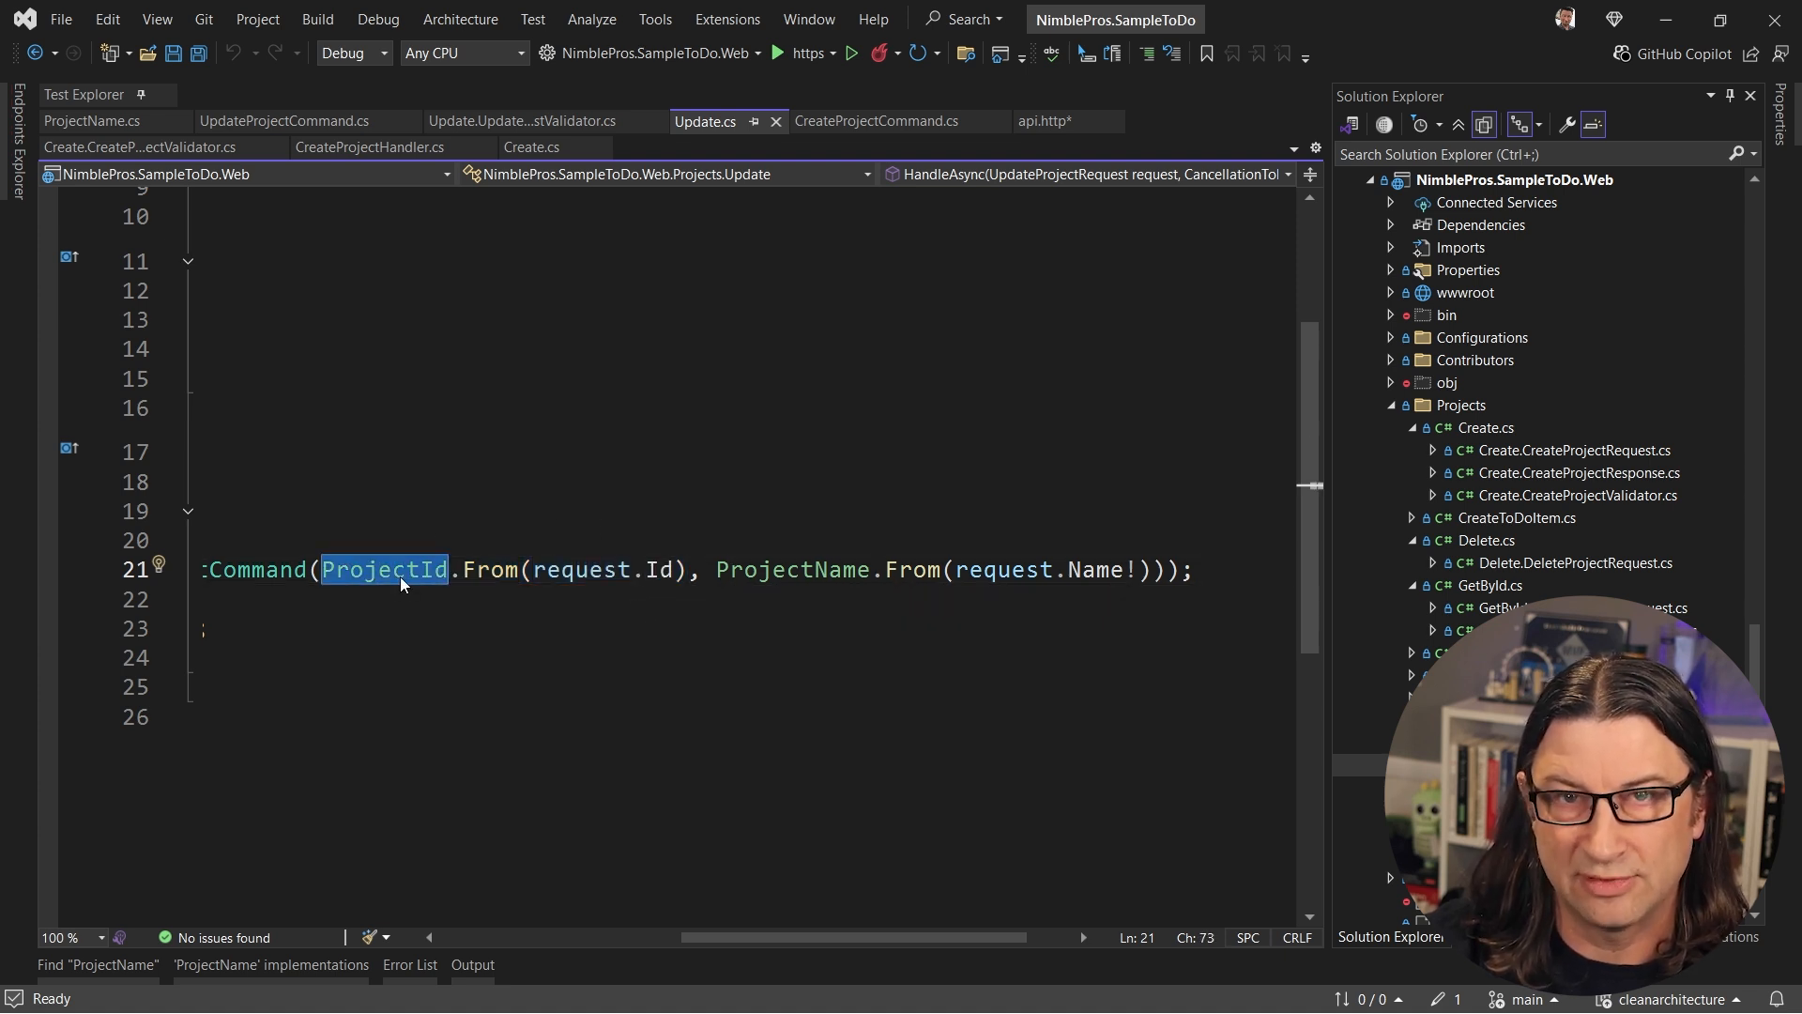
{"action": "mouse_move", "coordinate": [396, 570]}
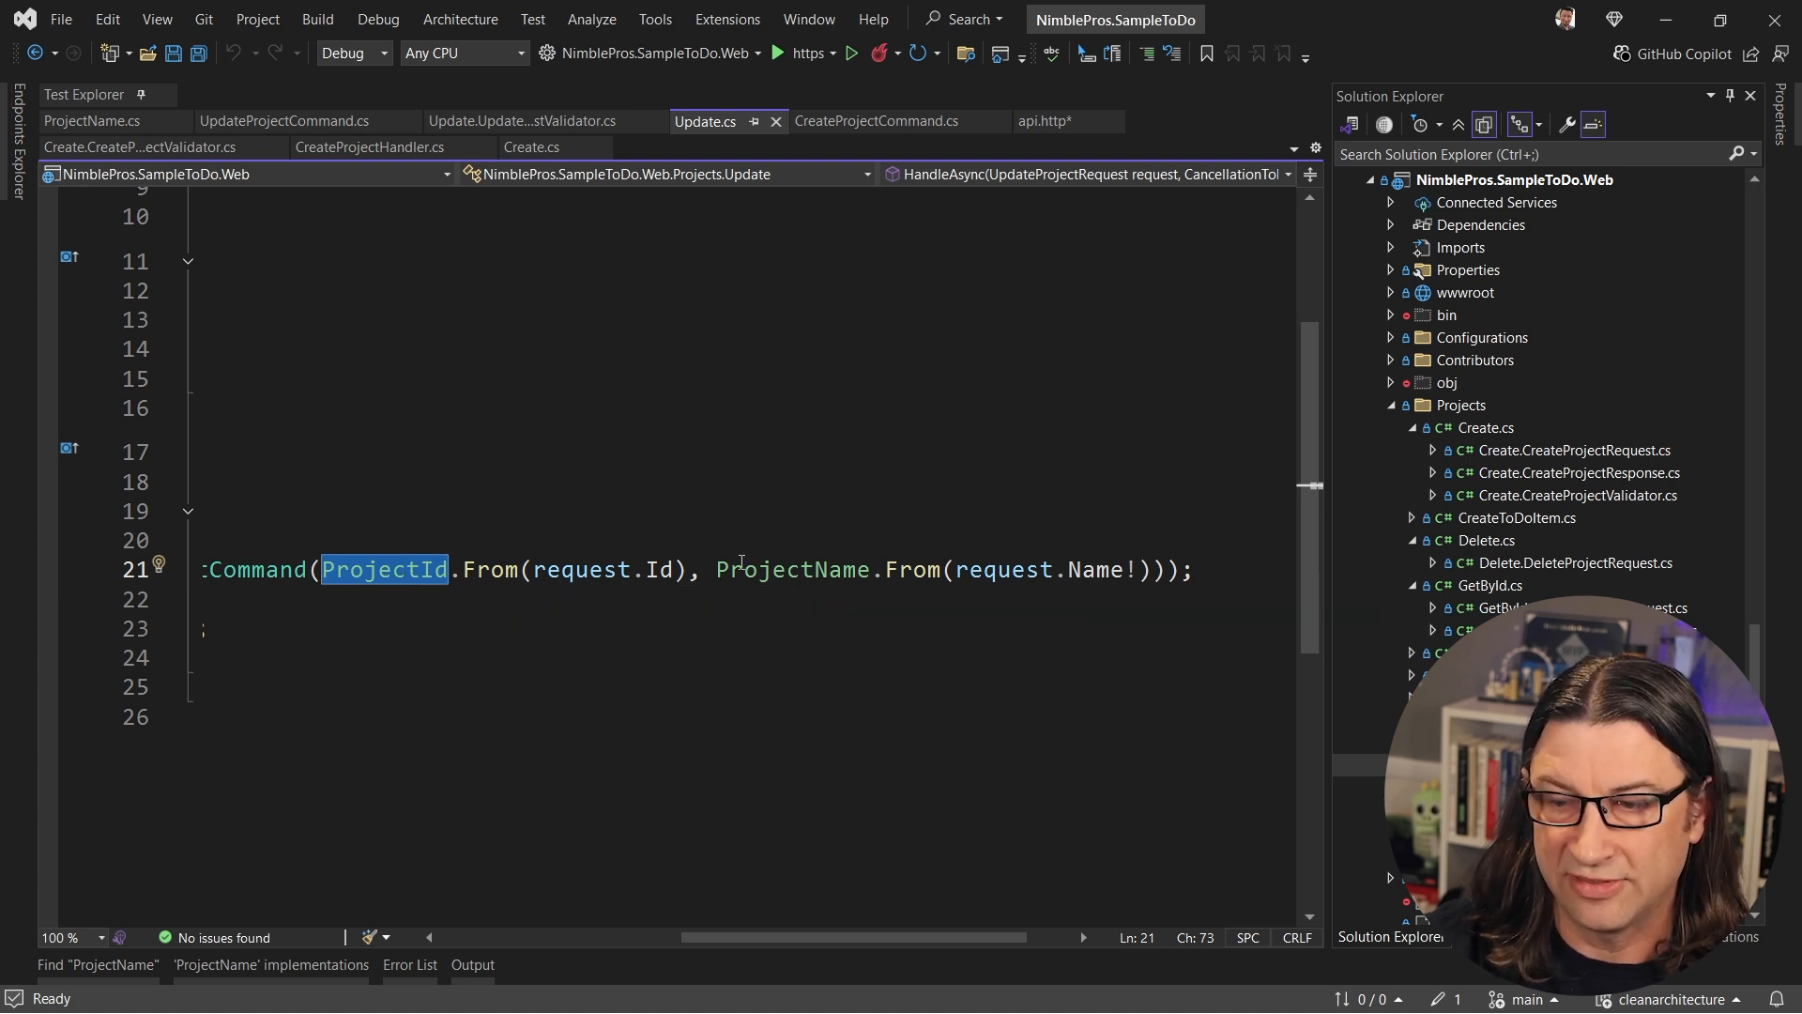
{"action": "double_click", "coordinate": [793, 569]}
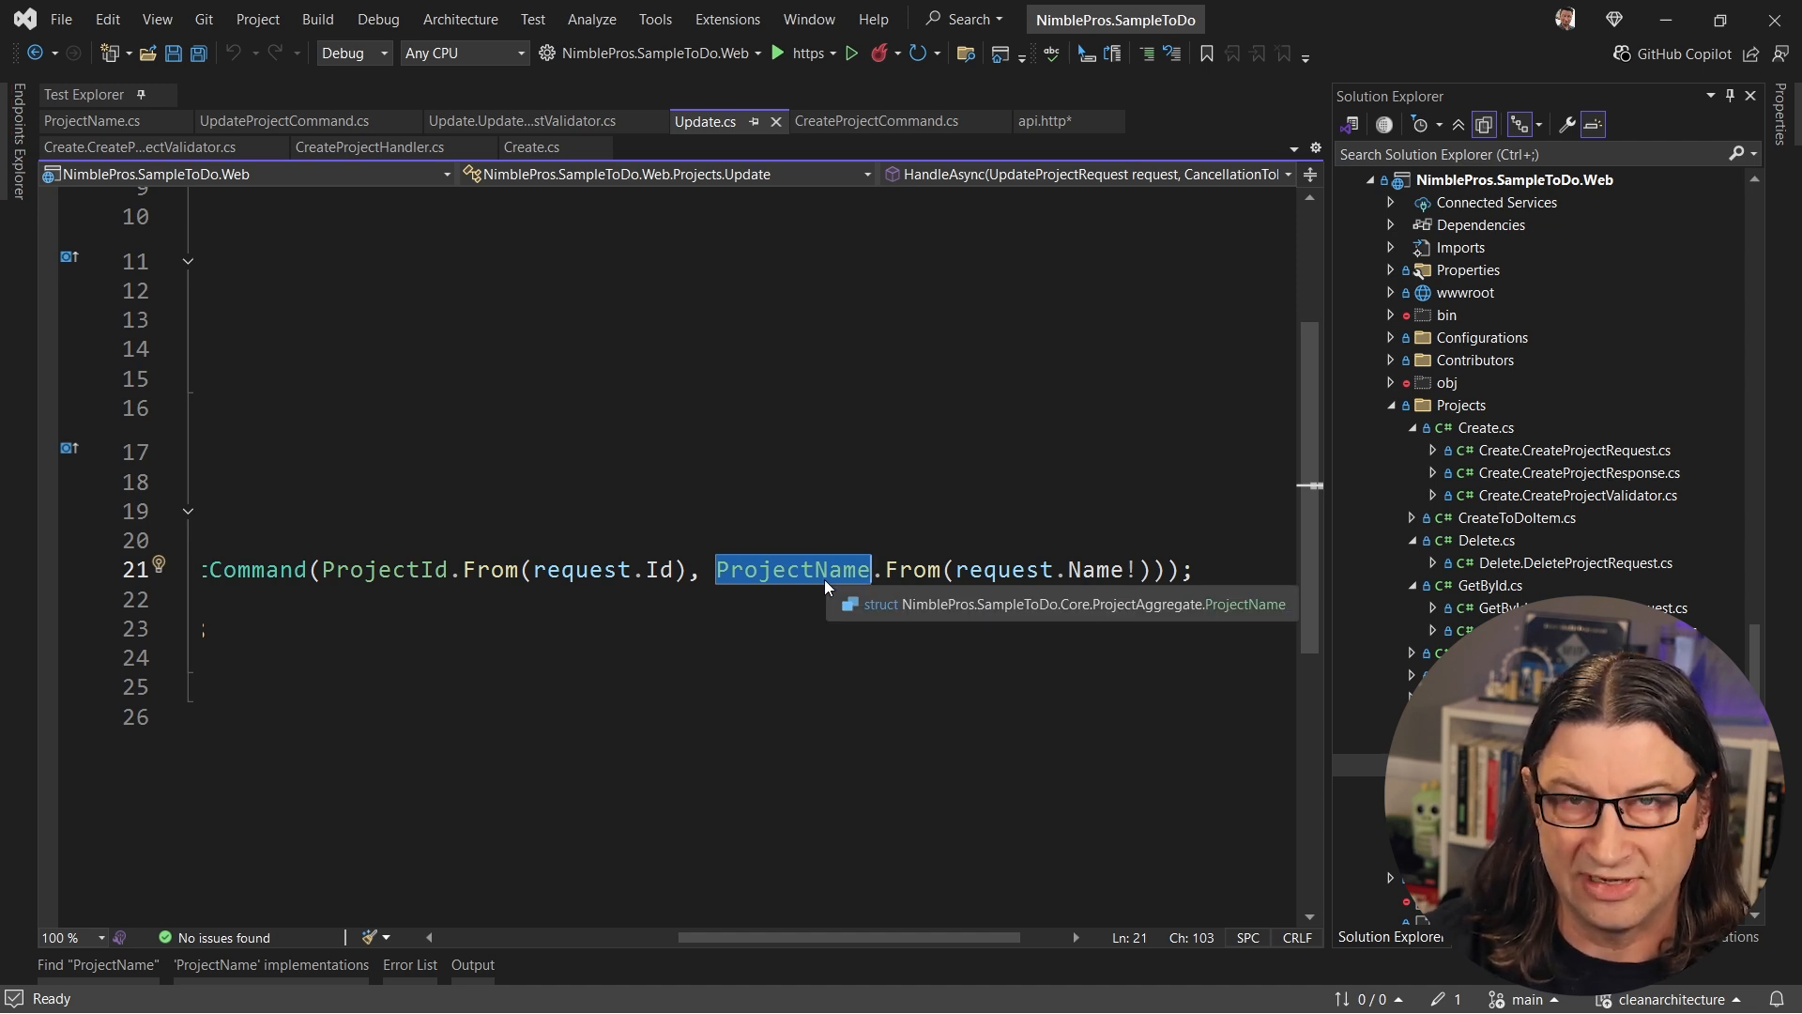
{"action": "mouse_move", "coordinate": [824, 593]}
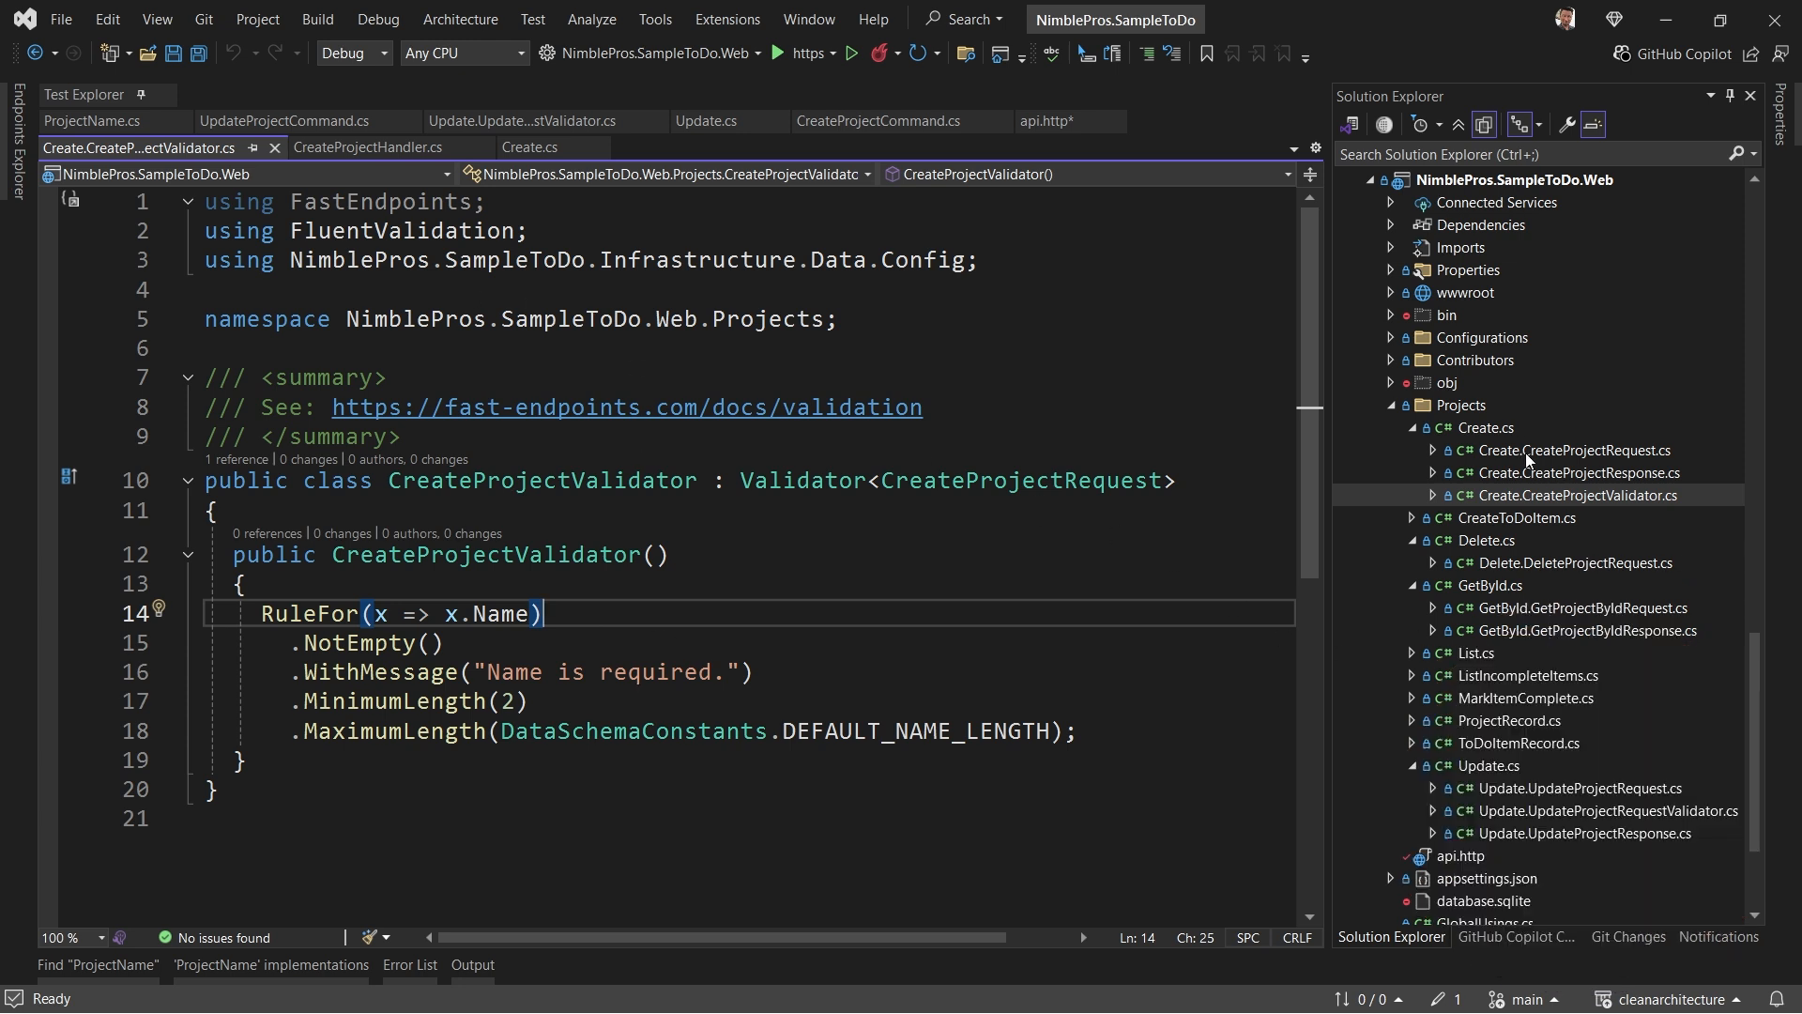
Reopen the Web project's Create.cs from Solution Explorer
{"action": "left_click", "coordinate": [529, 147]}
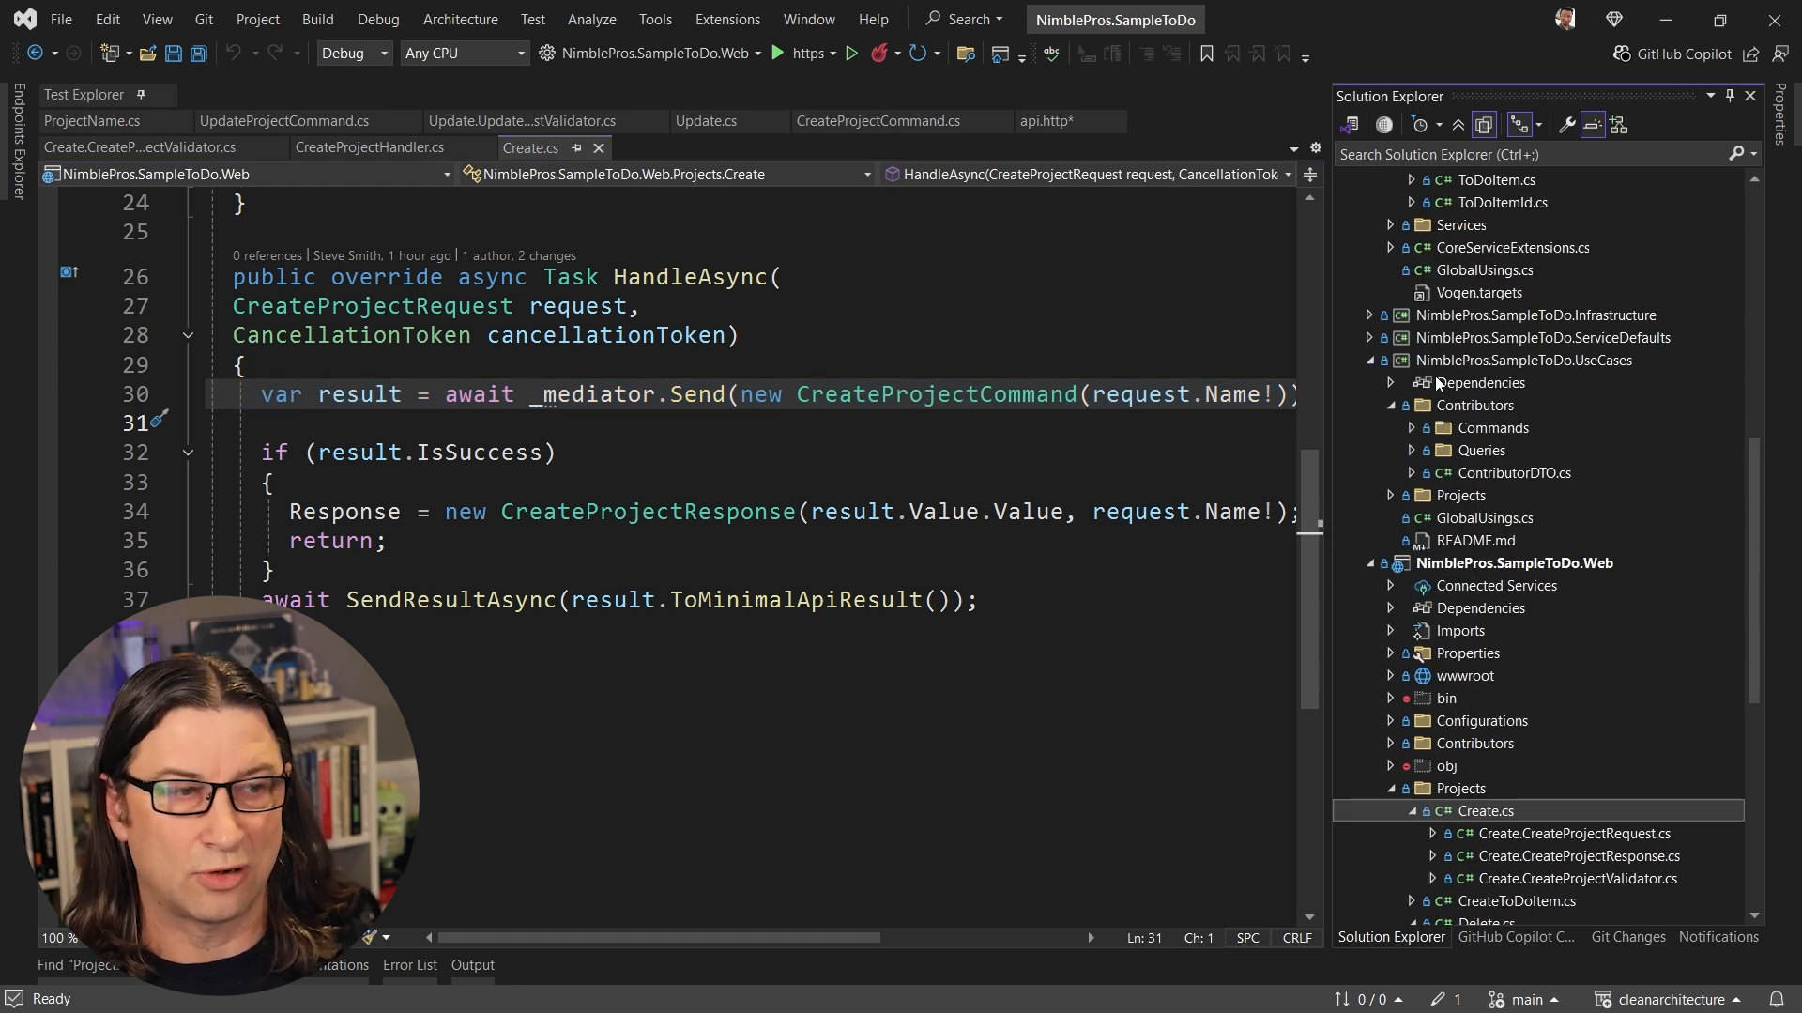
{"action": "mouse_move", "coordinate": [1473, 391]}
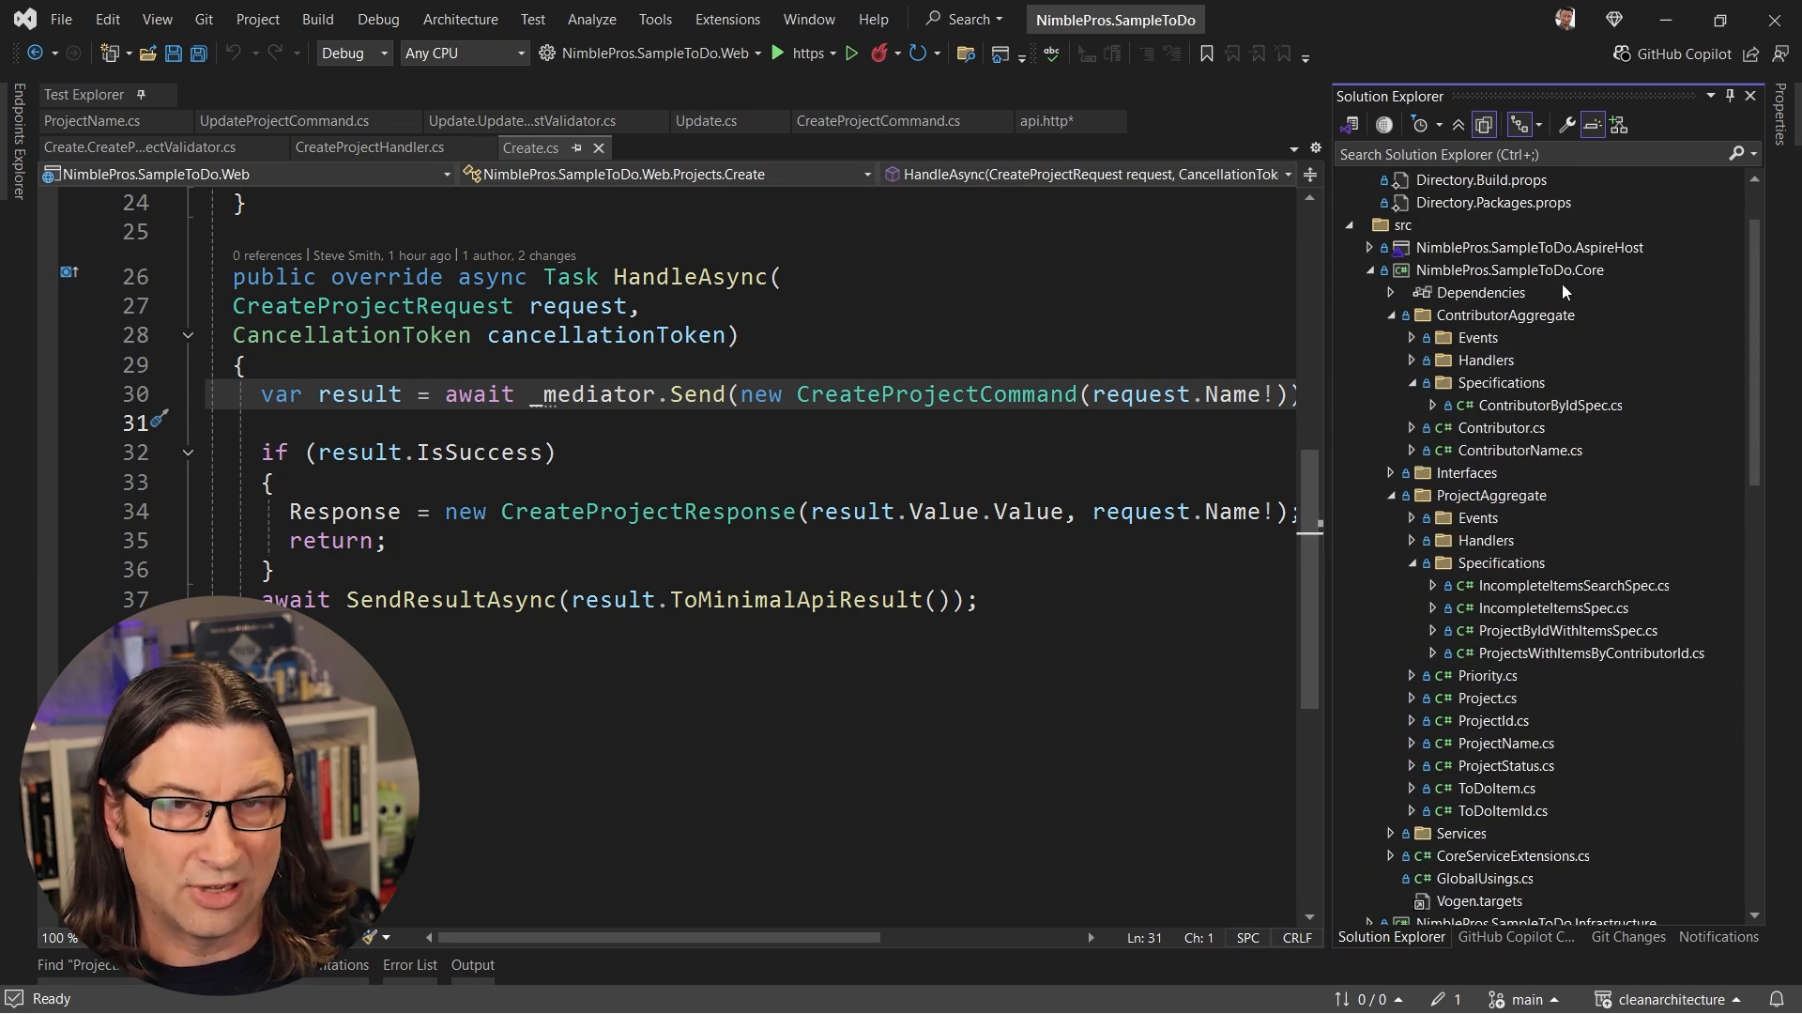
{"action": "mouse_move", "coordinate": [1502, 398]}
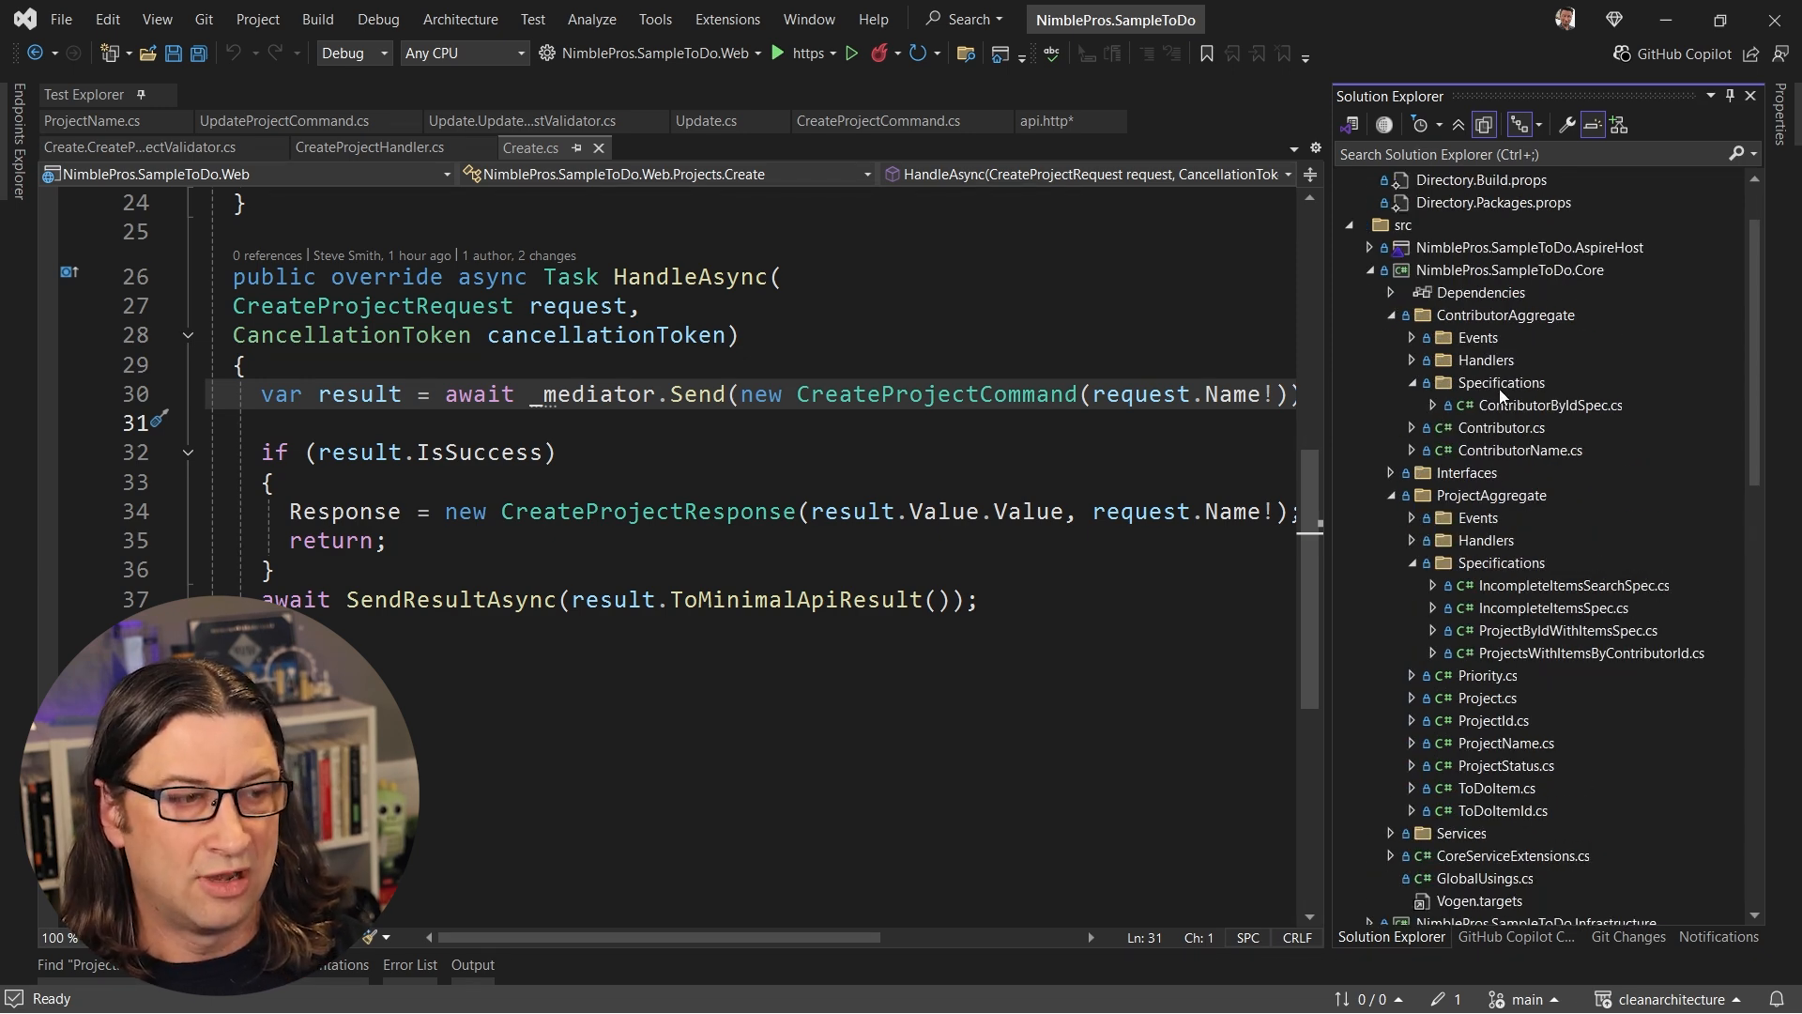
{"action": "mouse_move", "coordinate": [1494, 736]}
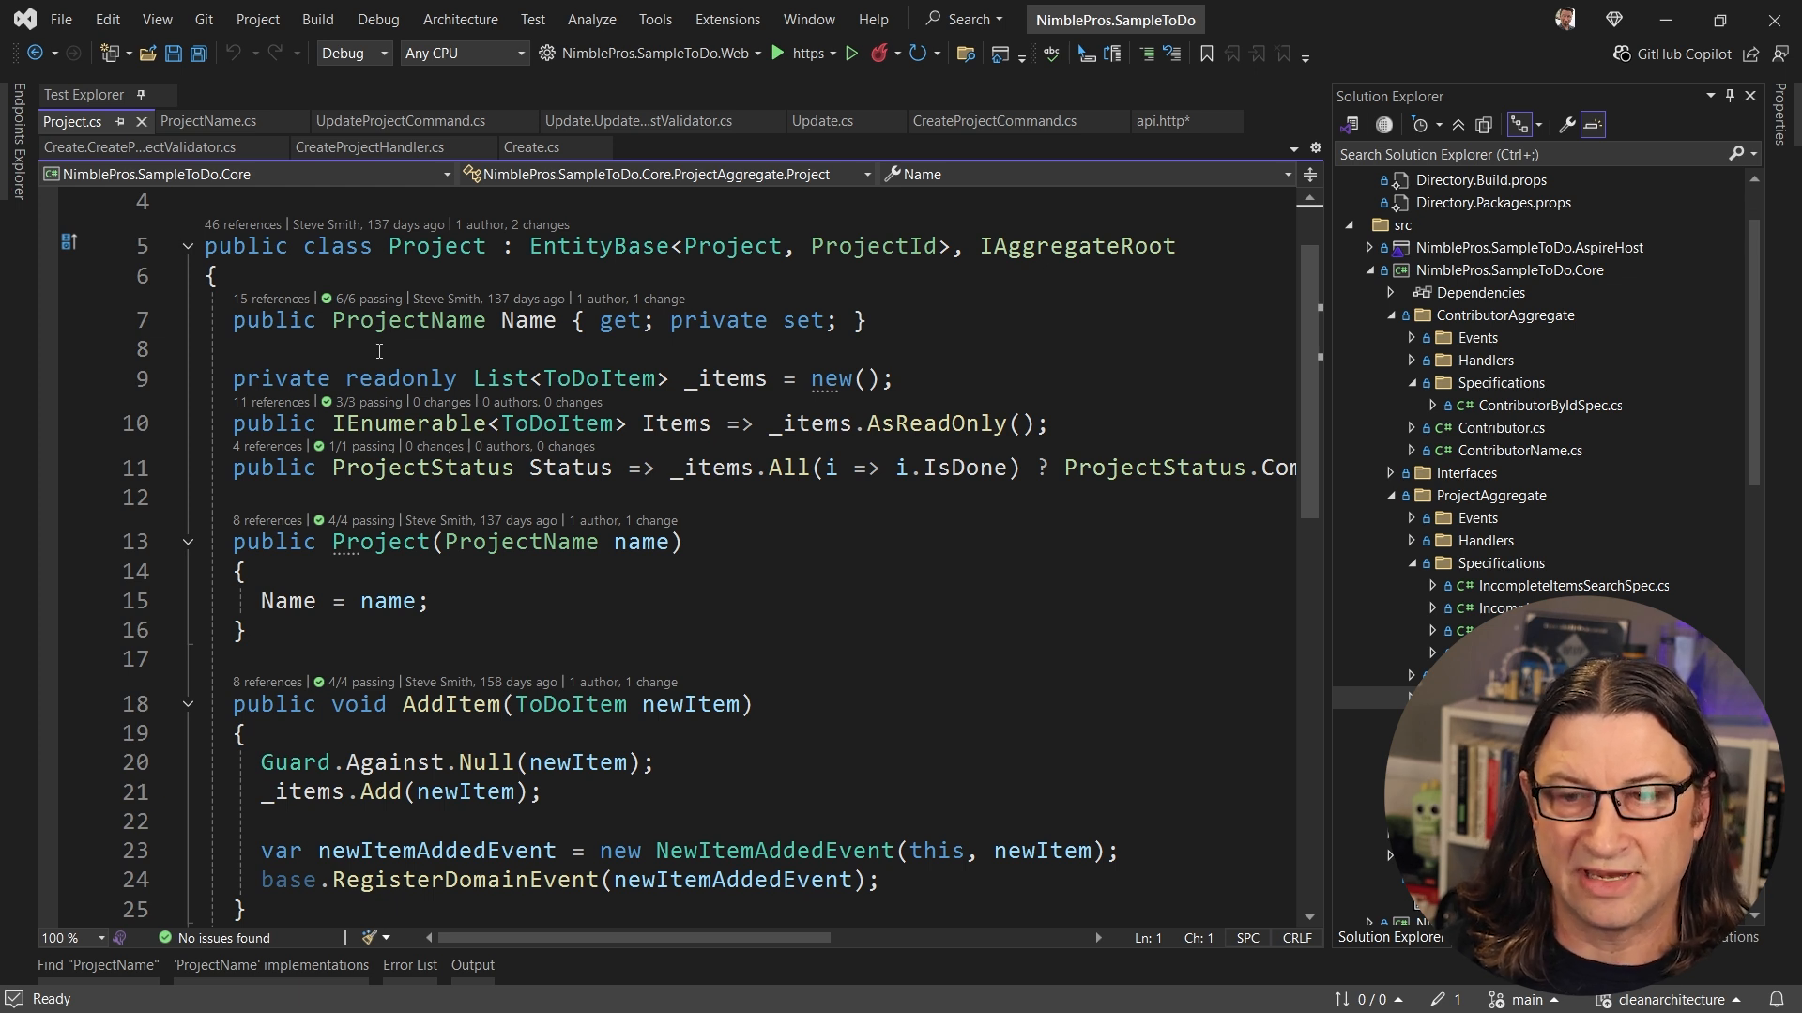
{"action": "double_click", "coordinate": [406, 319]}
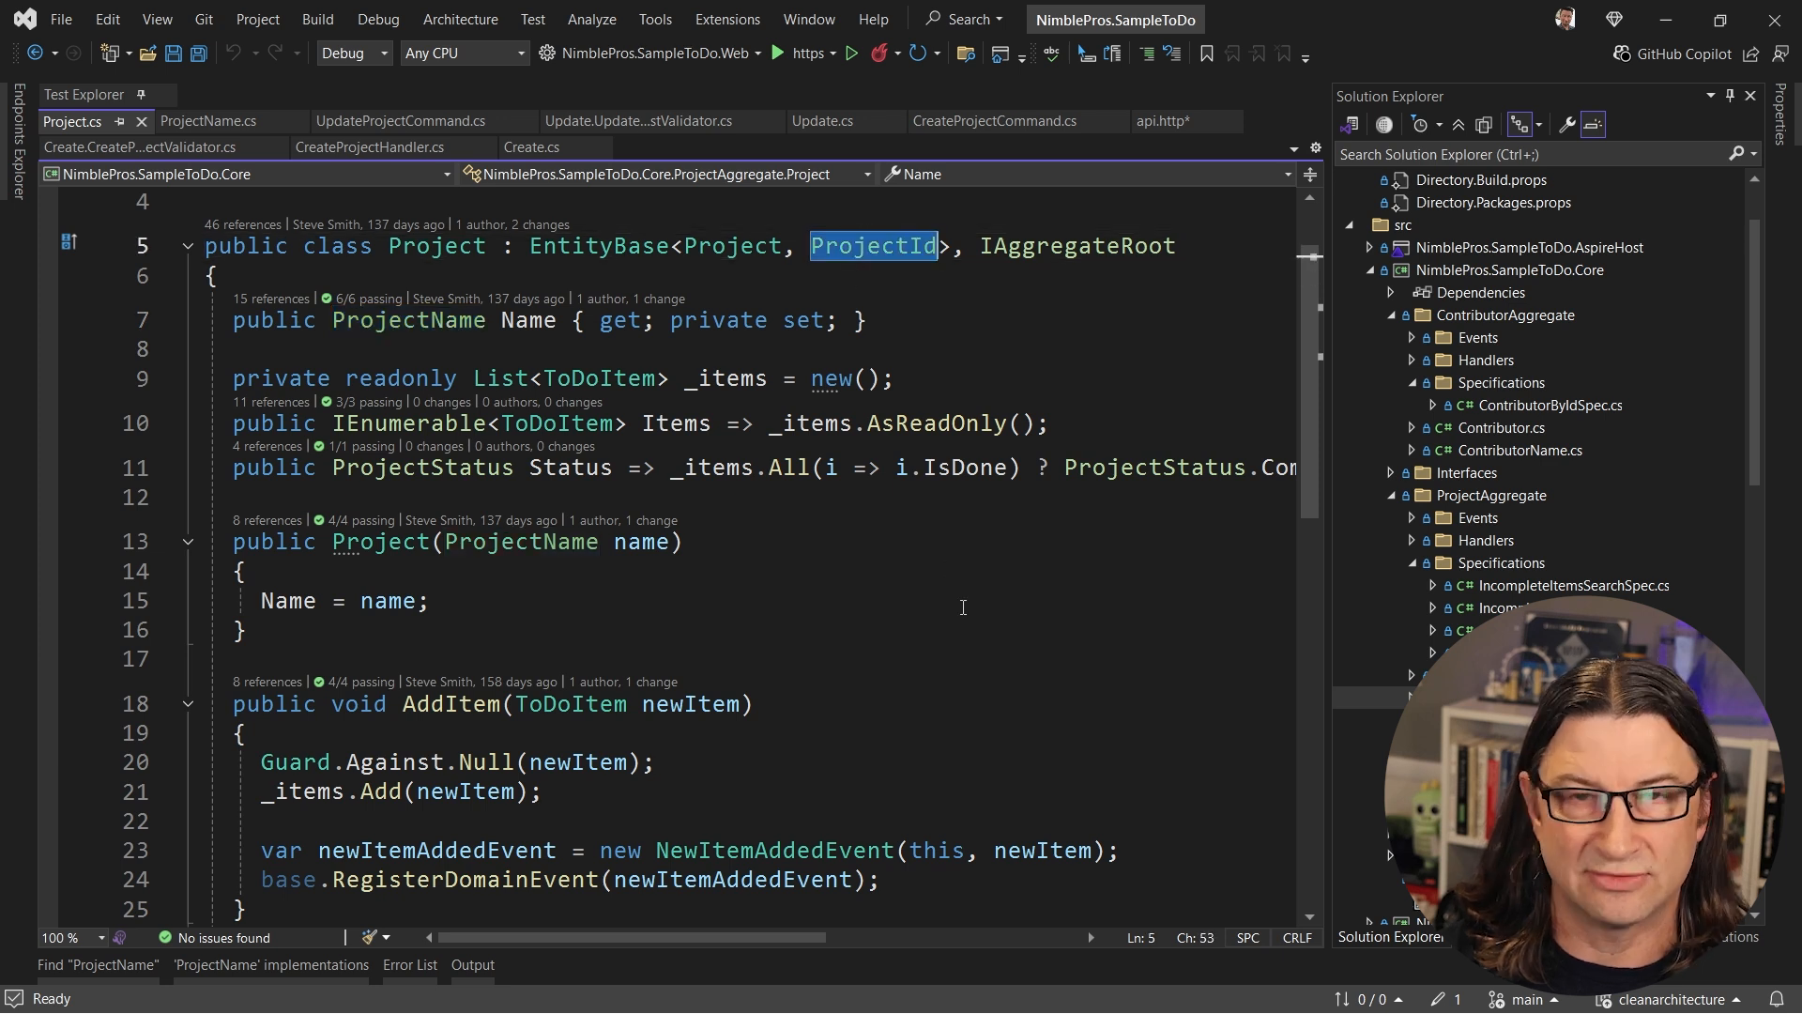
{"action": "mouse_move", "coordinate": [724, 490]}
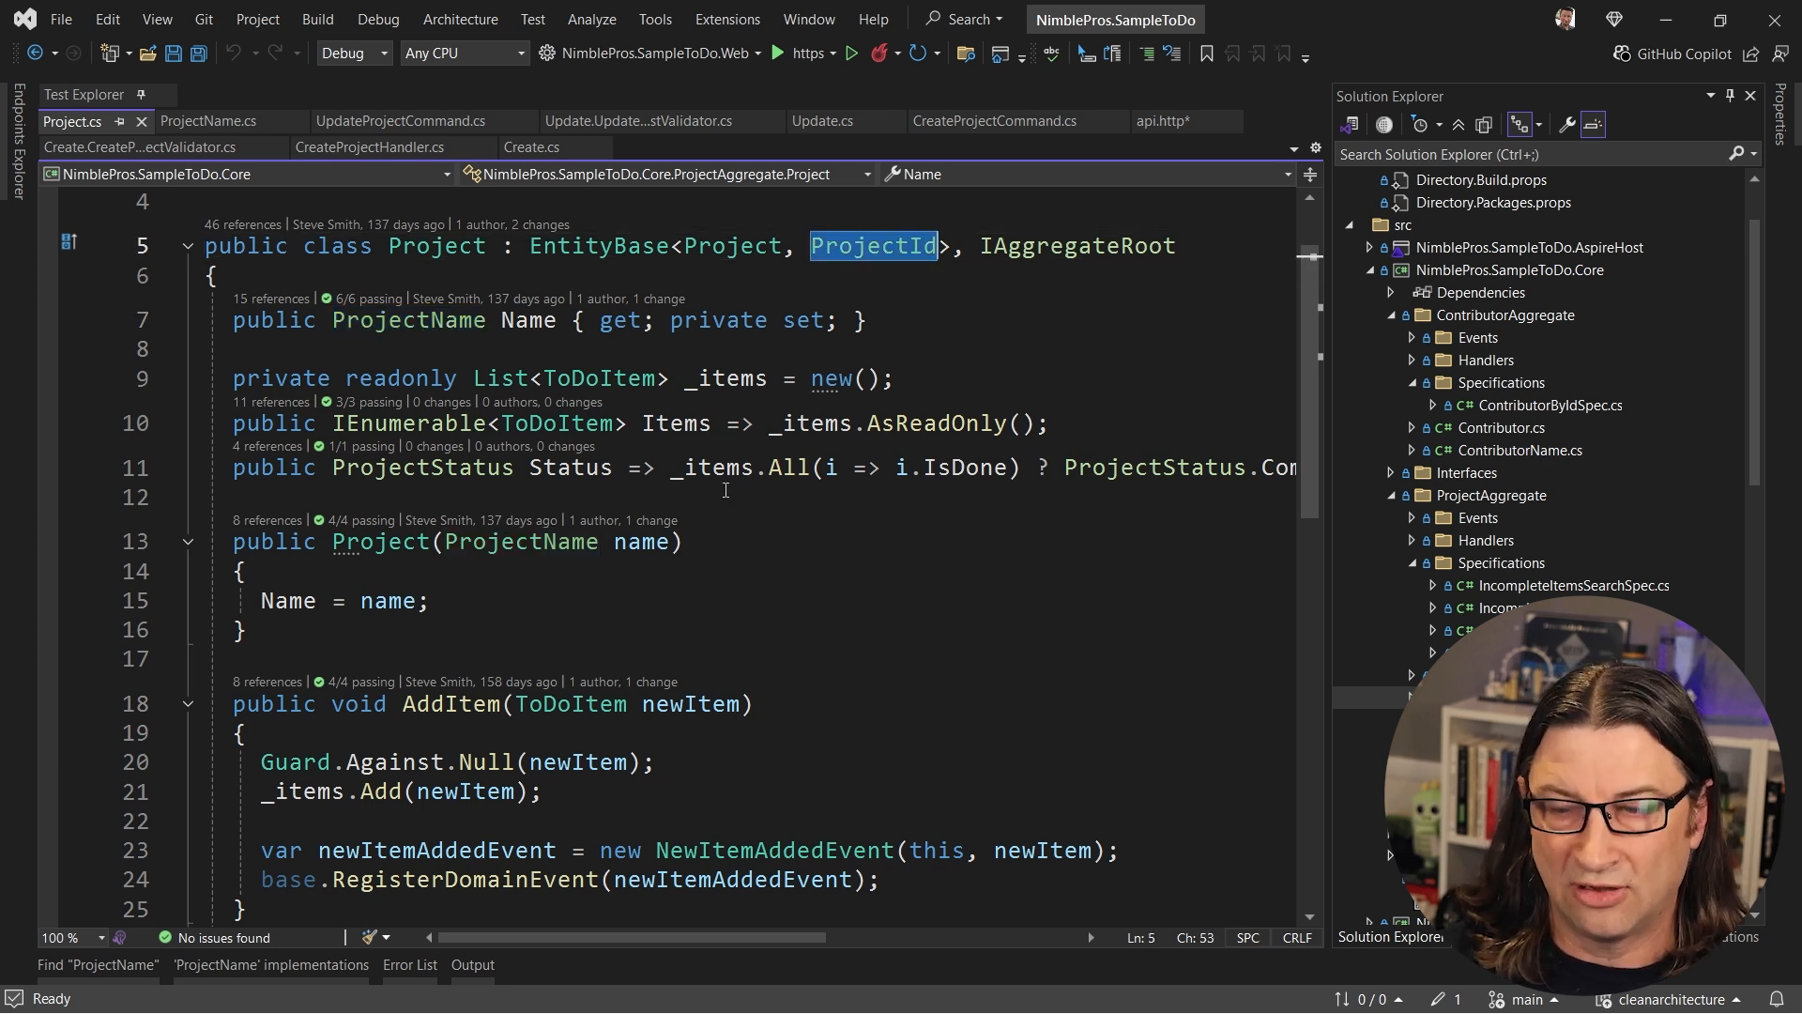
{"action": "mouse_move", "coordinate": [843, 551]}
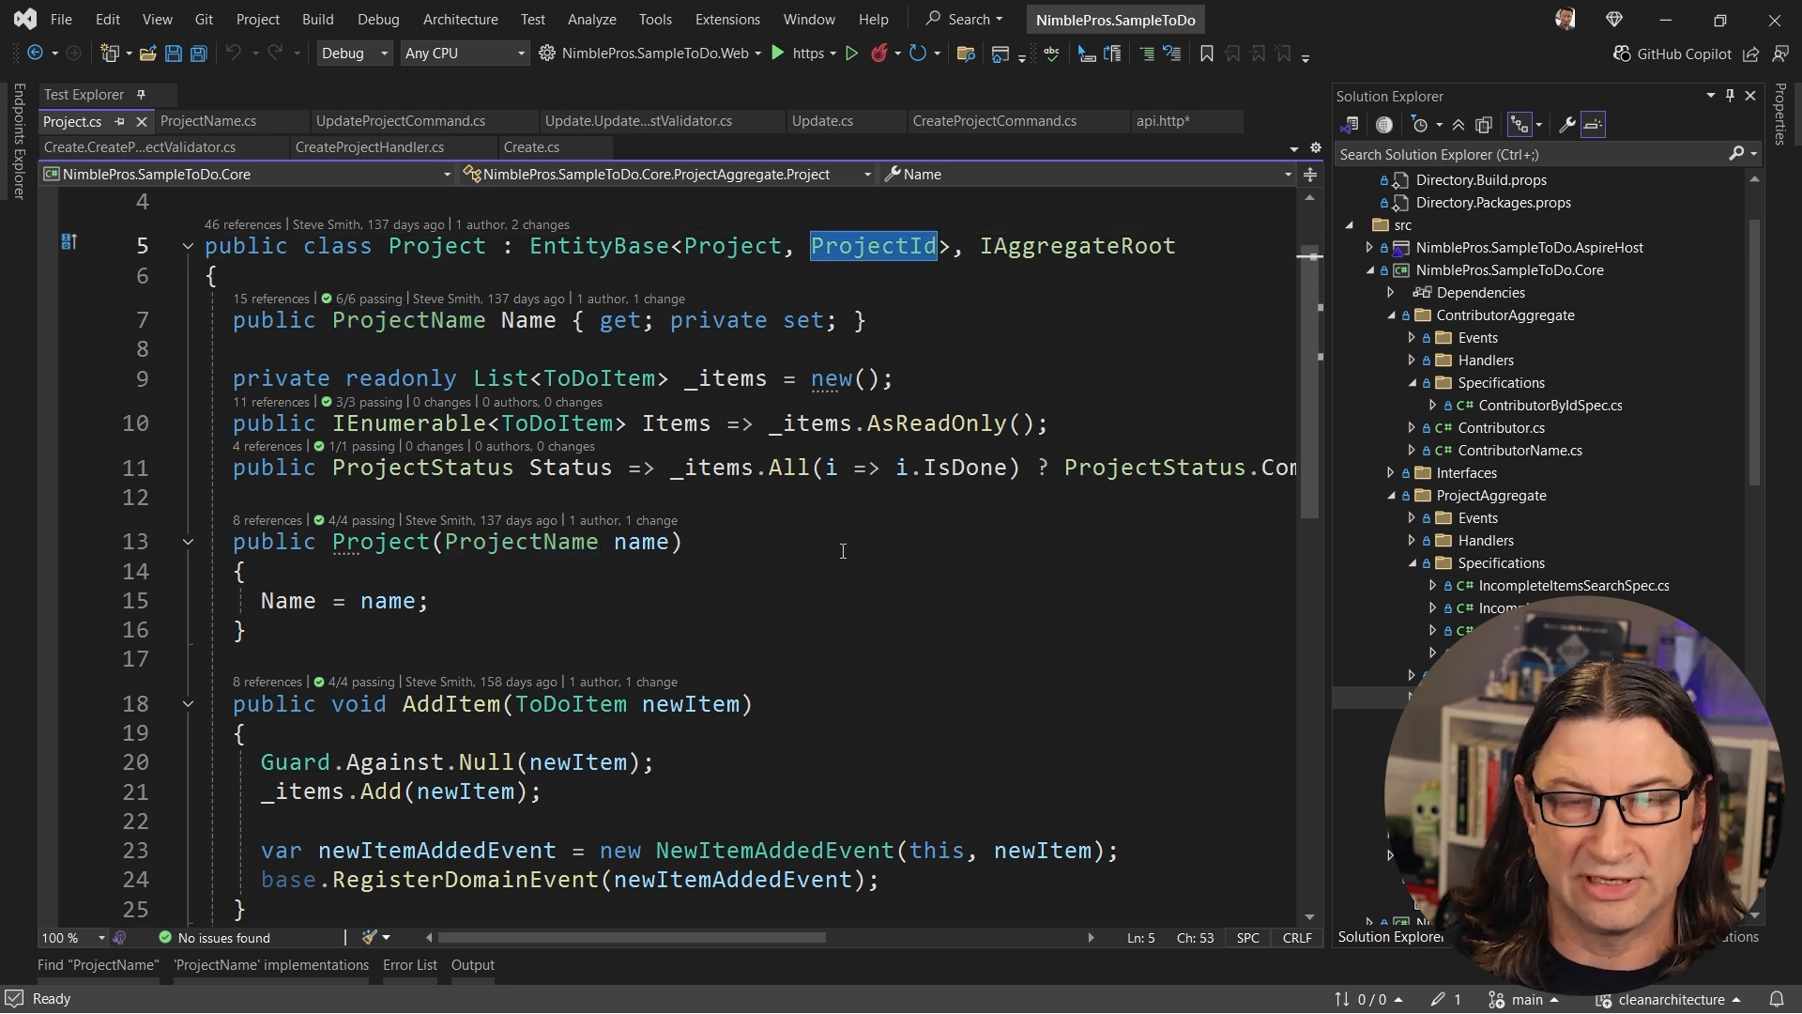
{"action": "scroll", "scroll_direction": "down", "scroll_amount": 3}
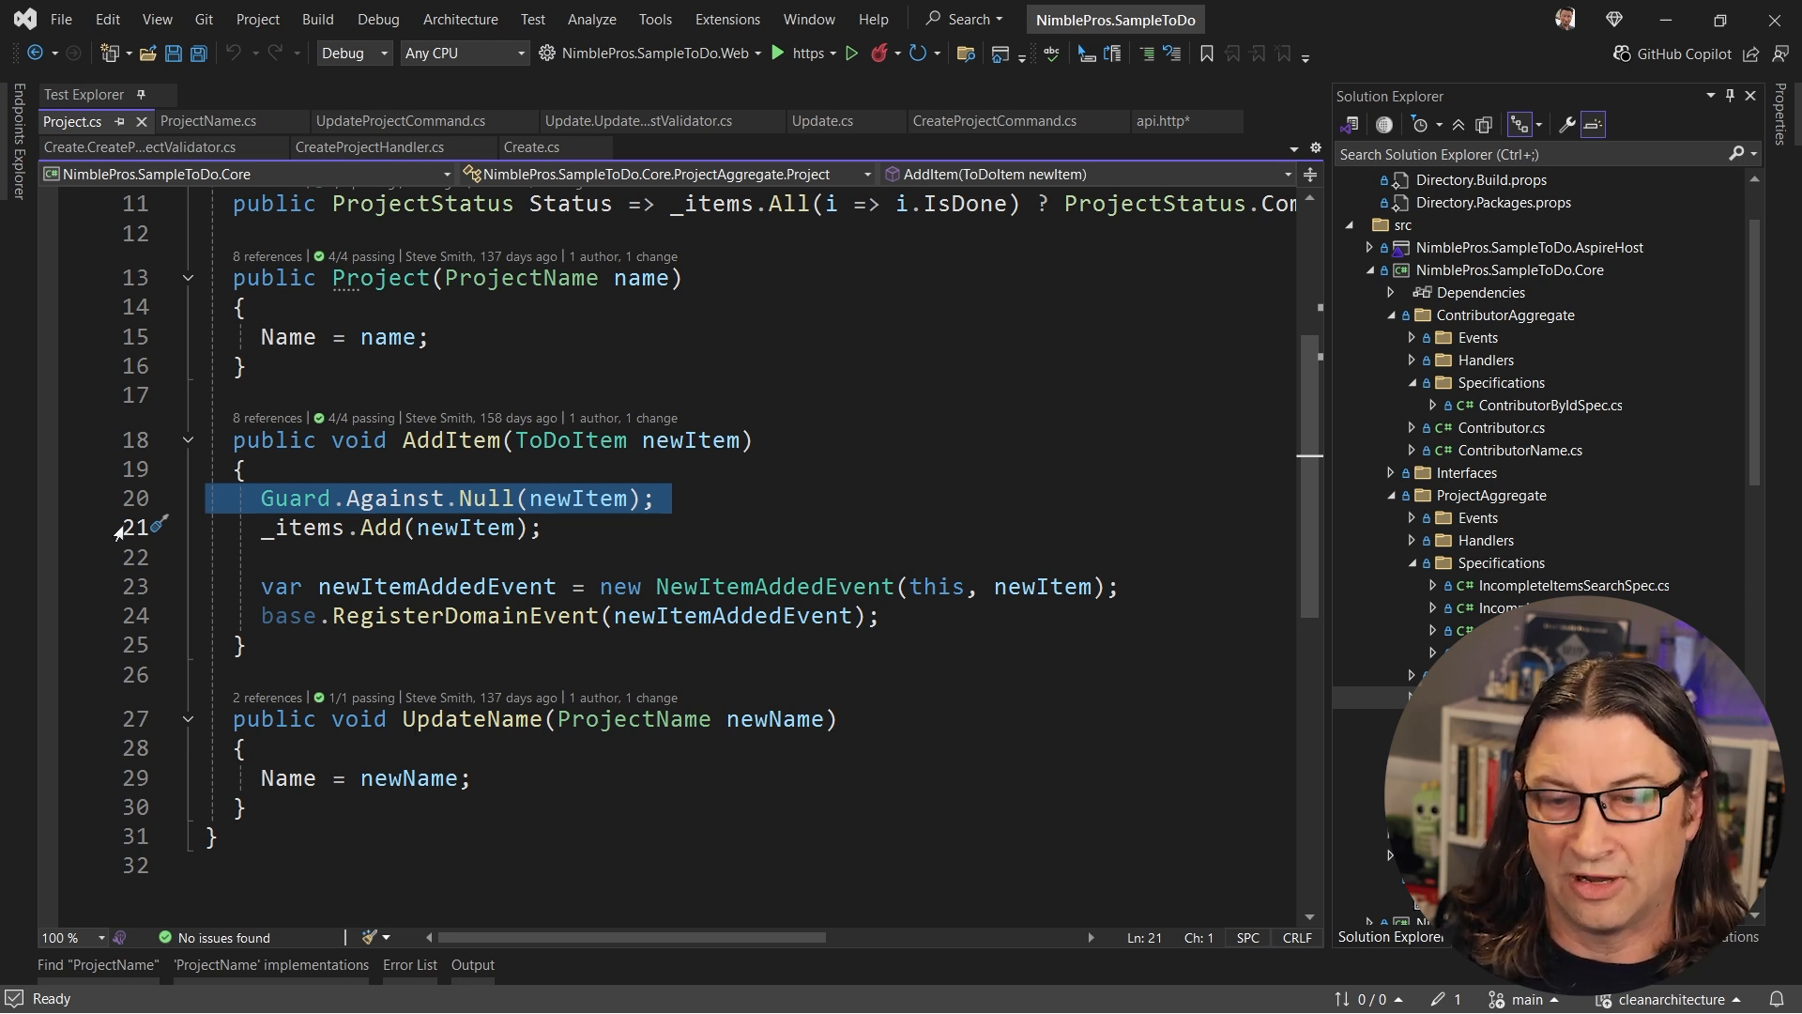
{"action": "mouse_move", "coordinate": [349, 496]}
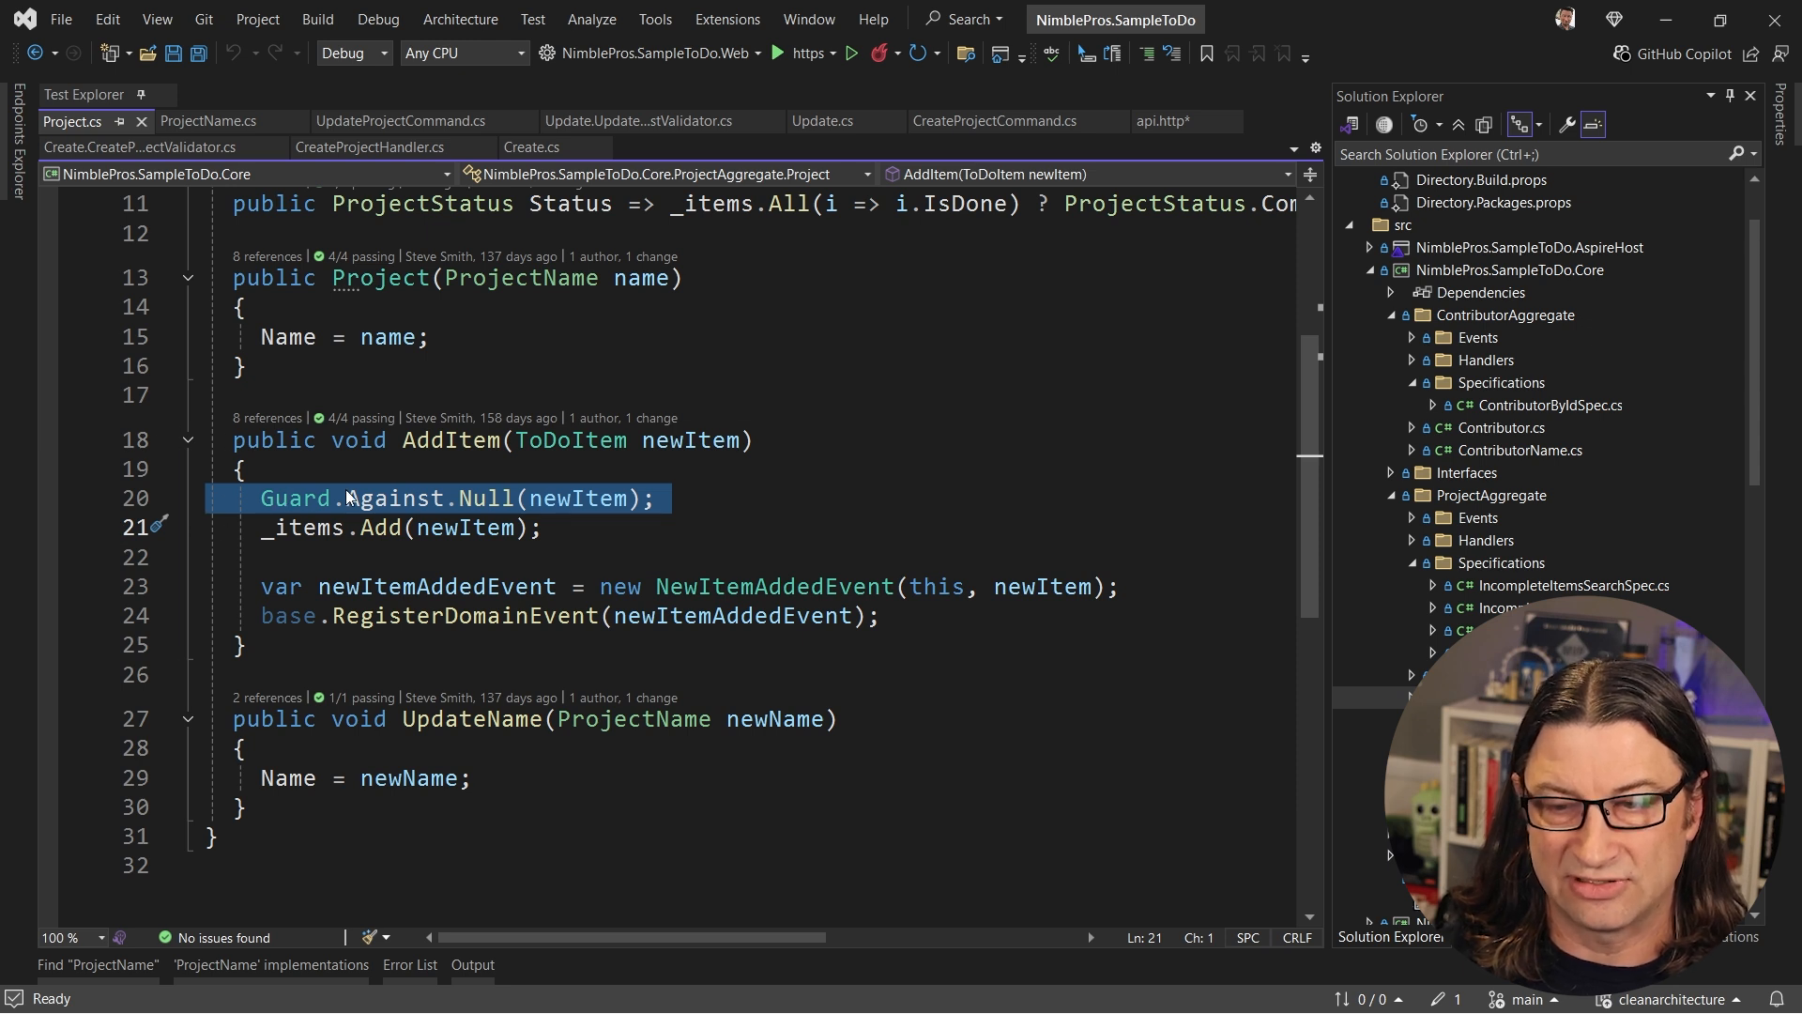
{"action": "mouse_move", "coordinate": [713, 502]}
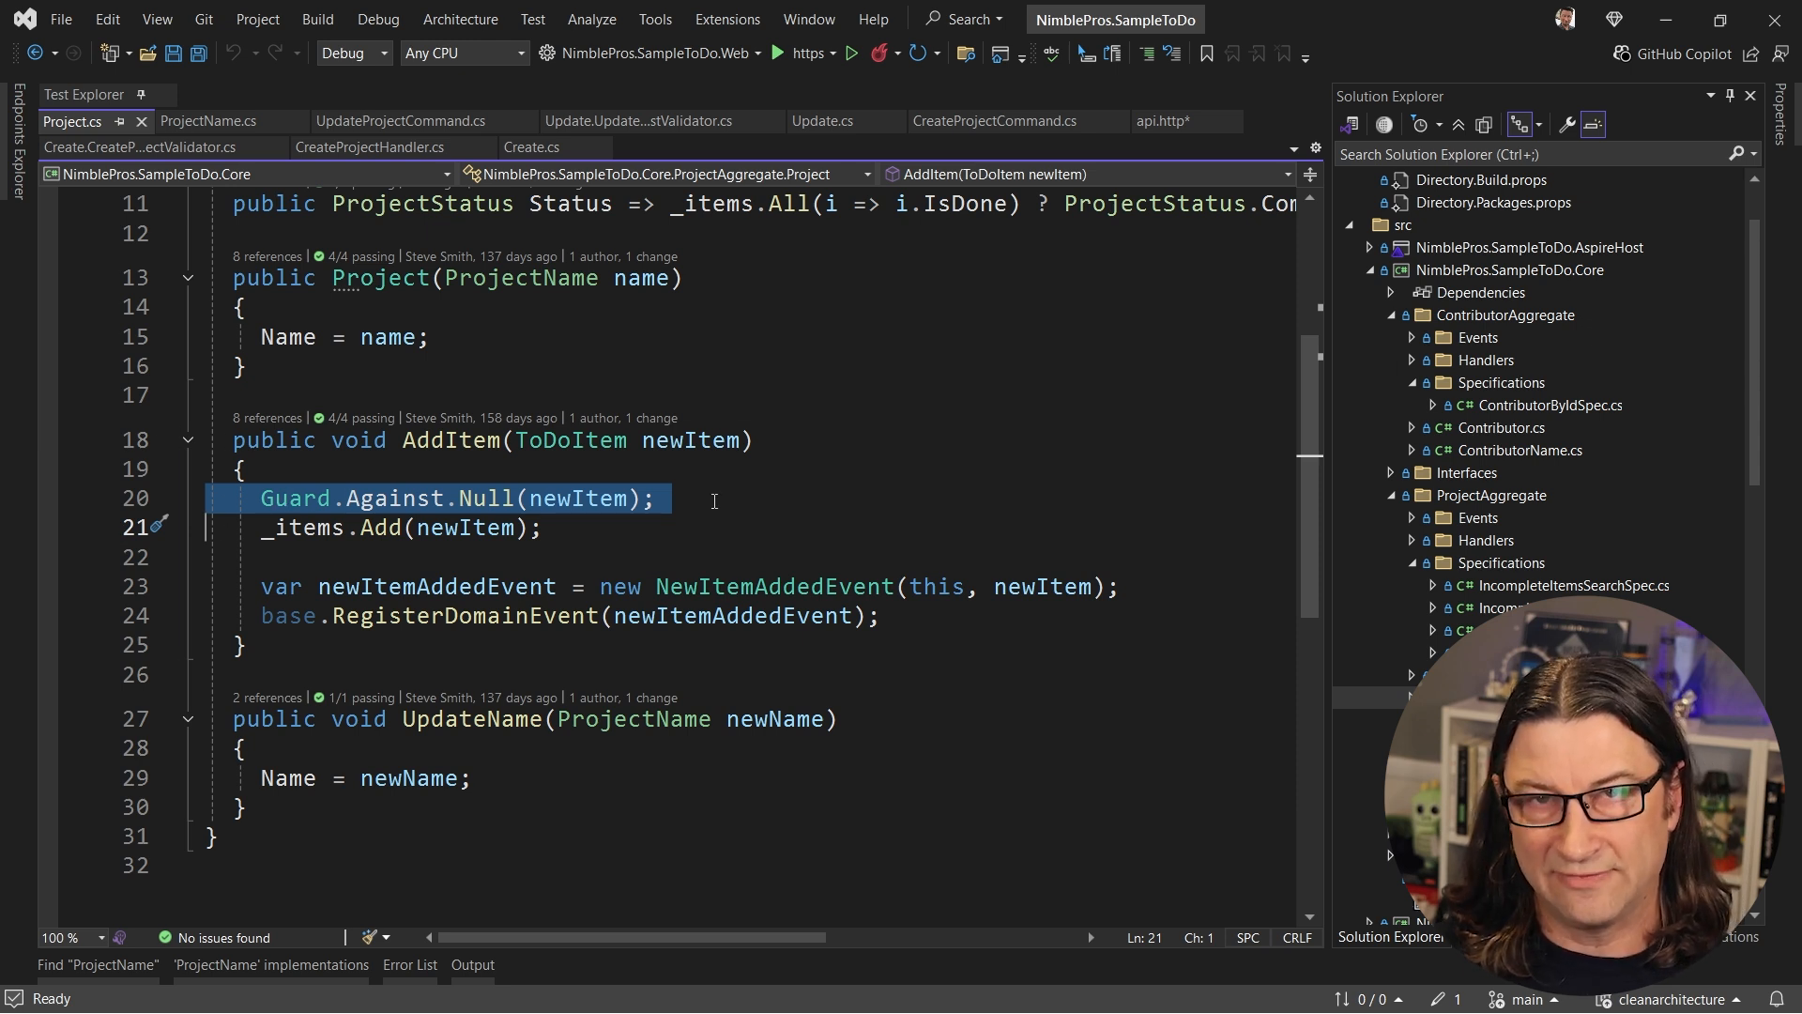